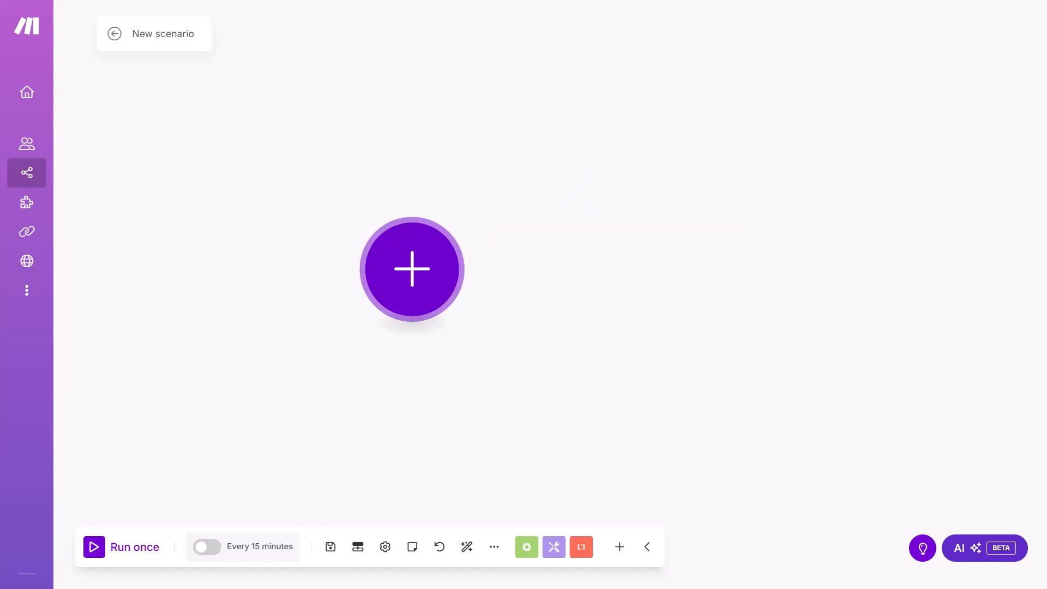
Add a OneDrive Watch Files/Folders trigger as the scenario's first module
click(411, 269)
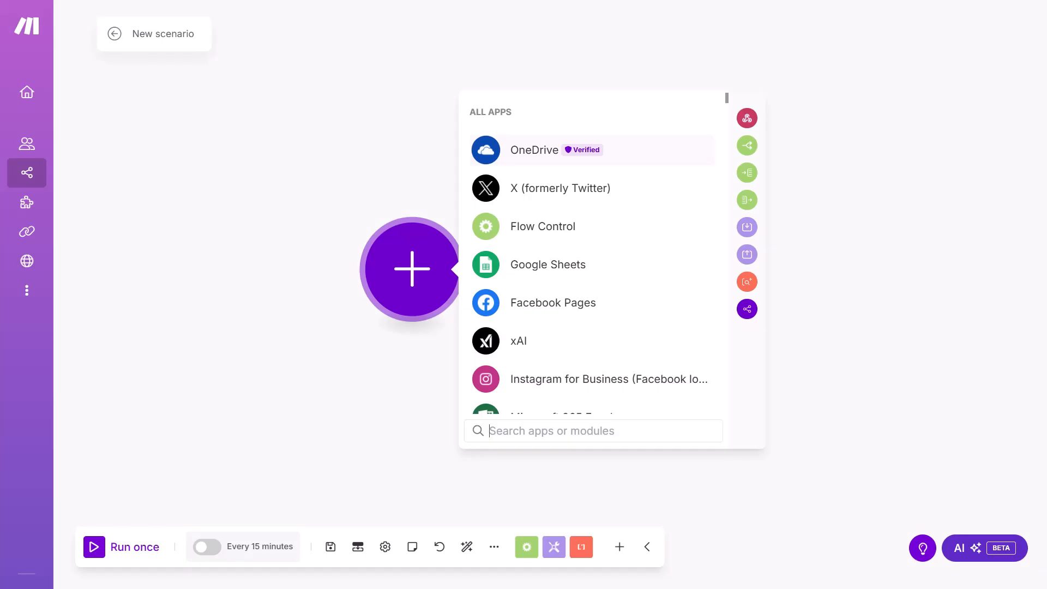
click(535, 150)
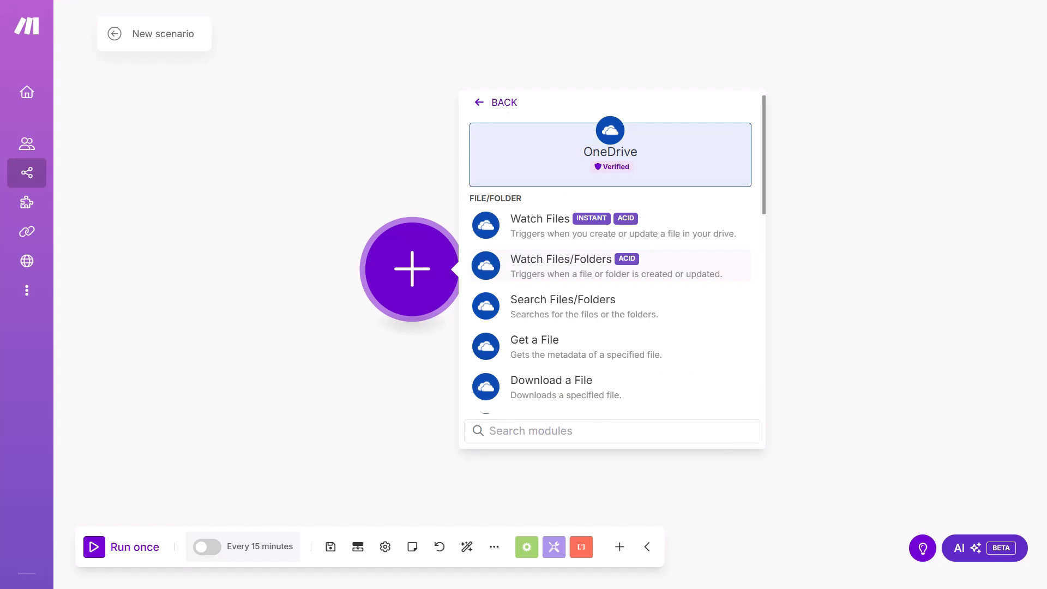
click(561, 259)
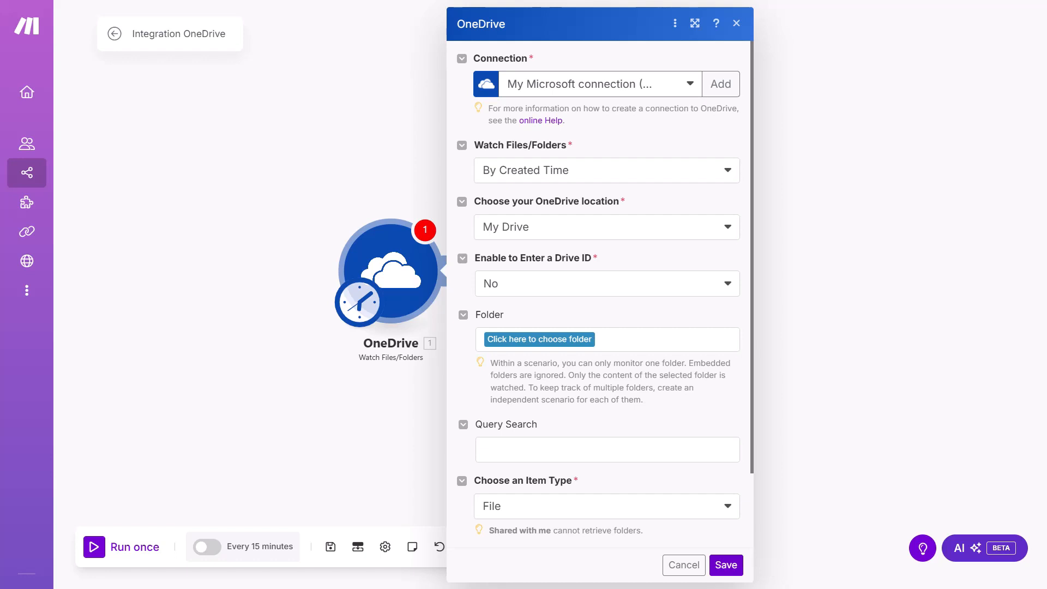
click(720, 84)
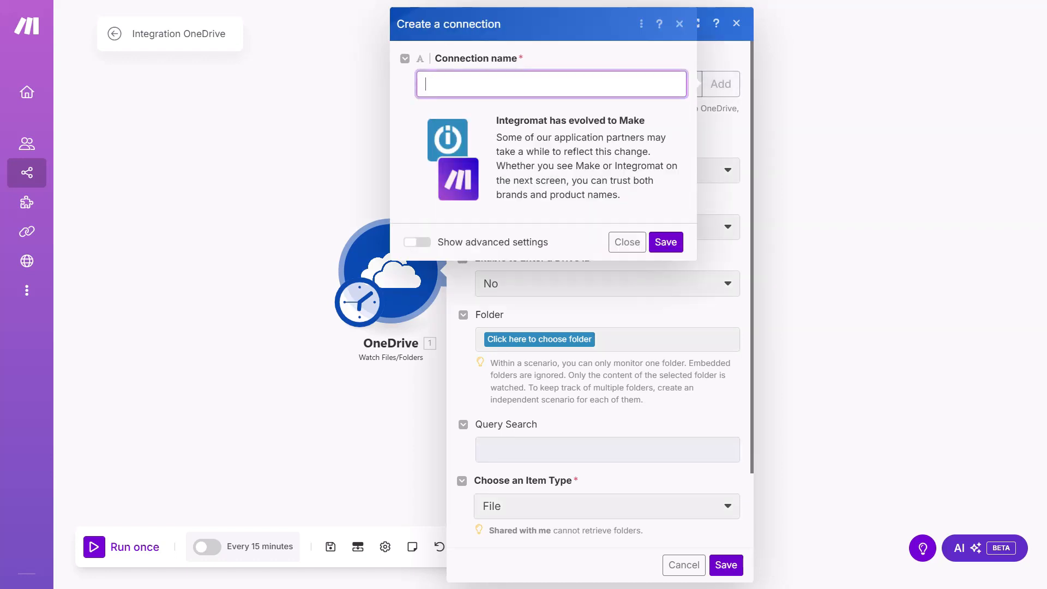
click(664, 242)
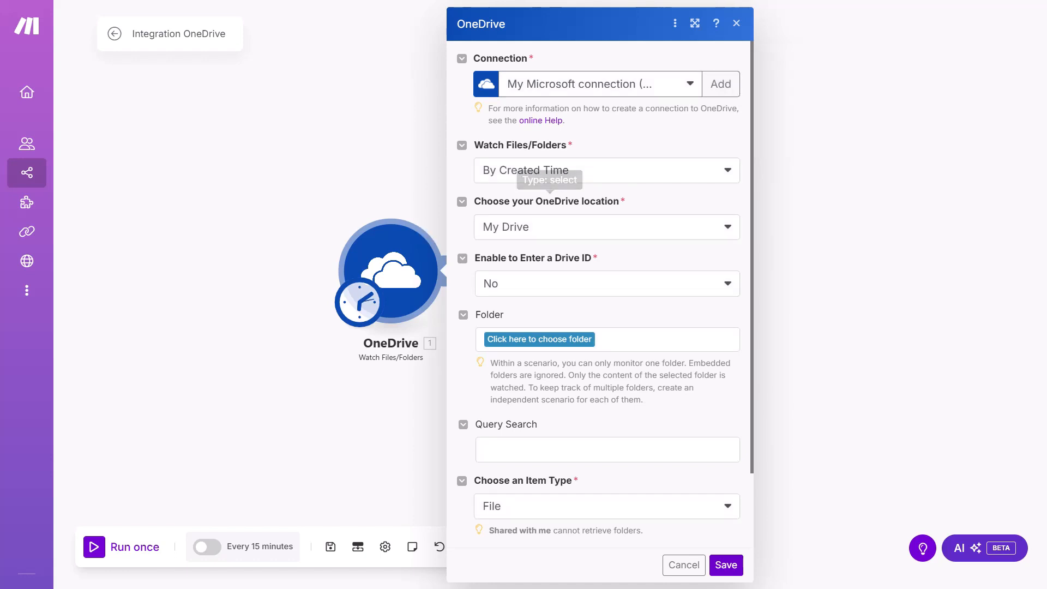
Watch the YT videos folder with Limit 1, starting from all existing files, and save
scroll(down, 3)
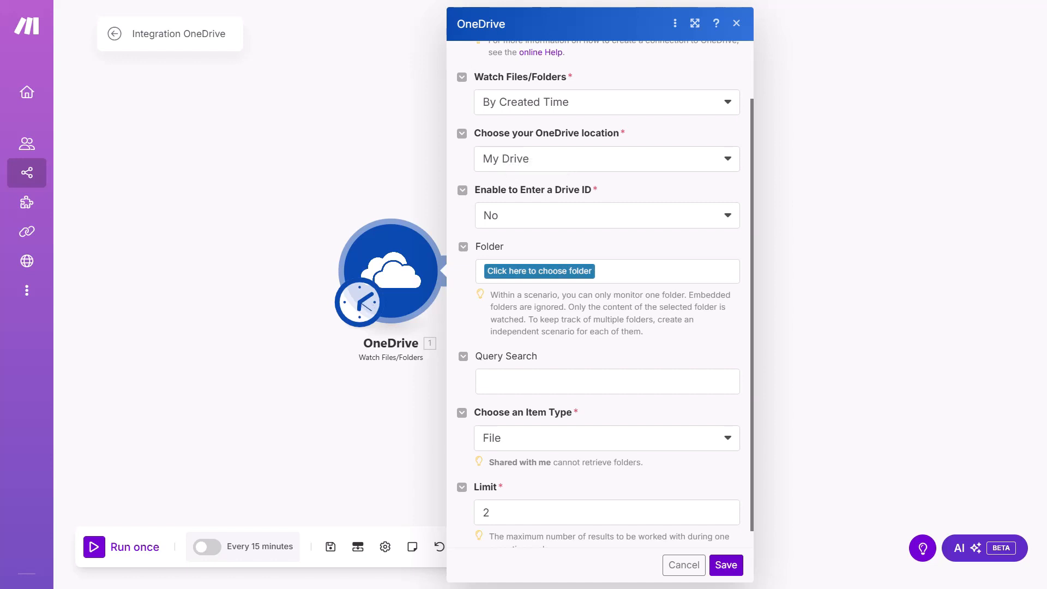
click(537, 270)
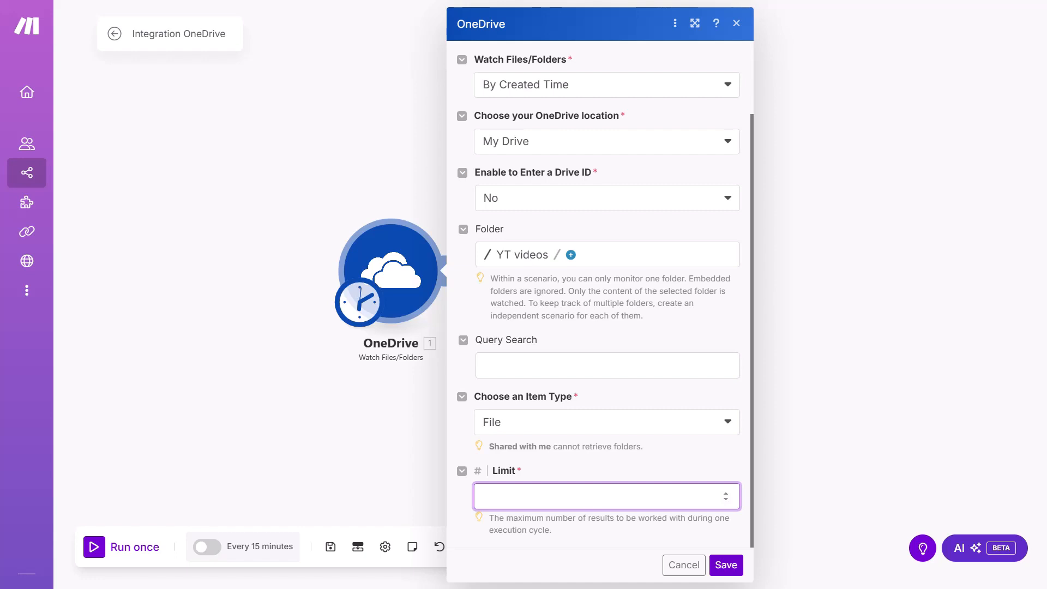
click(606, 496)
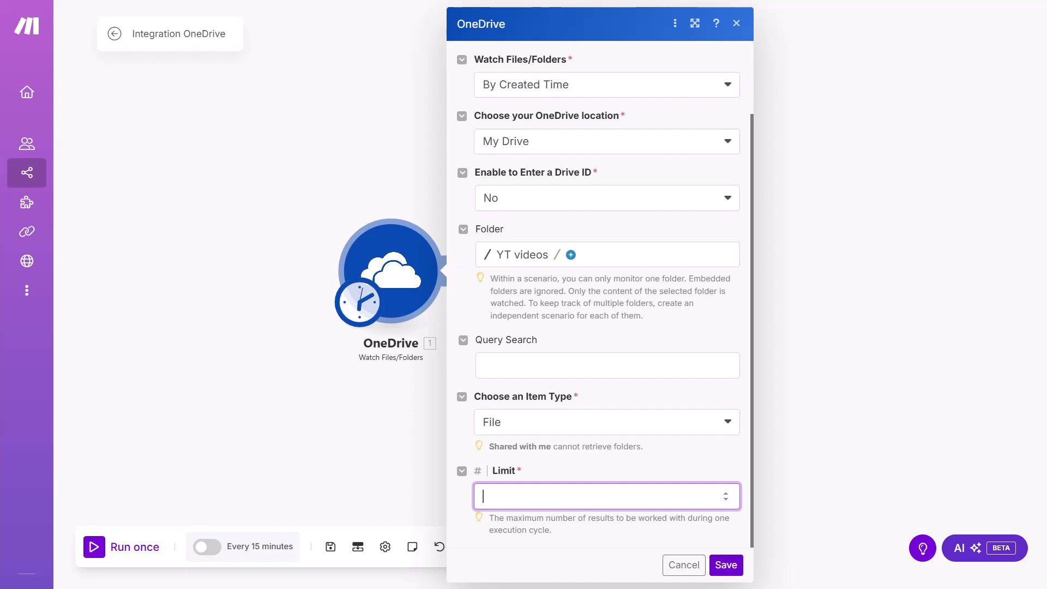
text(1)
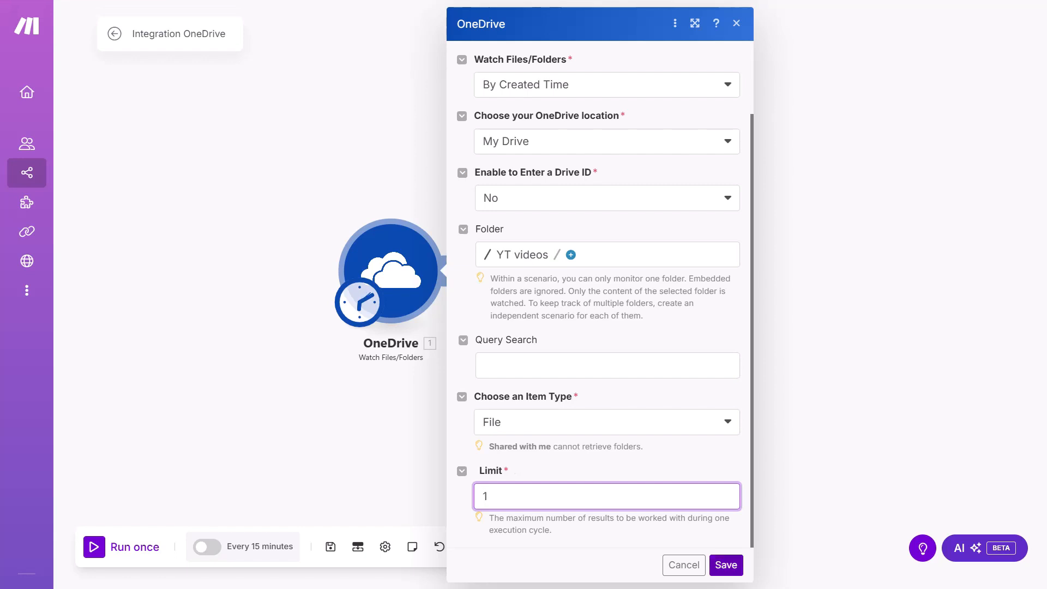
click(725, 565)
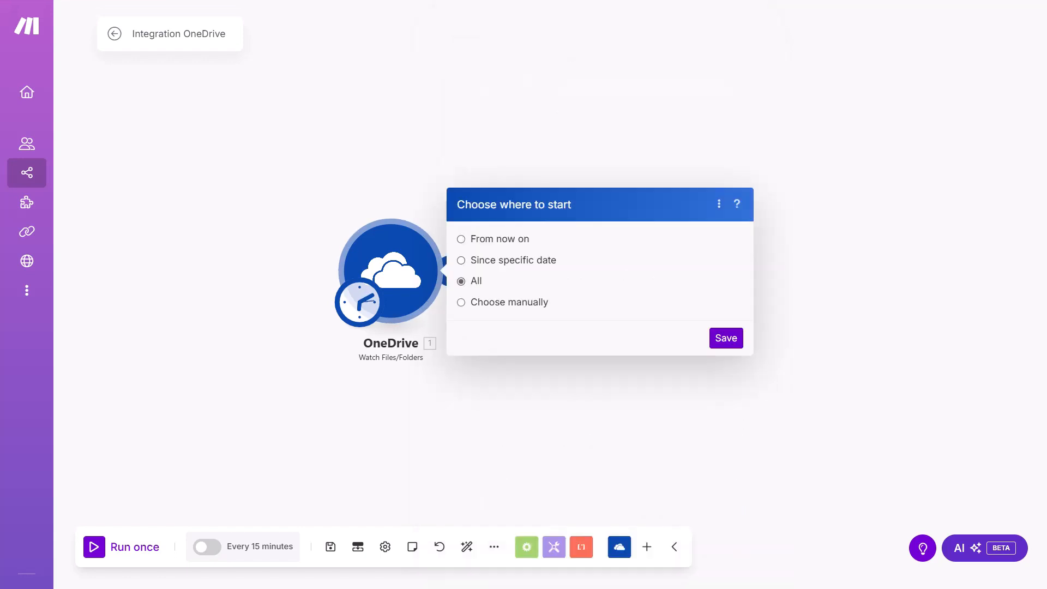
click(725, 338)
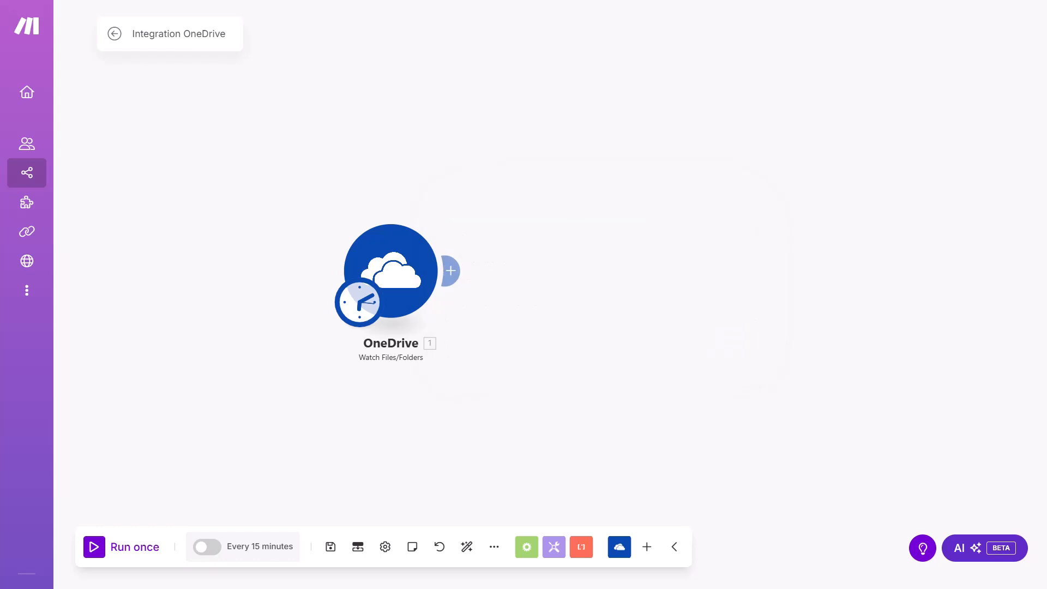
Add a OneDrive Download a File module with entering a Drive ID enabled
click(451, 272)
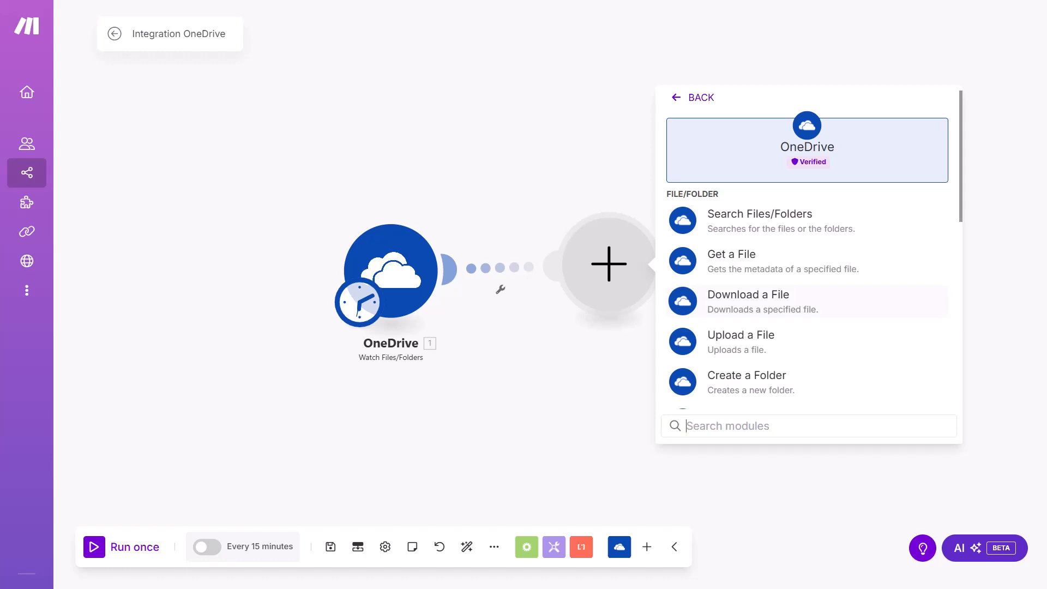
click(747, 295)
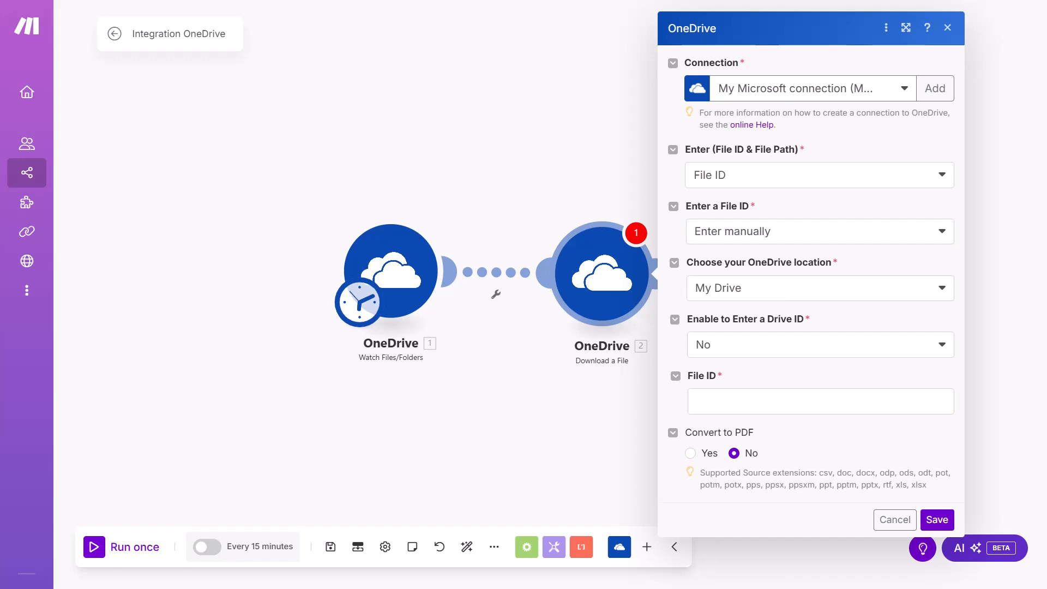
click(819, 343)
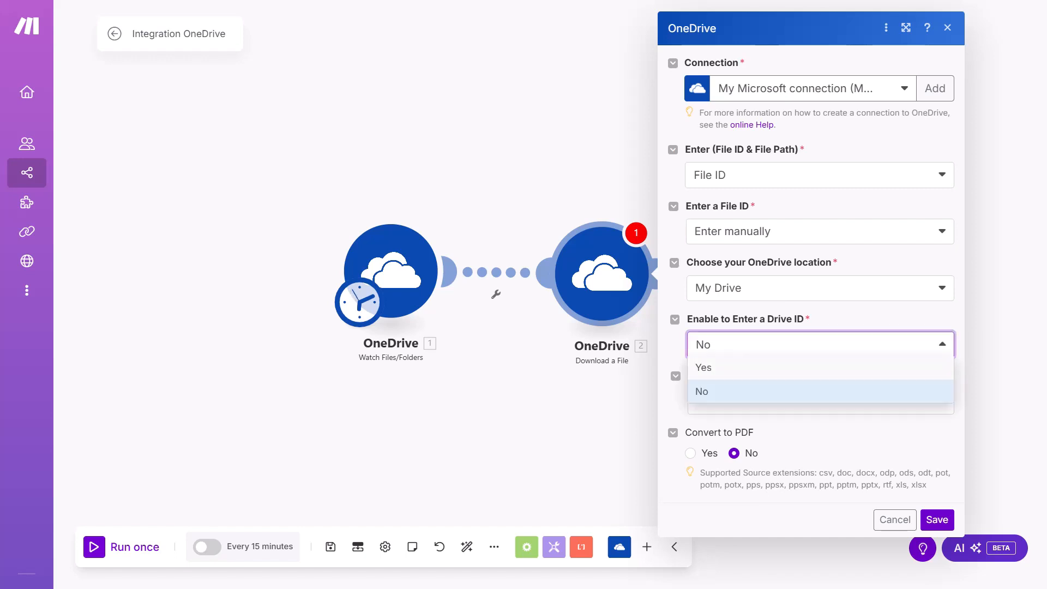
click(704, 368)
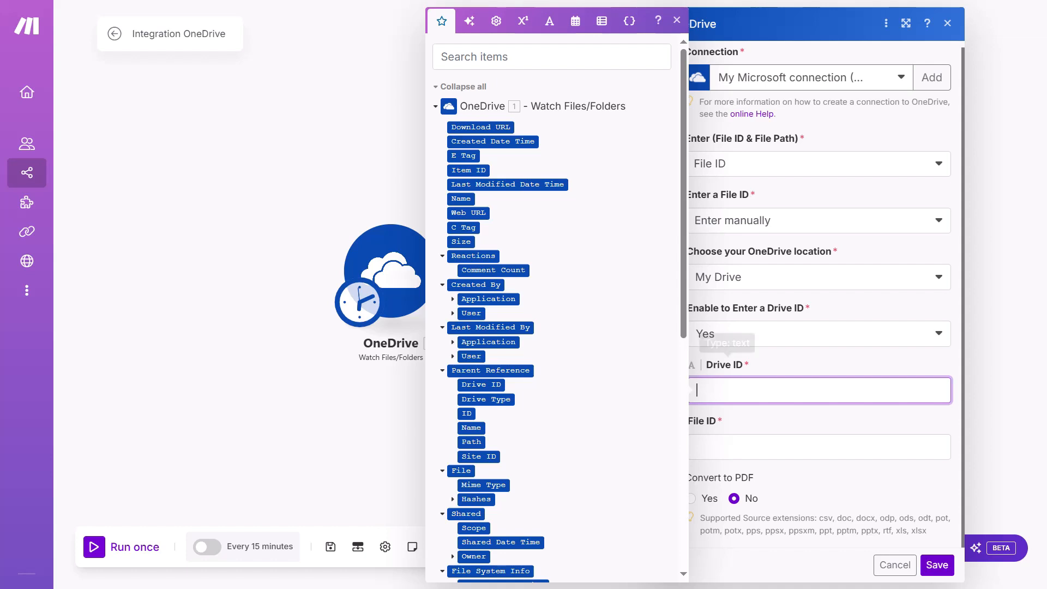
Map the watched file's Parent Reference Drive ID and Item ID, then save the module
text(drive)
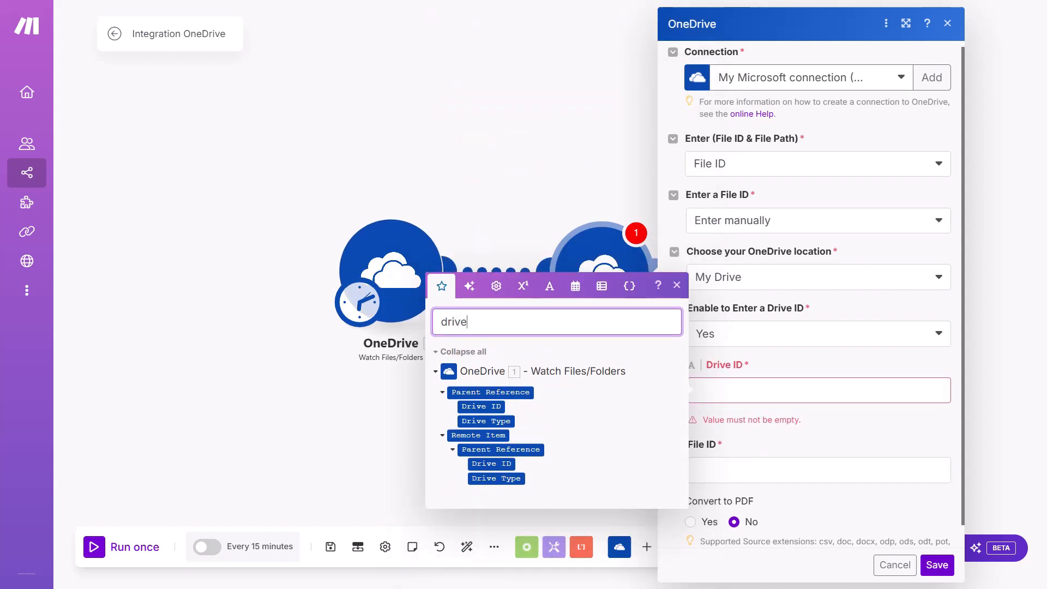
click(818, 390)
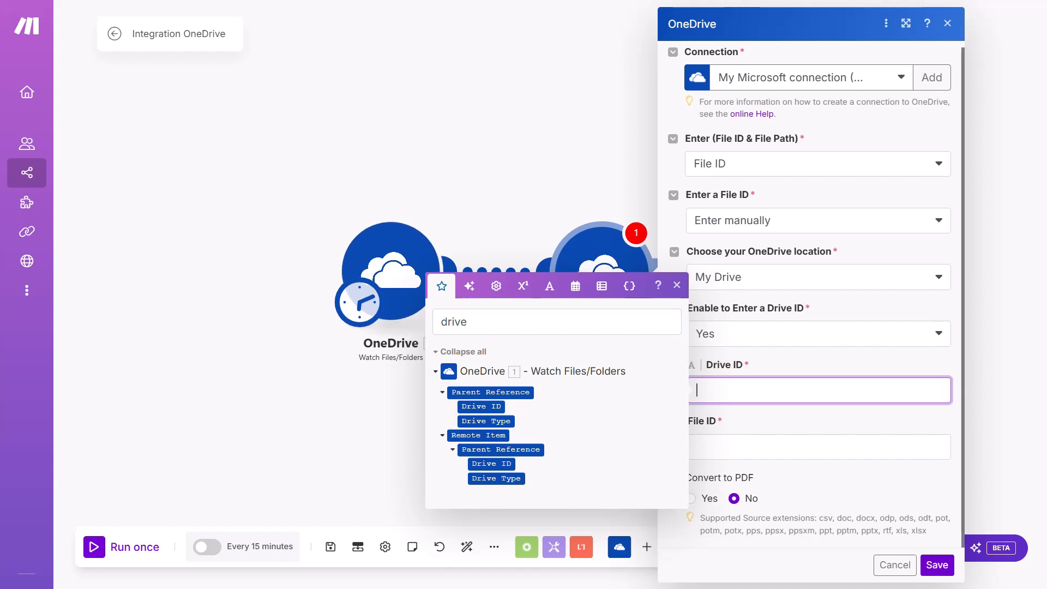
click(481, 406)
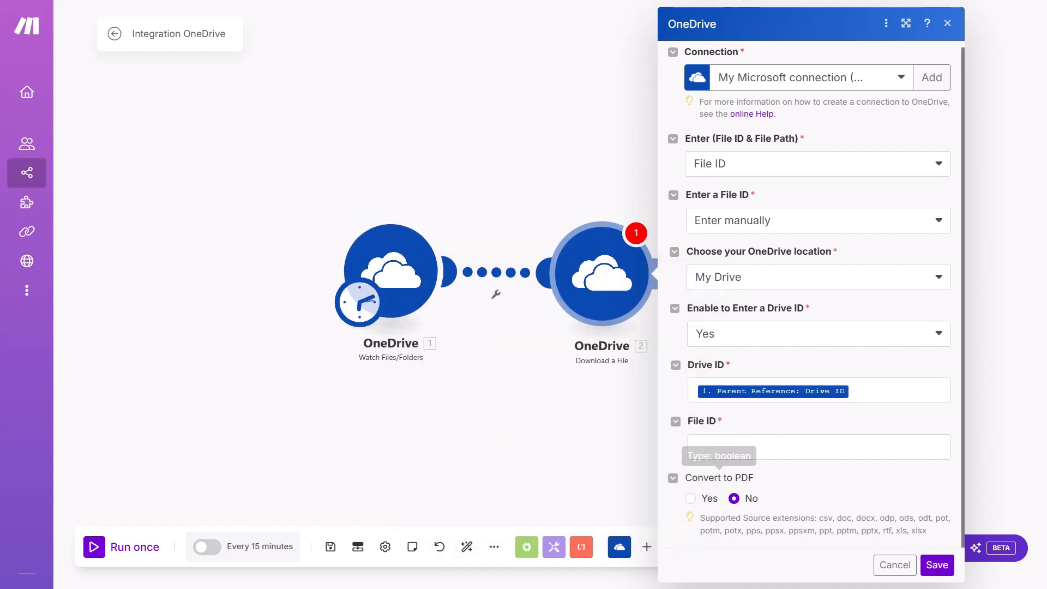
click(817, 447)
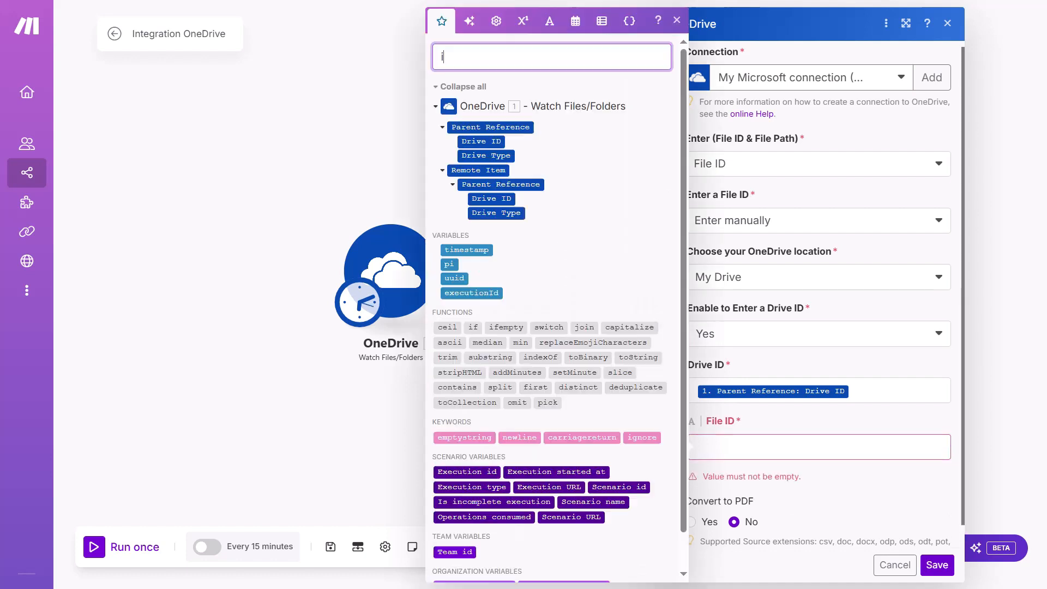
text(tem id)
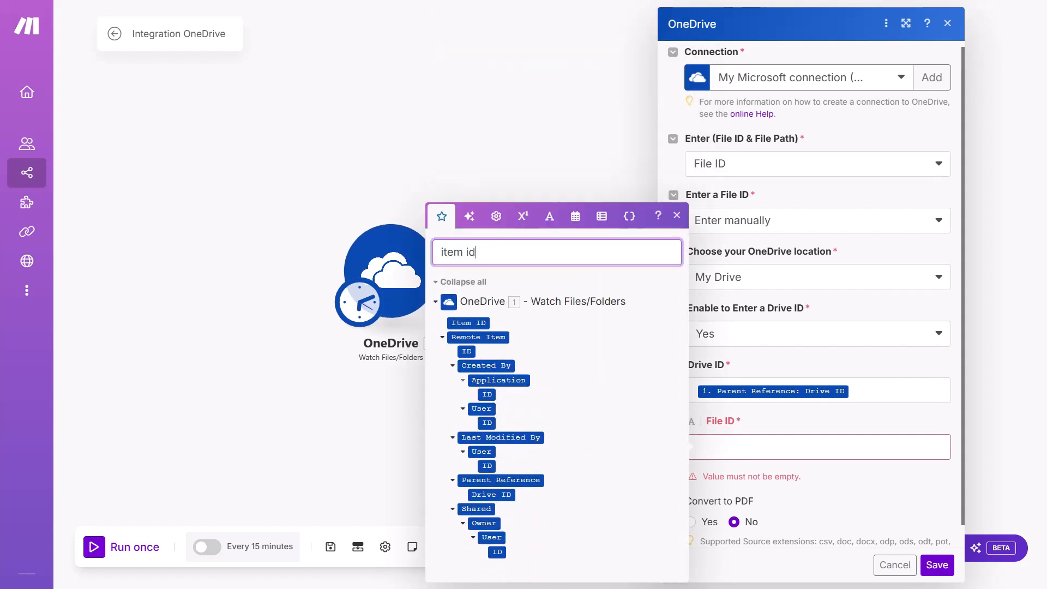
click(468, 323)
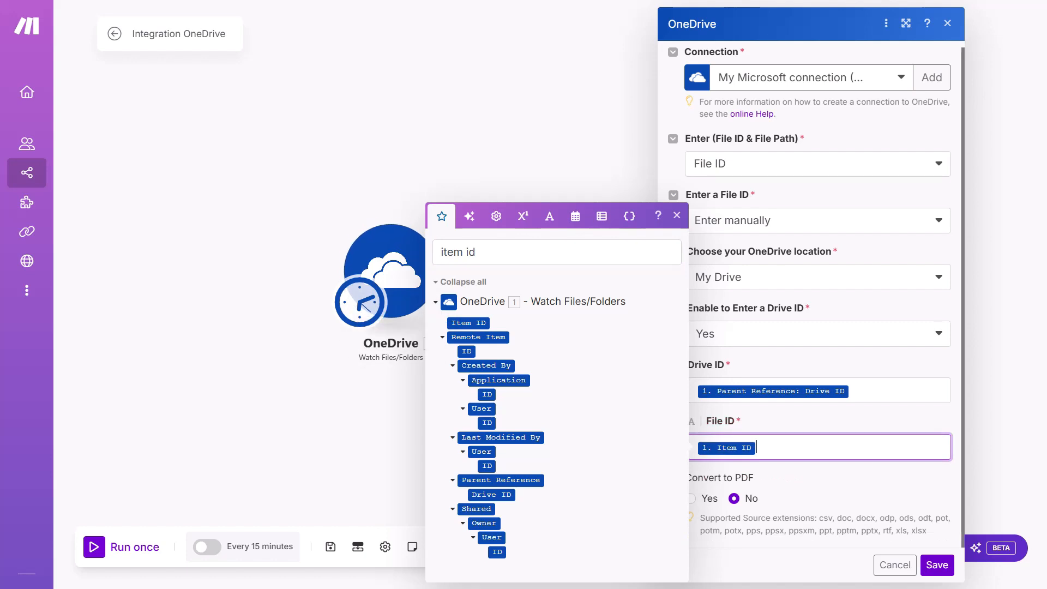
click(676, 215)
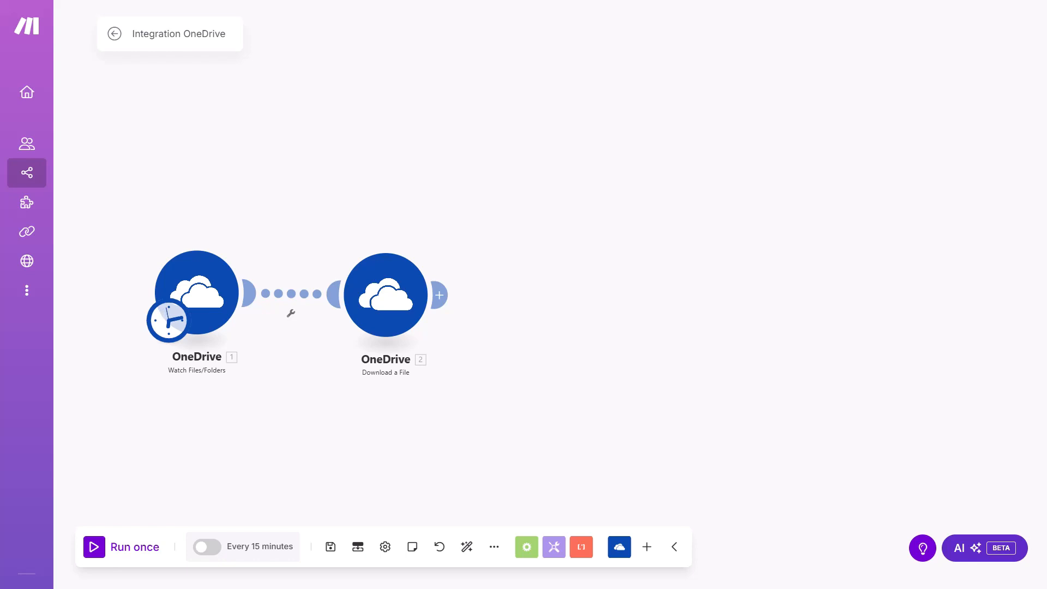
Add an xAI Create a completion module after the download
click(438, 296)
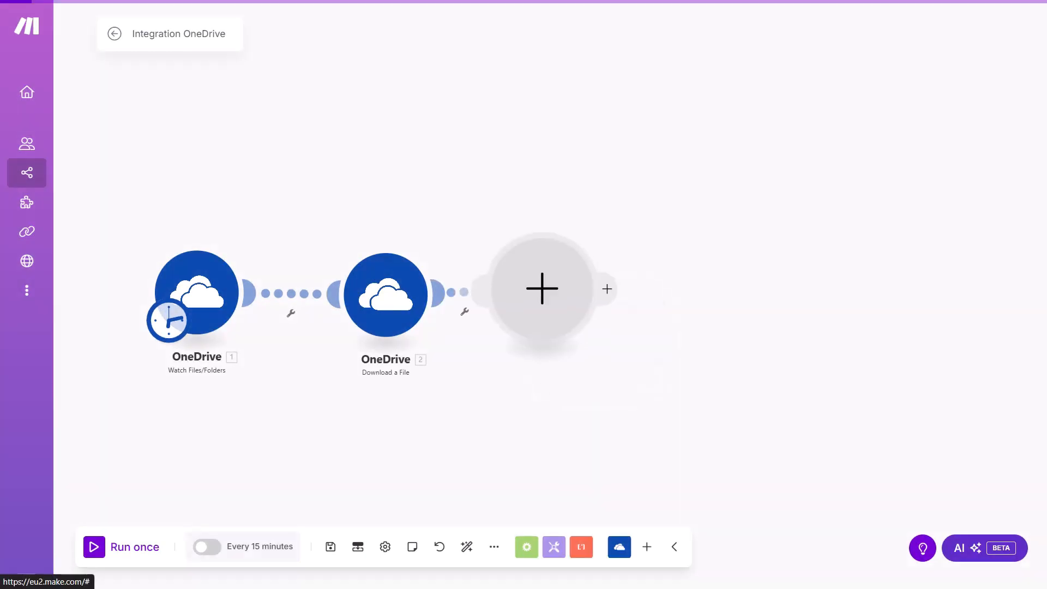
click(542, 288)
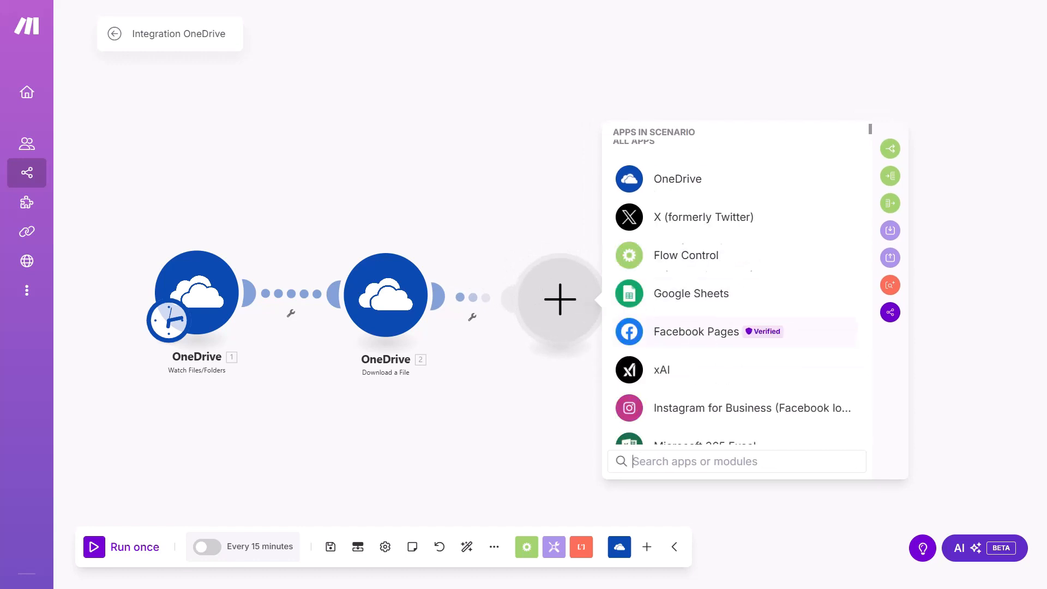
scroll(down, 3)
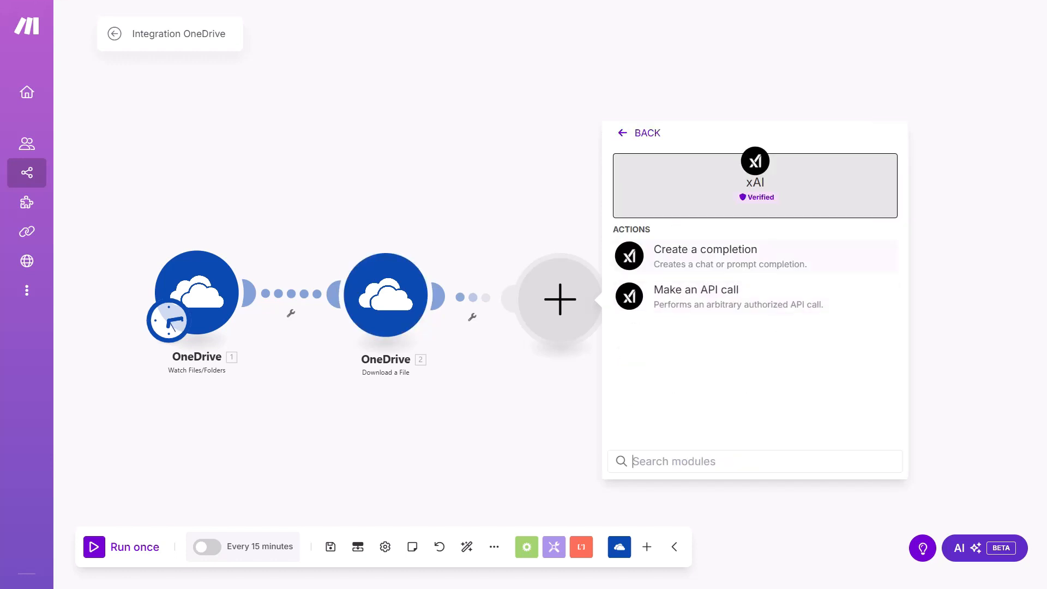
click(704, 248)
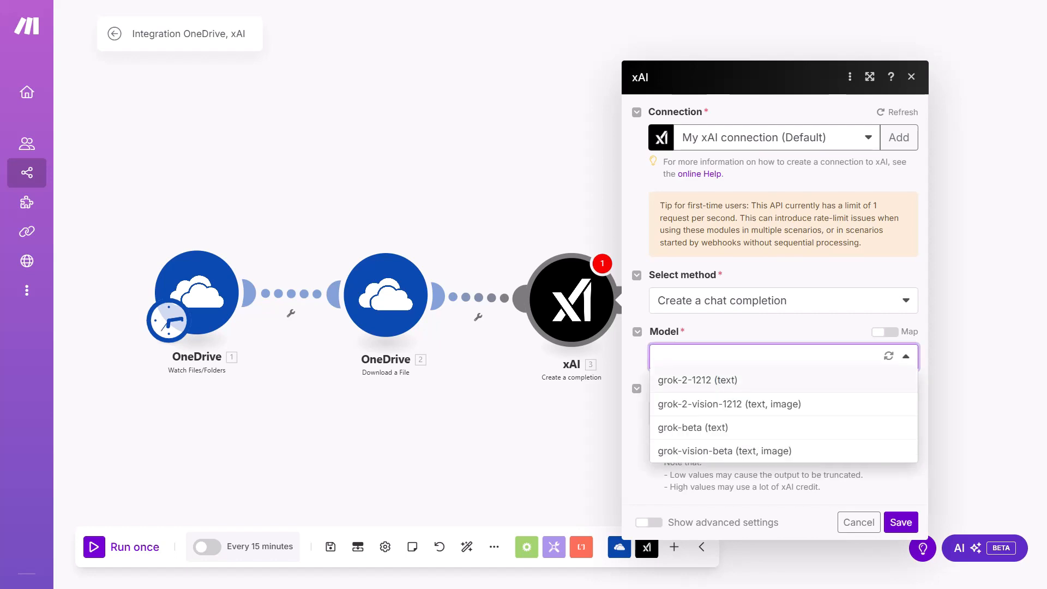
Select the grok-2-1212 model and add a first message with role System
click(697, 379)
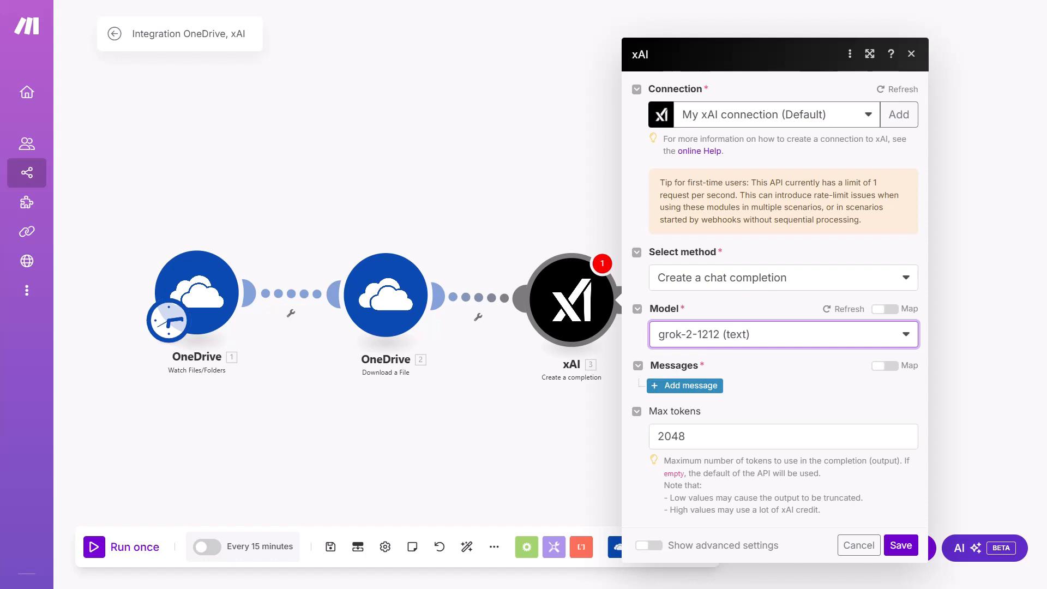
click(684, 385)
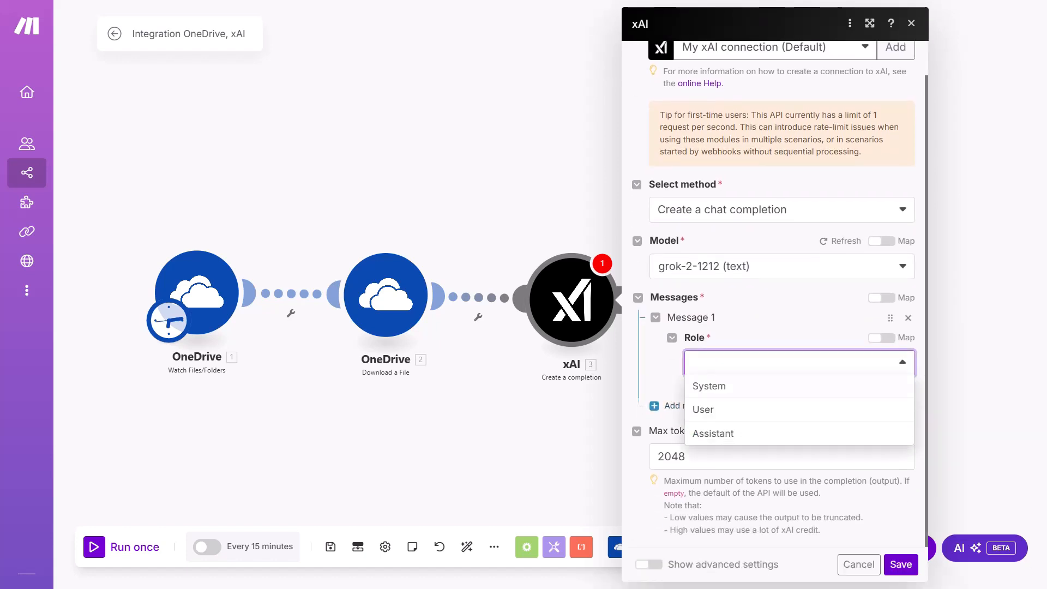
click(703, 409)
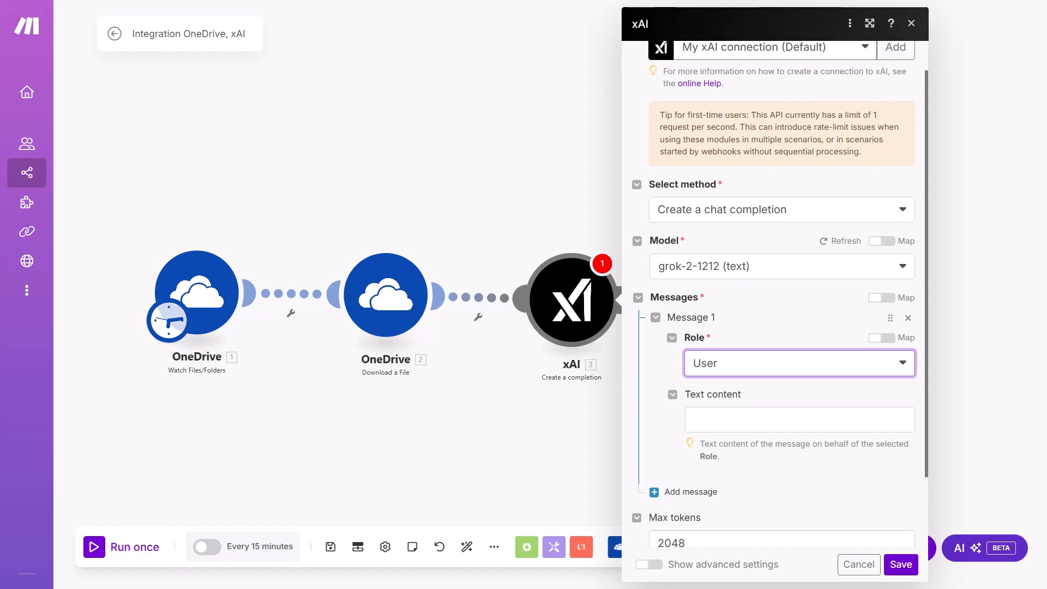
click(798, 362)
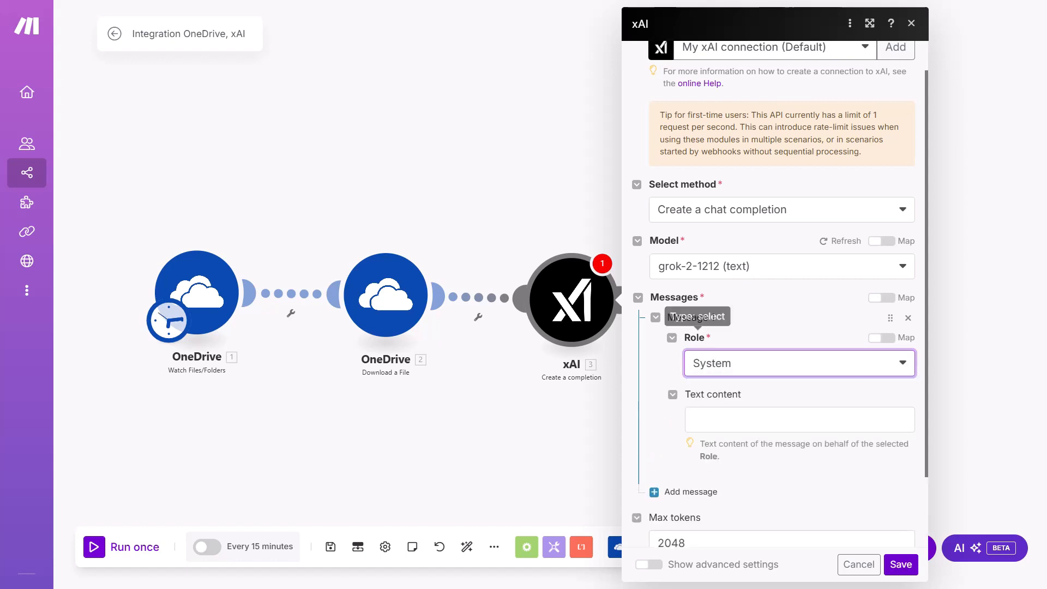
Fill the System message text and add a second message with role User
click(799, 419)
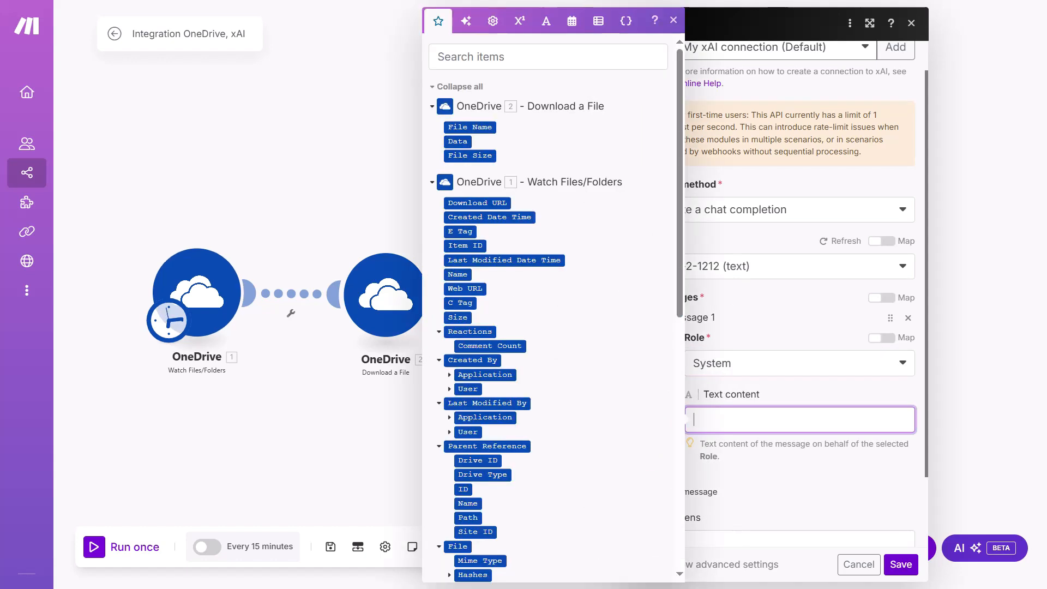
mouse_move(470, 126)
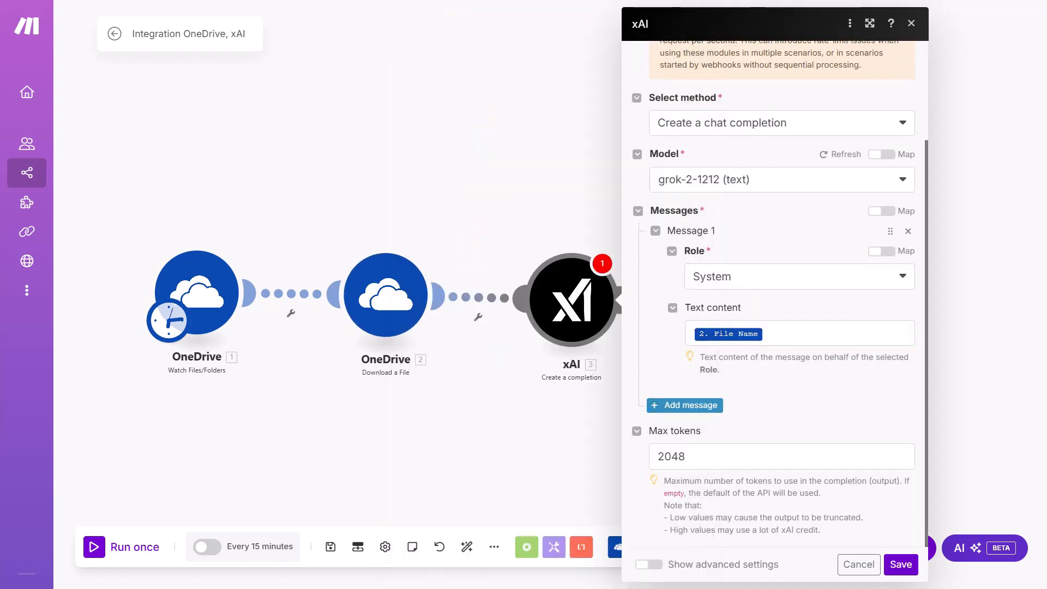
click(684, 405)
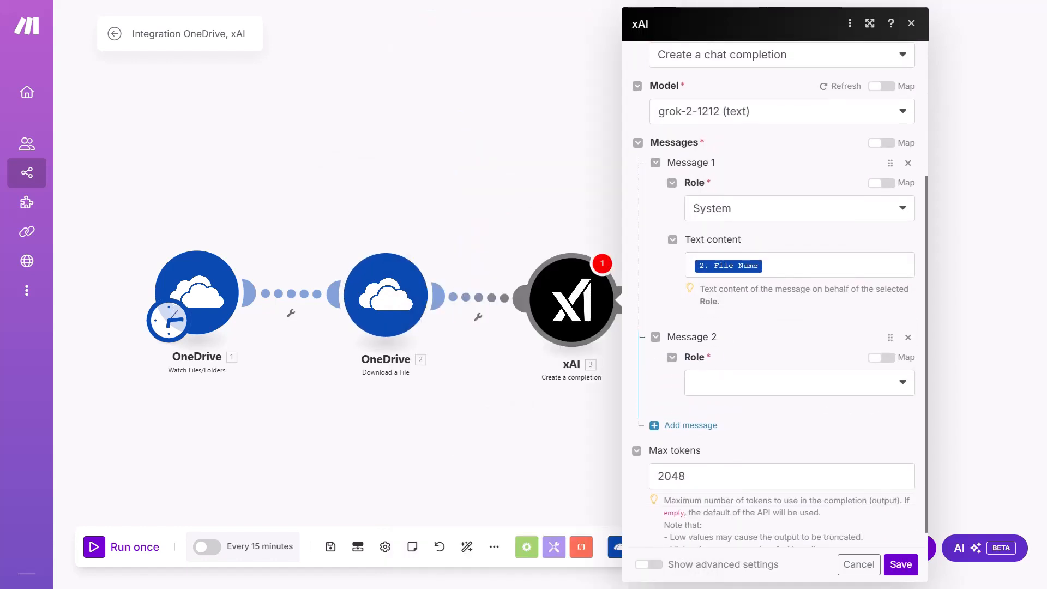
click(799, 381)
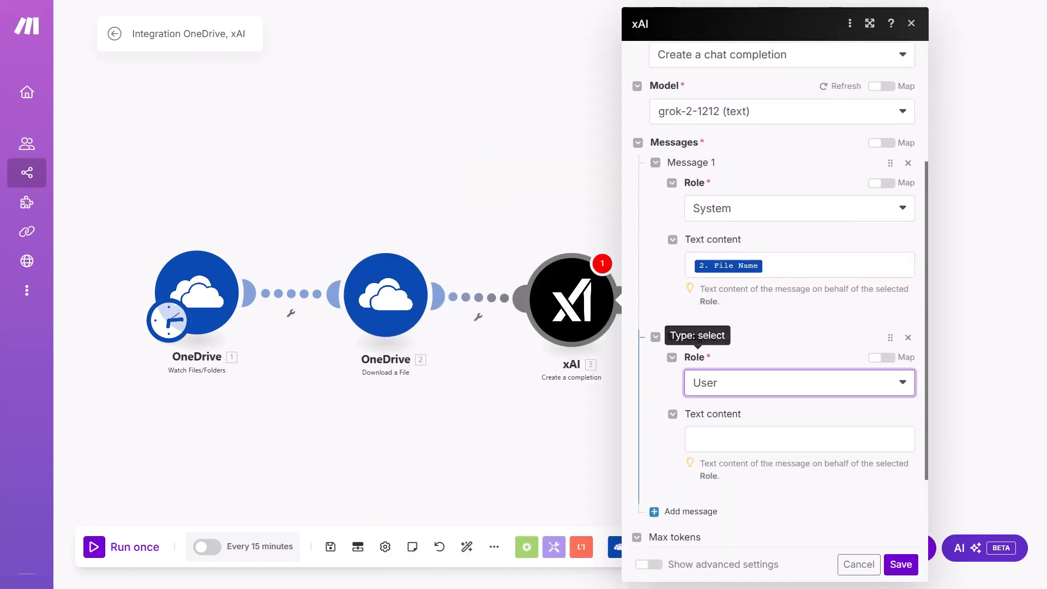
click(798, 439)
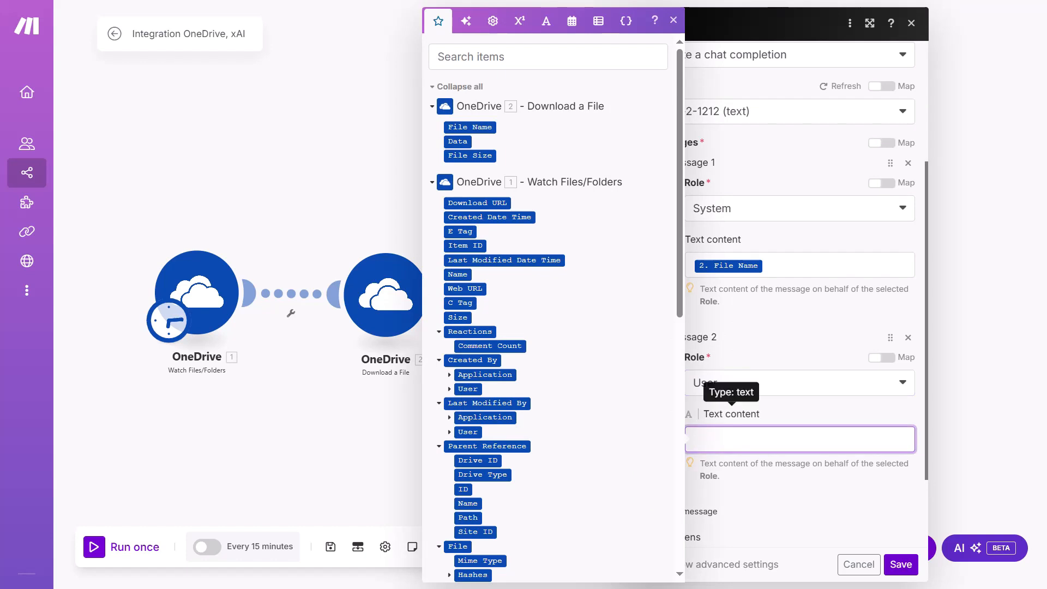
mouse_move(728, 265)
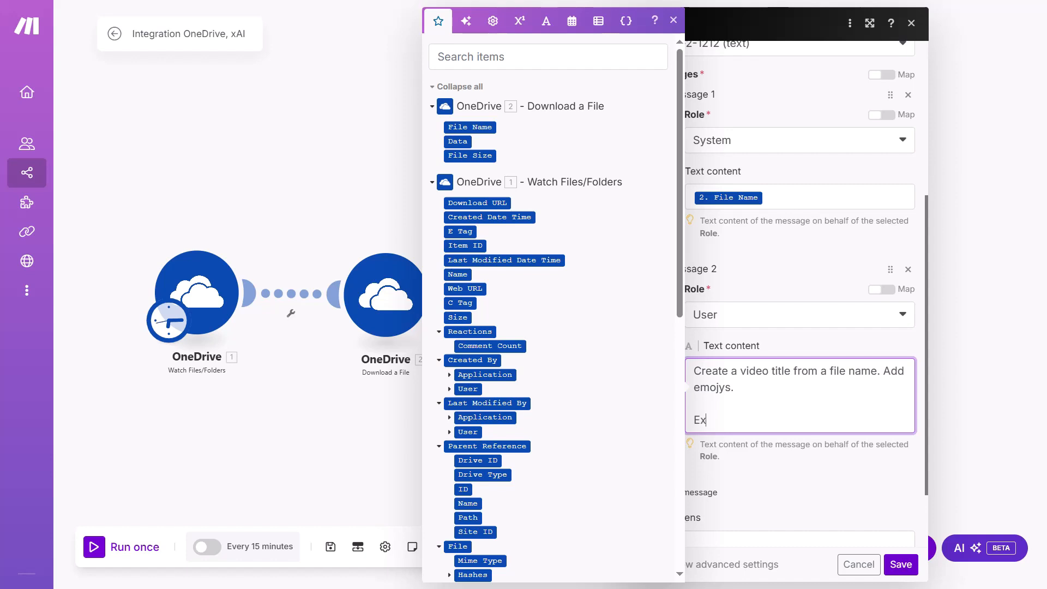
Write the User prompt excluding .mp4 and asking for only a title under 100 characters, then save
text(clude:)
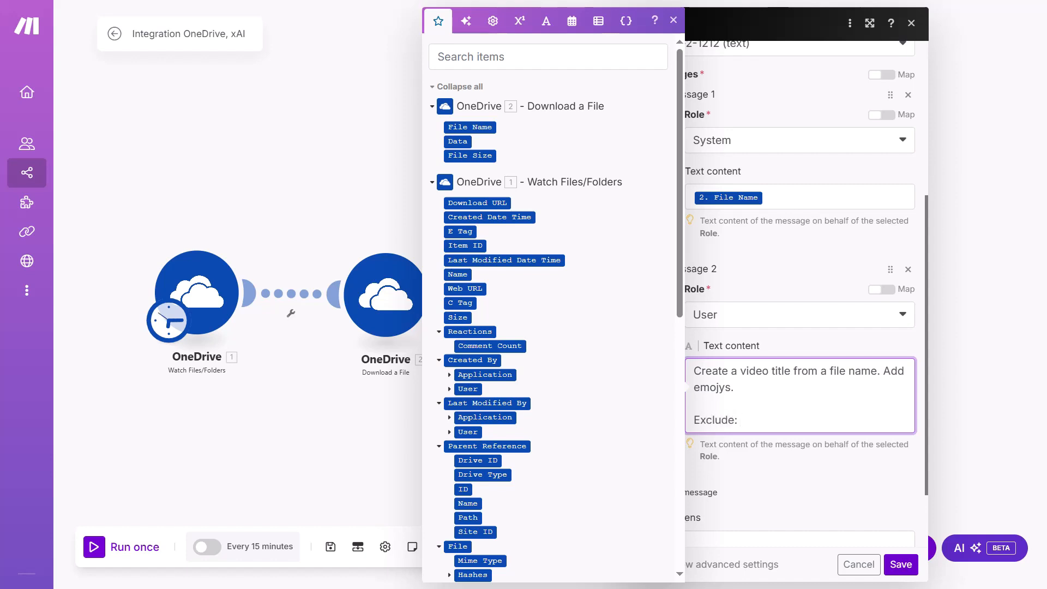
click(742, 419)
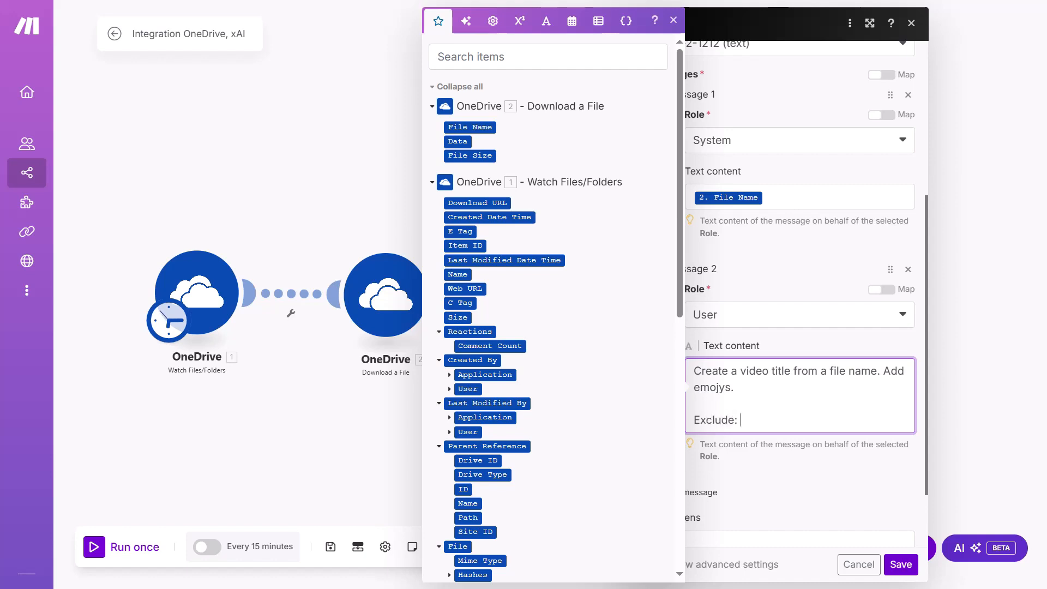
text(.mp4)
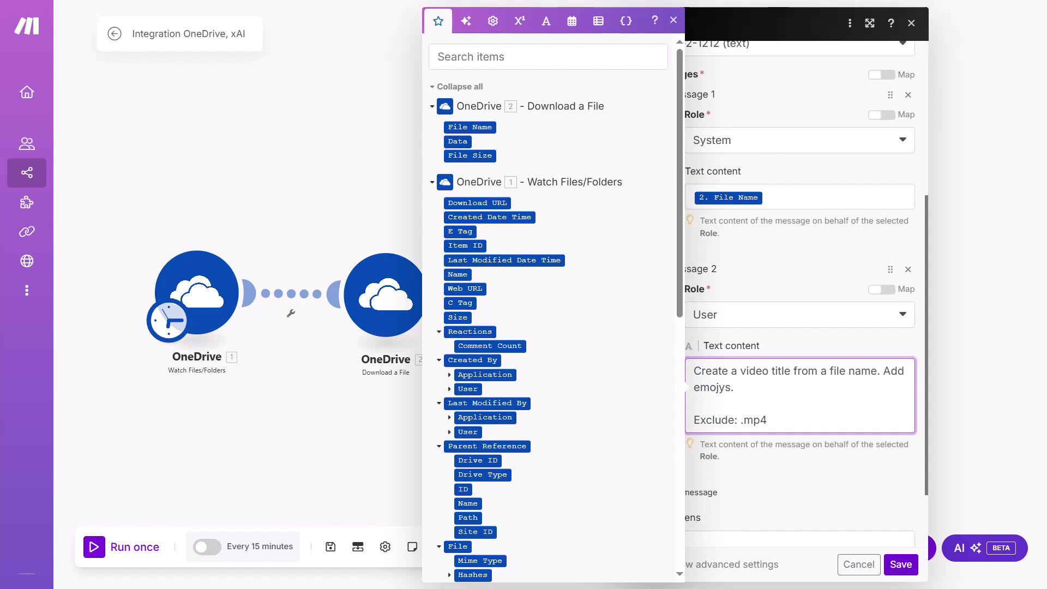
click(767, 419)
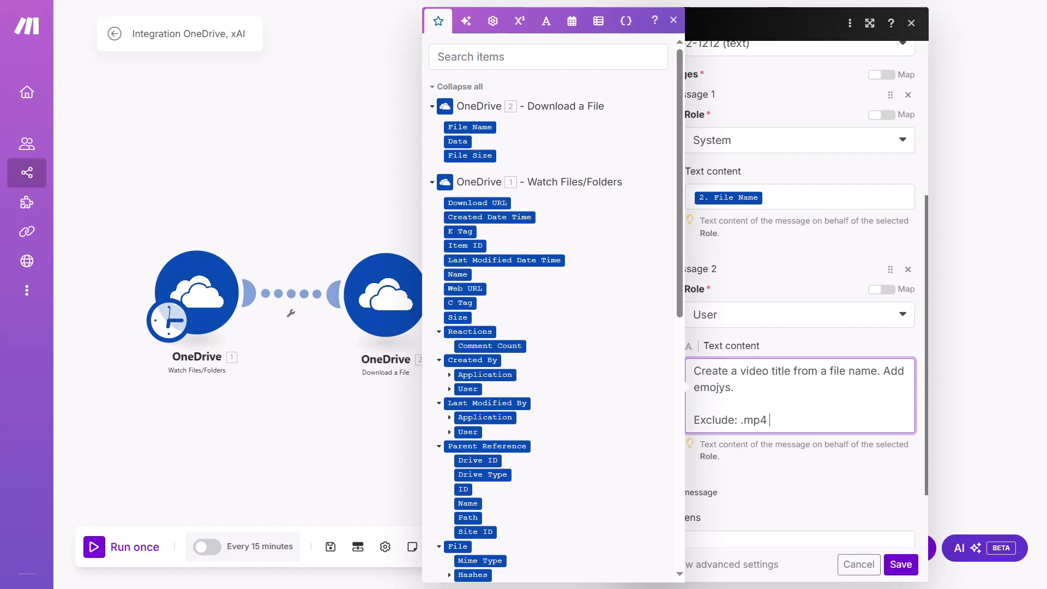
text("")
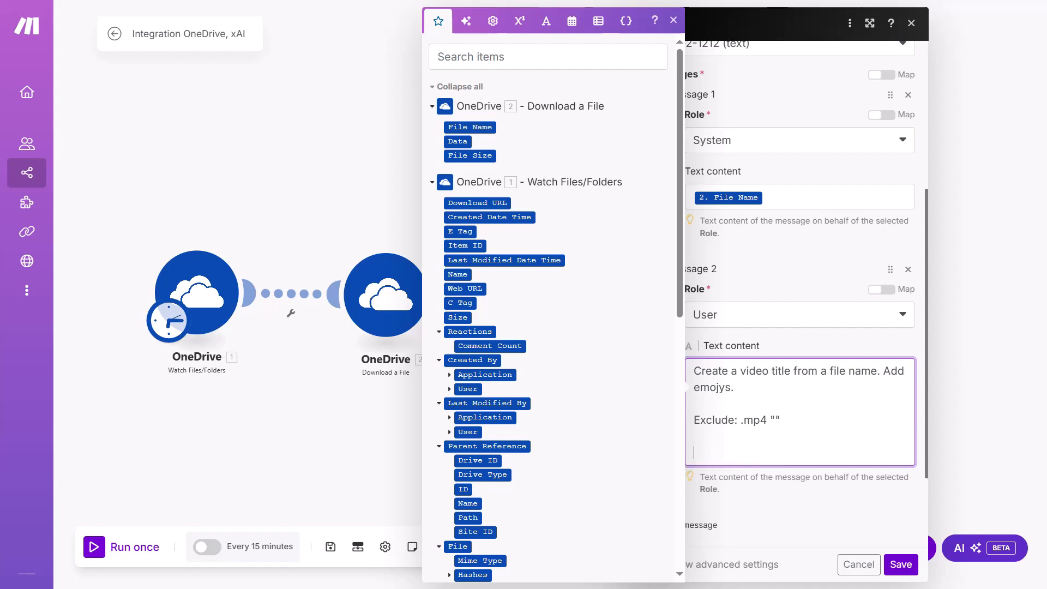
text(Outpout only title that is under 100 characters.)
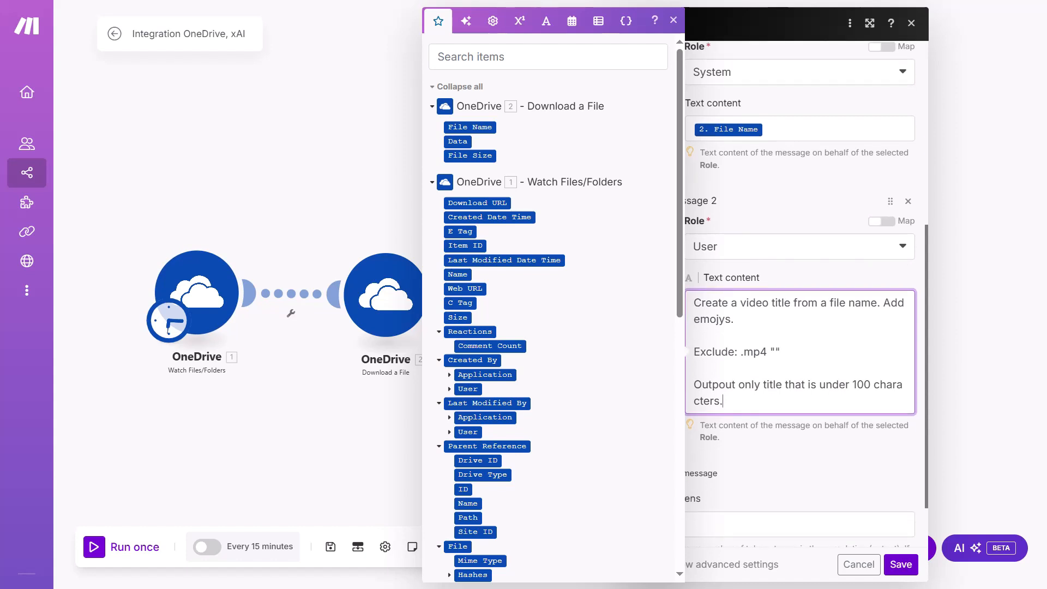
scroll(down, 3)
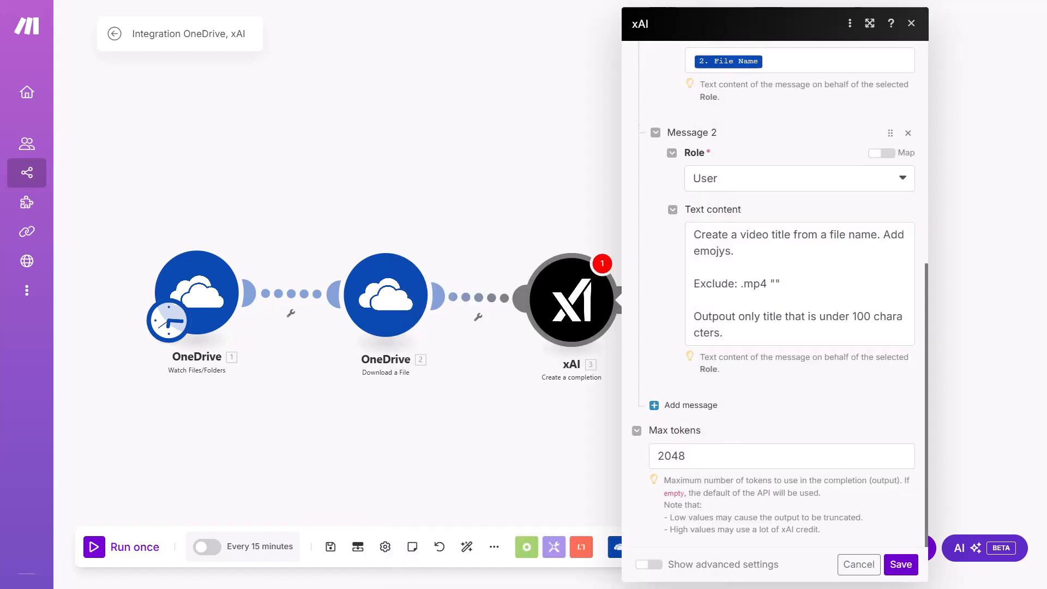
click(781, 456)
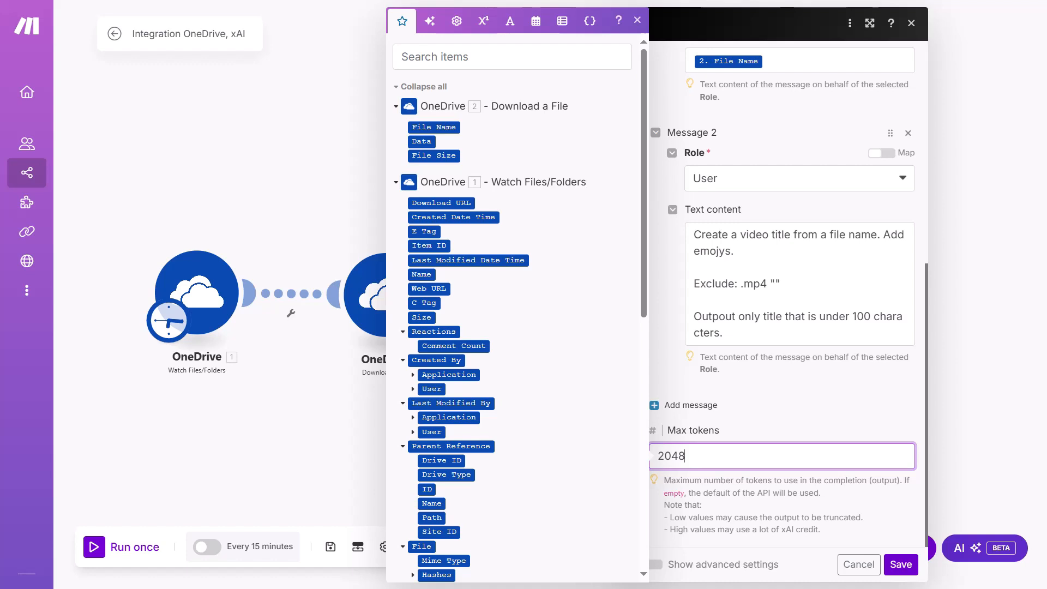
click(899, 563)
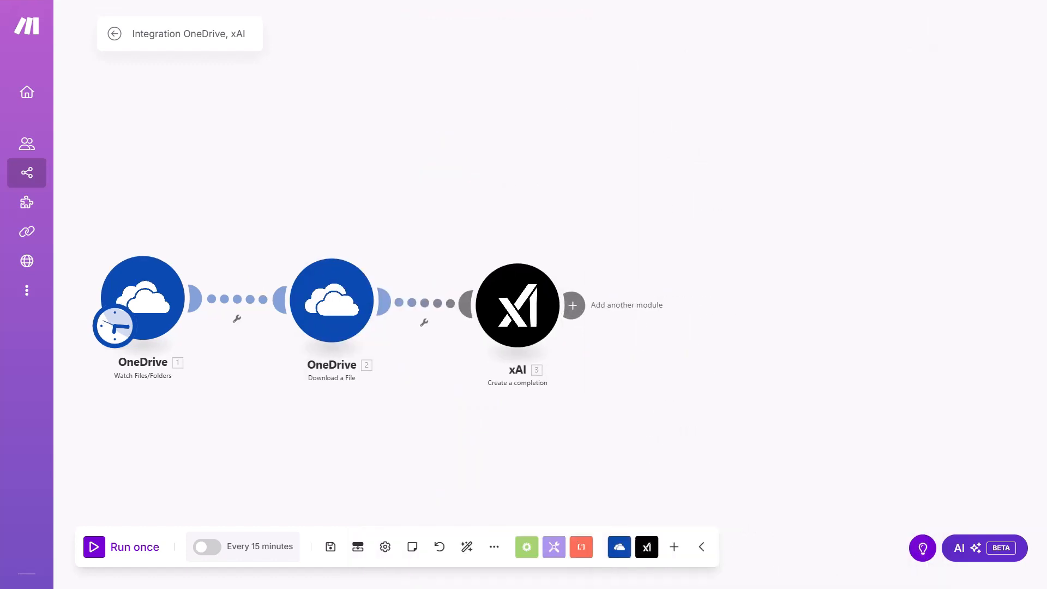
Insert a Router after xAI and start choosing an app for its first branch
click(572, 306)
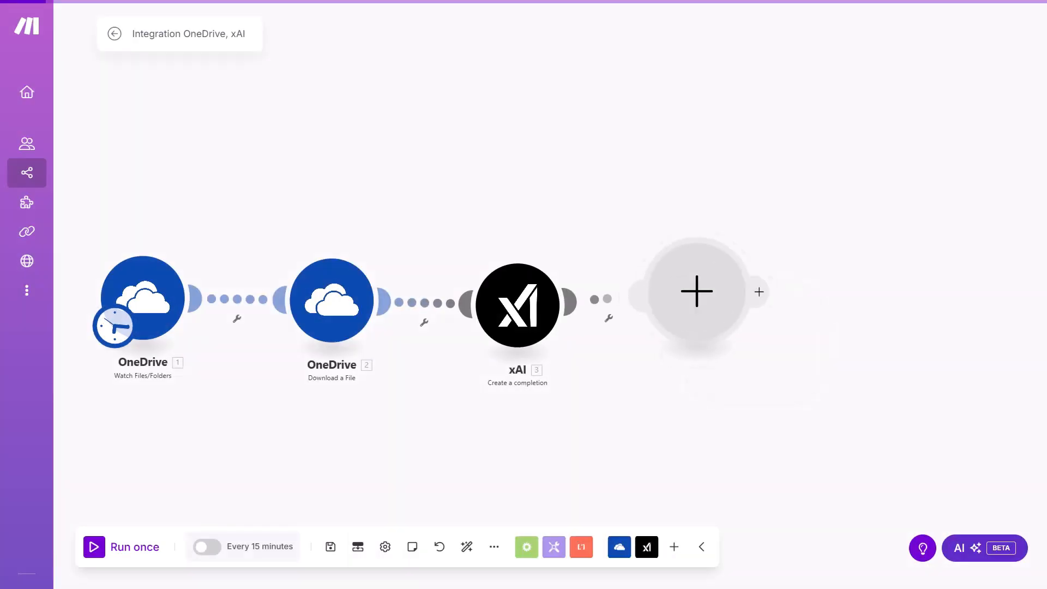
click(697, 291)
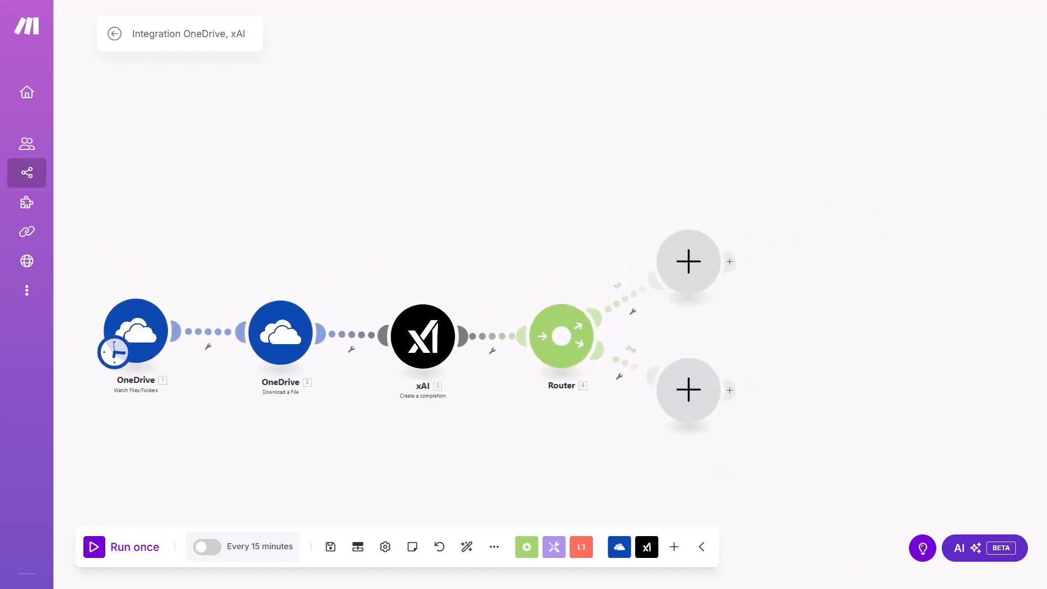
mouse_move(561, 331)
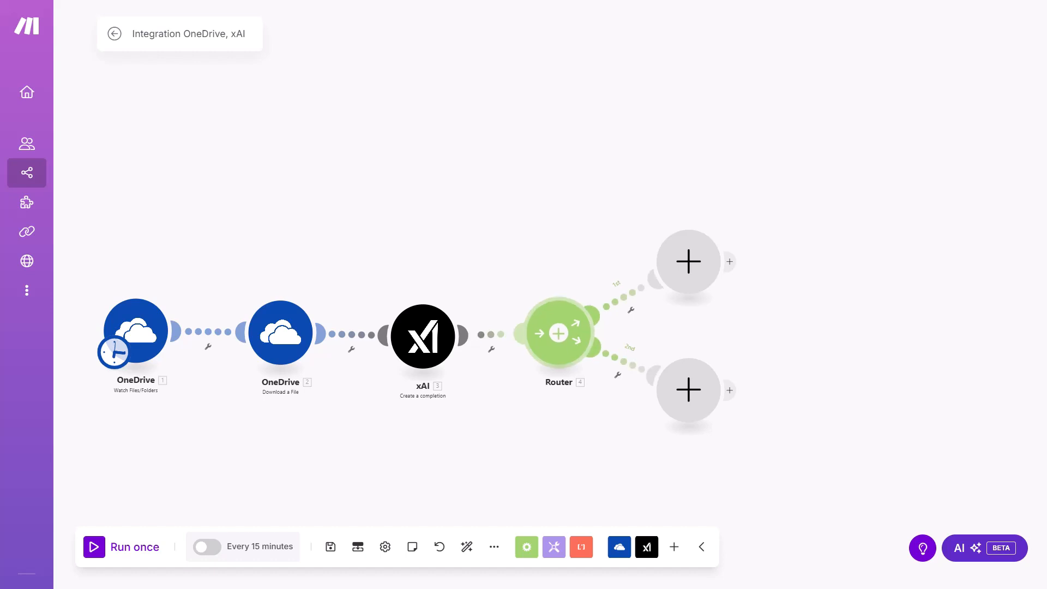
click(558, 332)
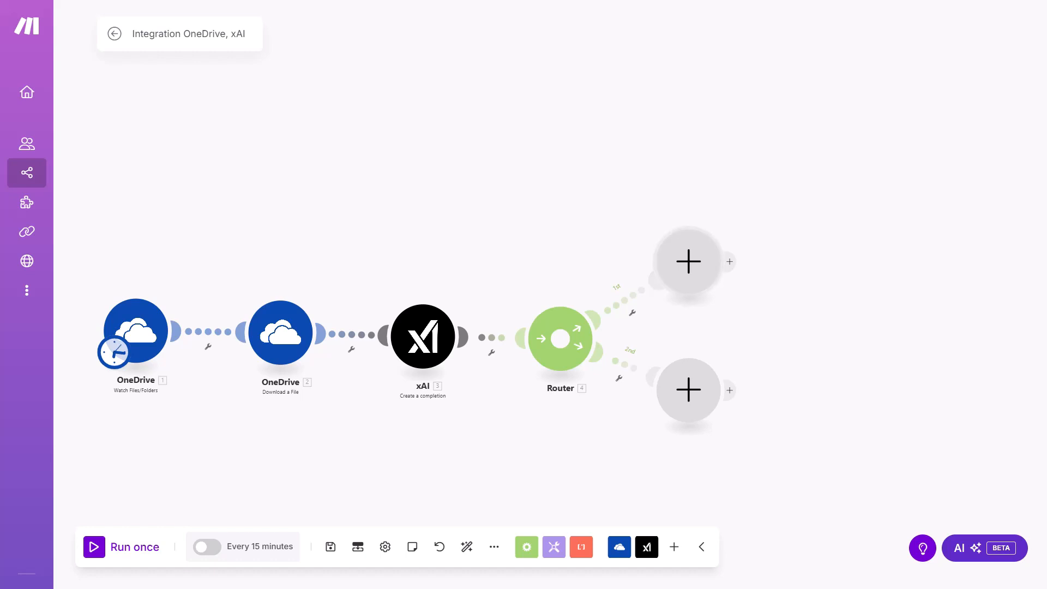
click(688, 261)
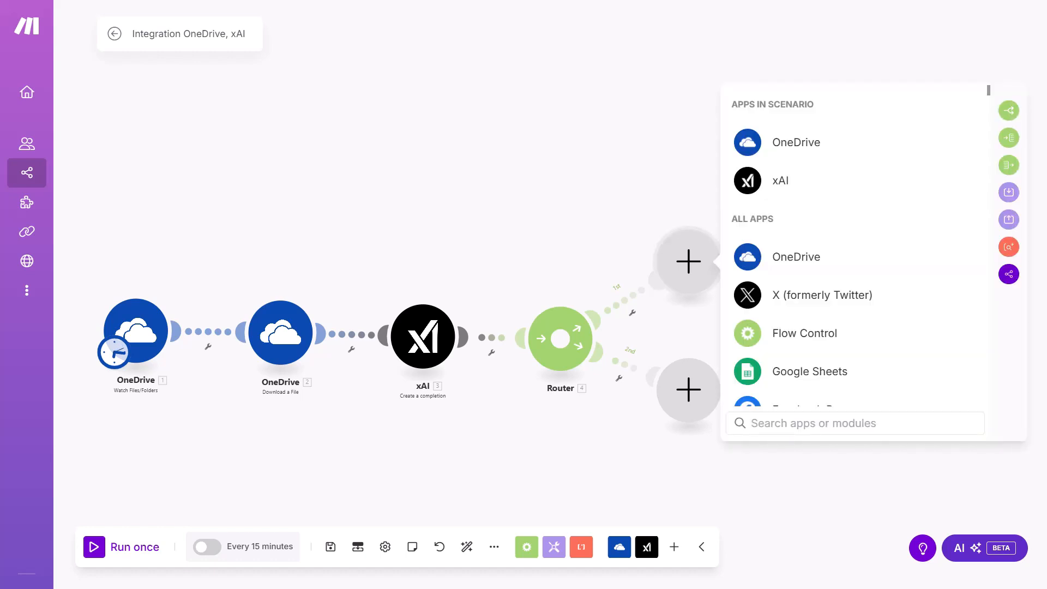
Search for X, switch X (formerly Twitter) to v5 and add Upload a Media to the branch
click(855, 423)
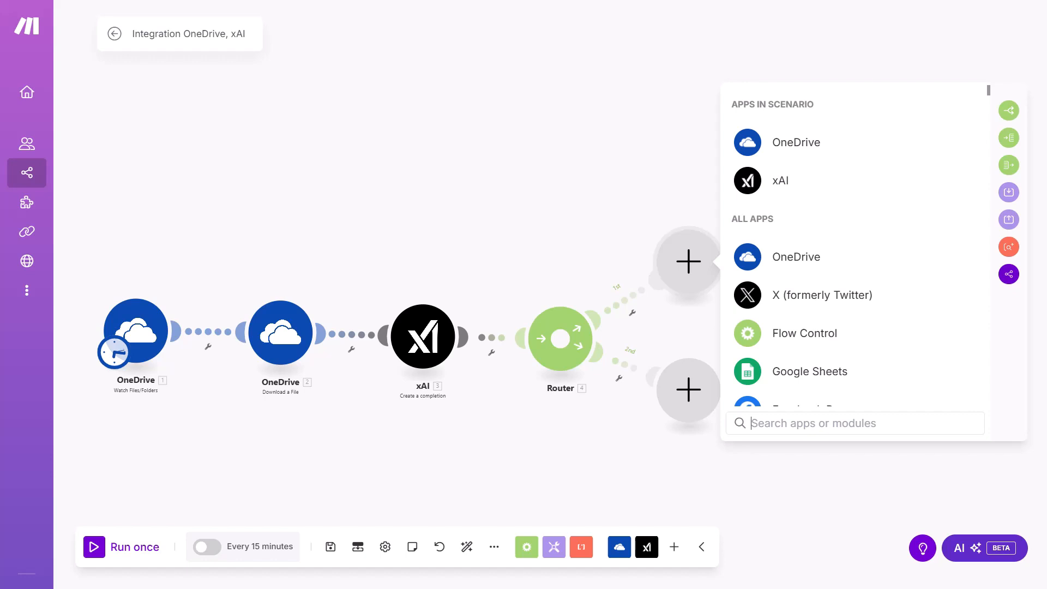
text(X)
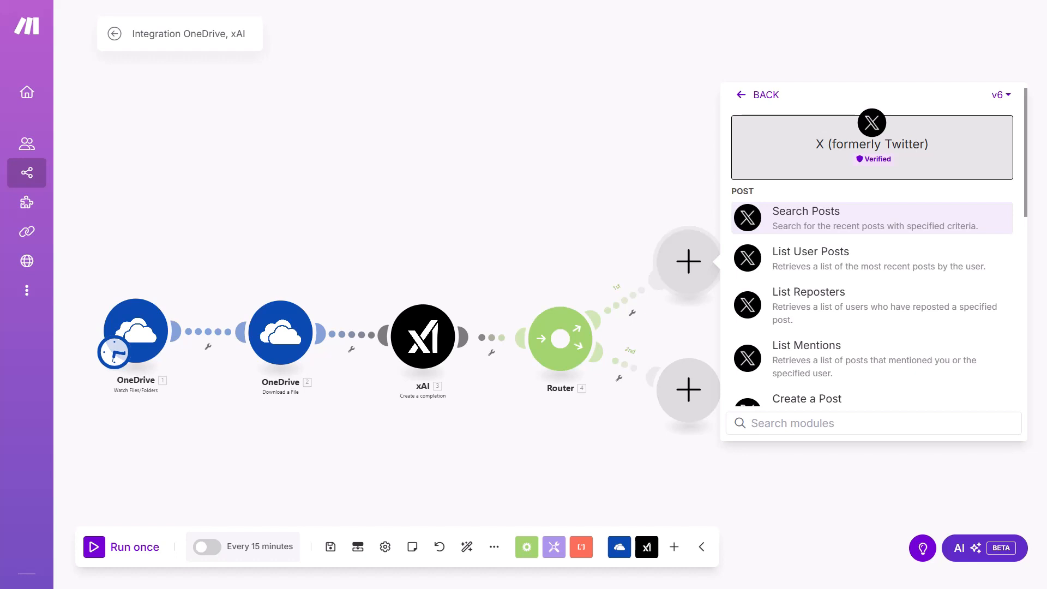
click(1000, 94)
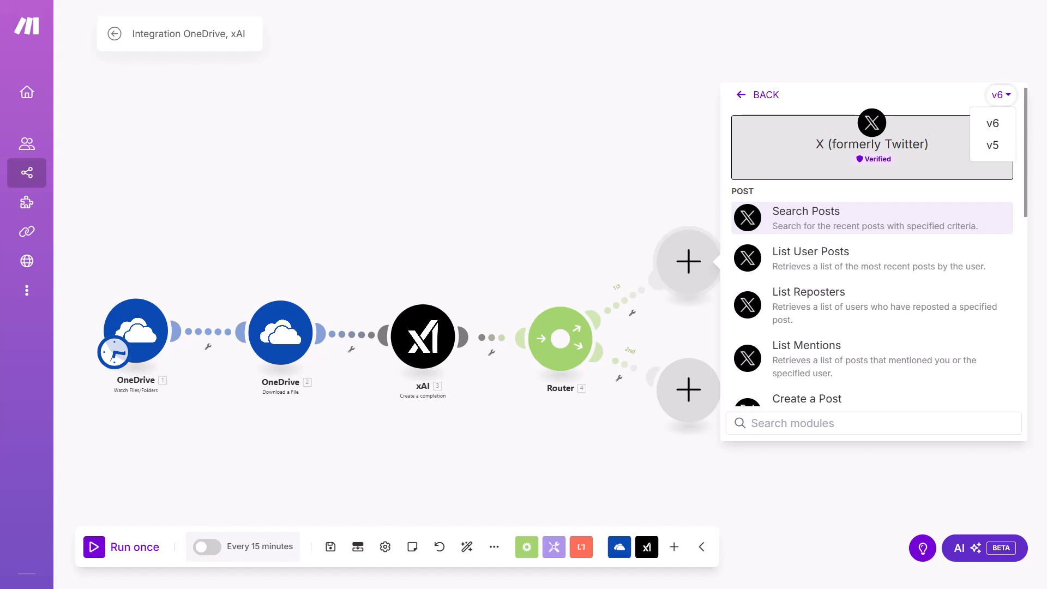
click(991, 145)
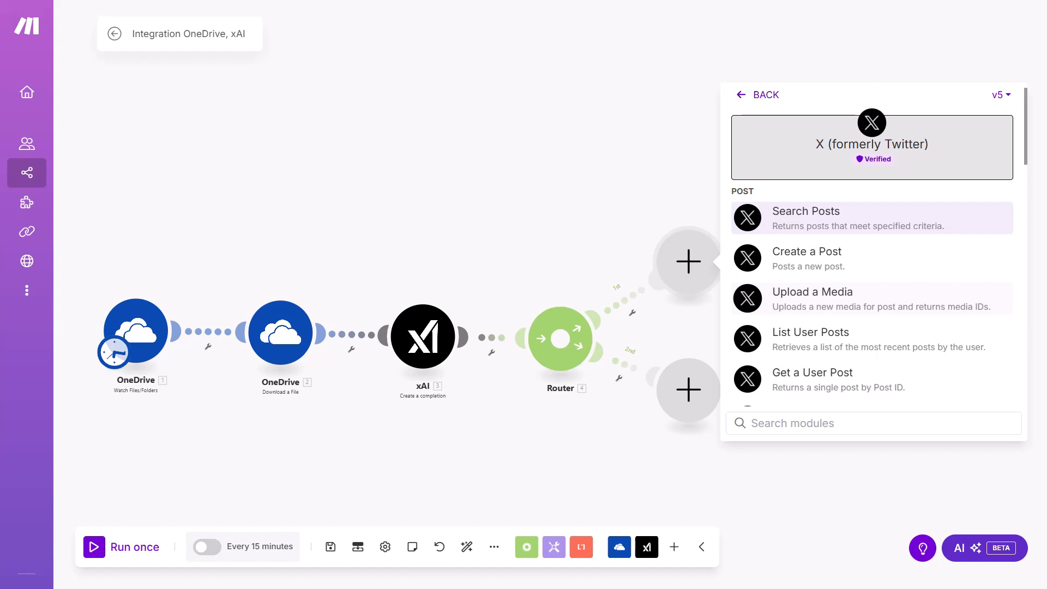
click(812, 292)
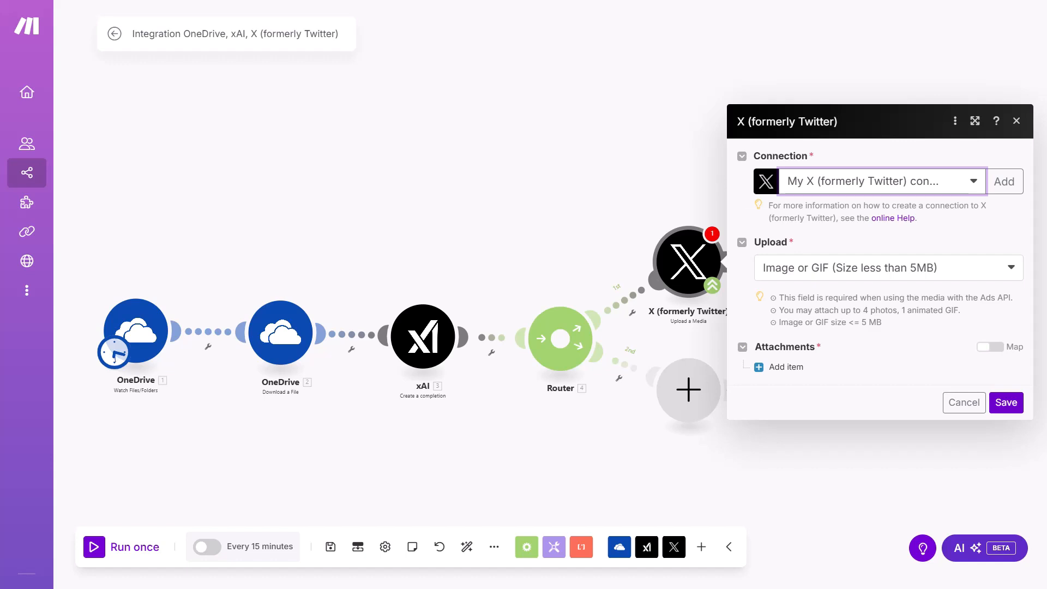
Upload a Video or GIF (more than 5MB) from the OneDrive downloaded file and save
click(887, 268)
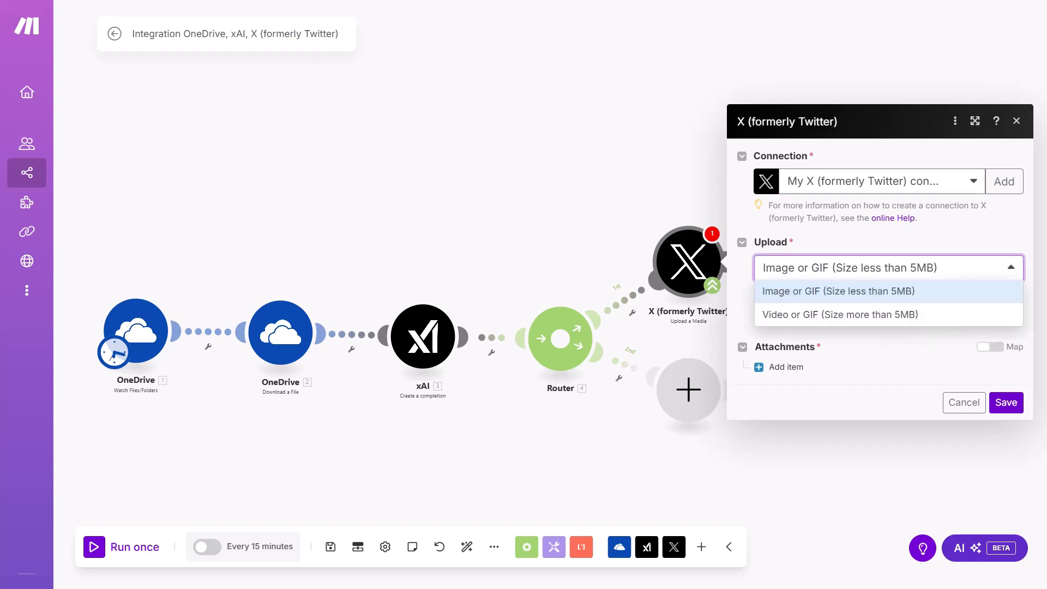
click(840, 314)
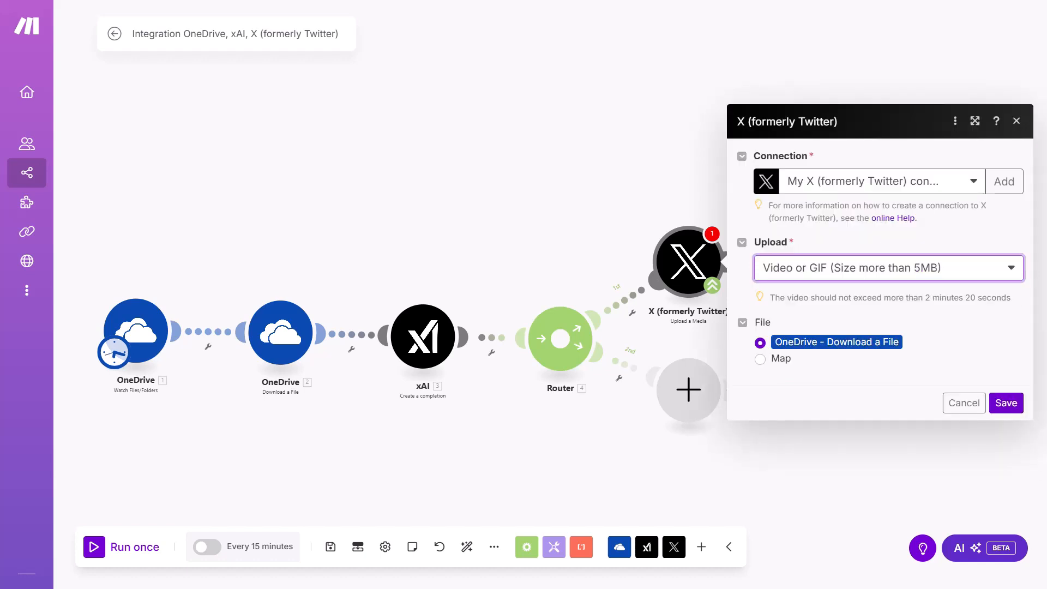
click(760, 359)
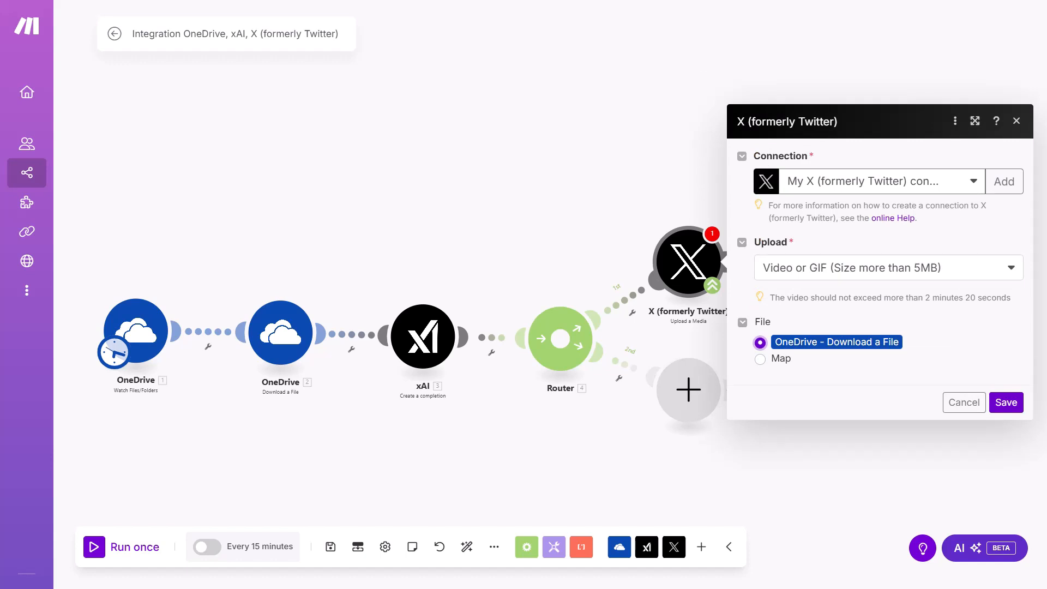
click(1004, 402)
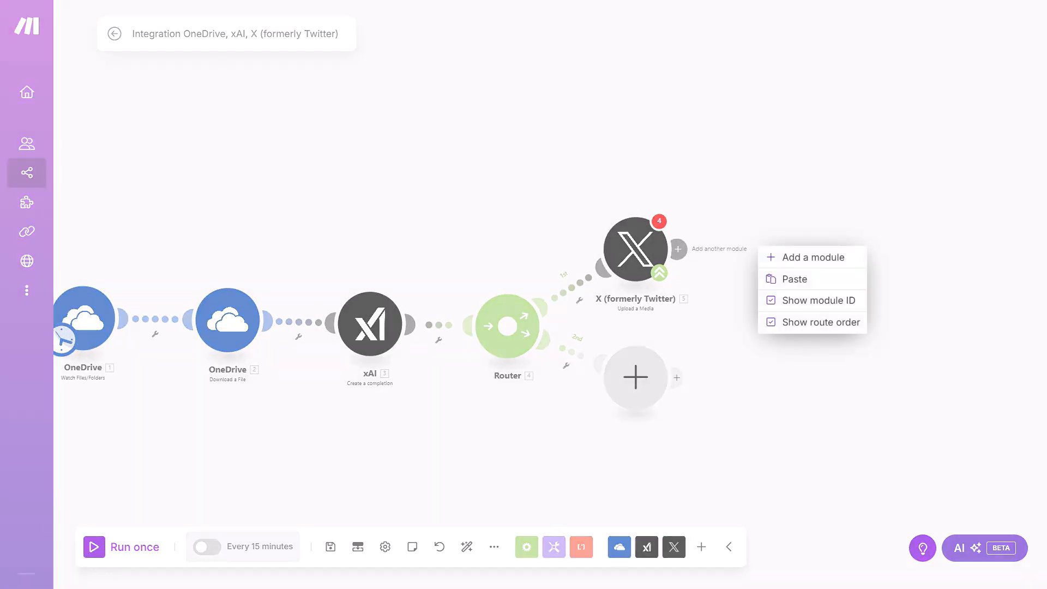
Add an X (formerly Twitter) v6 Create a Post module after Upload a Media
click(813, 257)
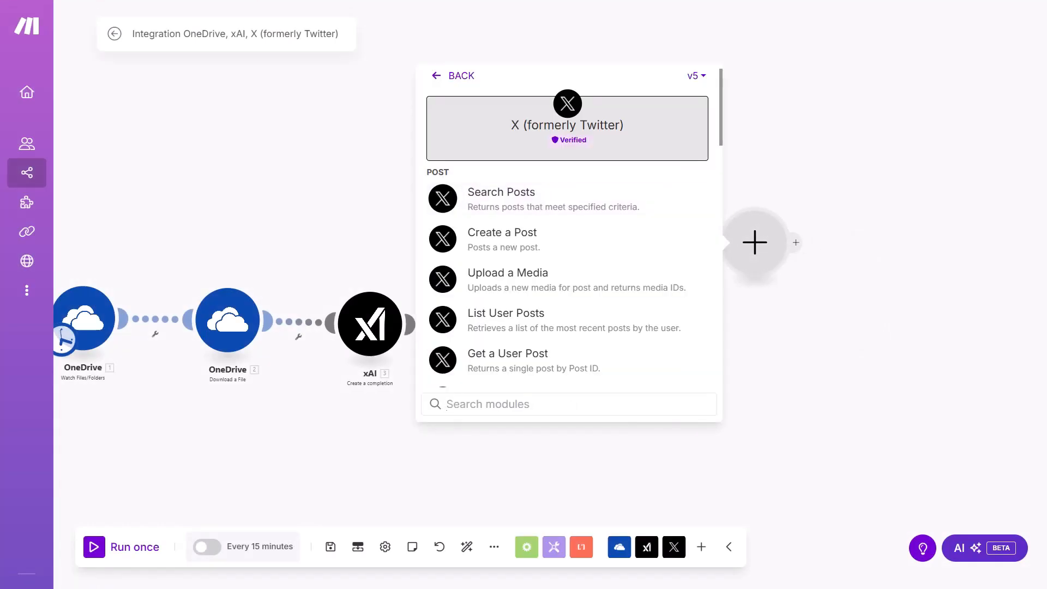
click(567, 403)
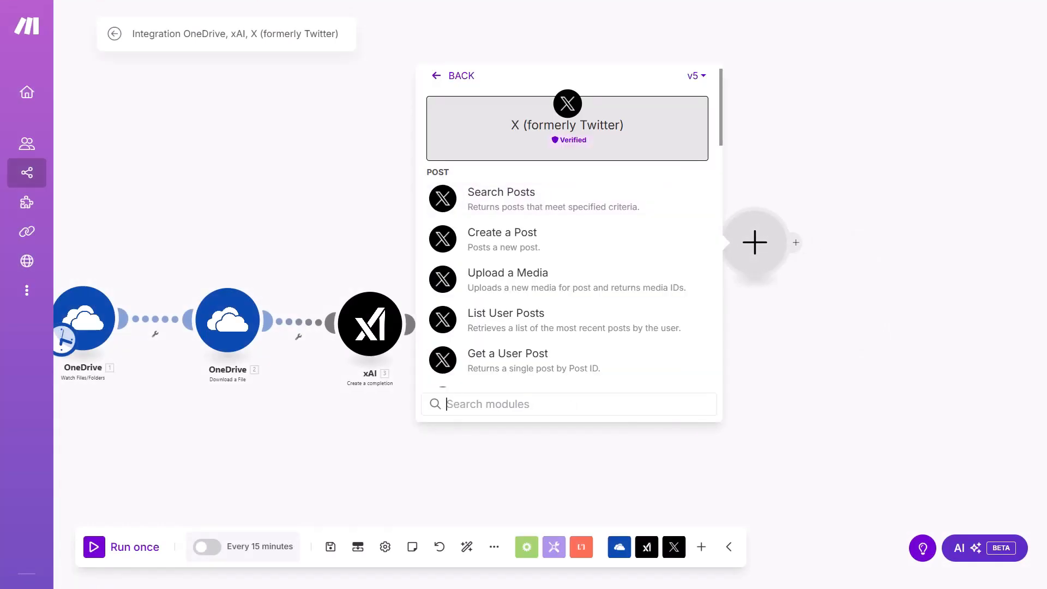
click(695, 75)
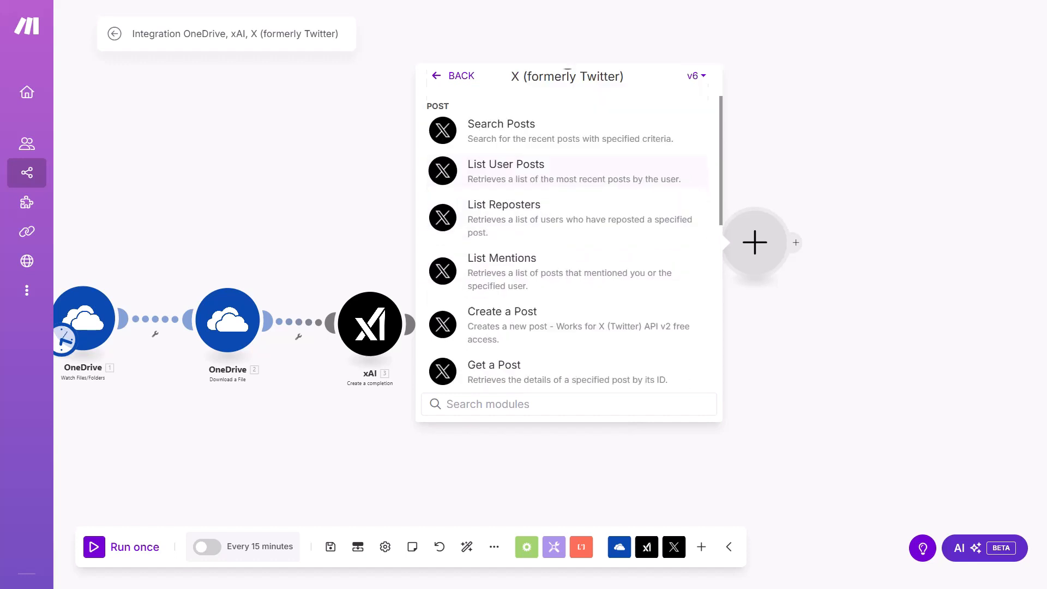
click(501, 311)
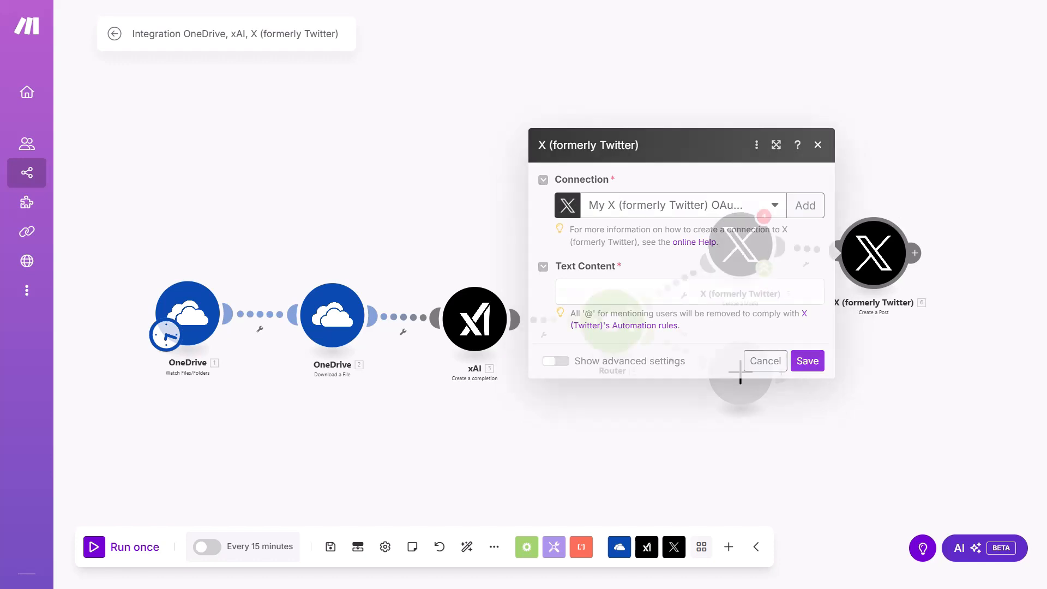
Map the xAI Result as Text Content and the uploaded Media IDs, then save the post
click(553, 361)
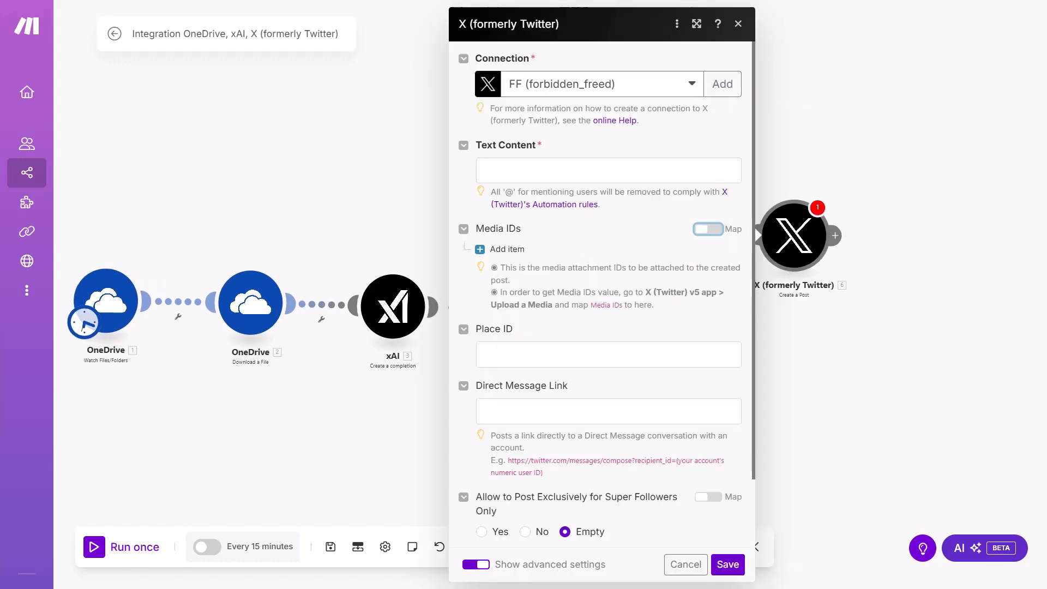
click(706, 228)
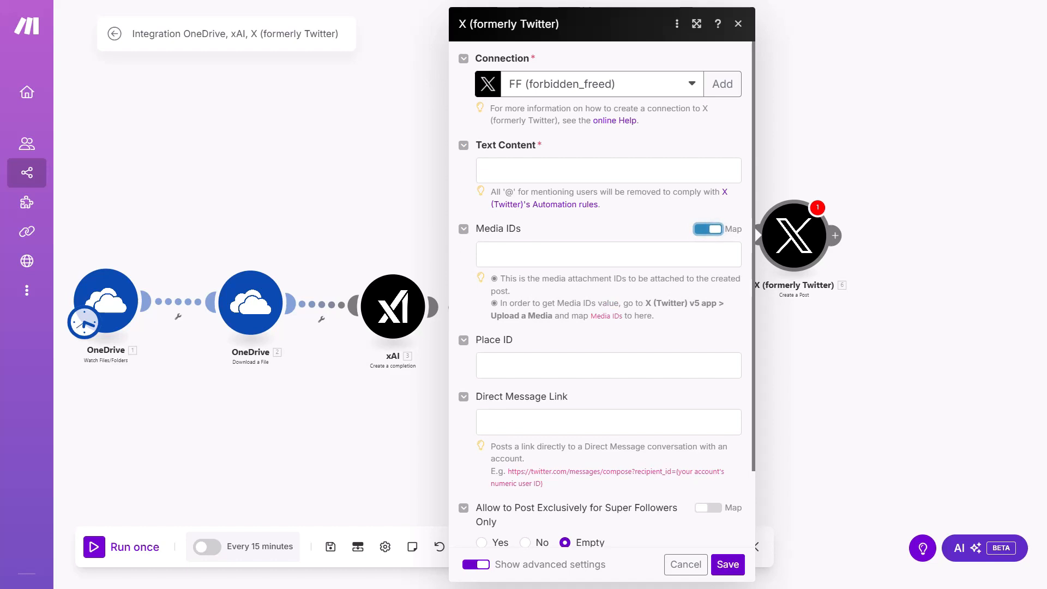
click(607, 170)
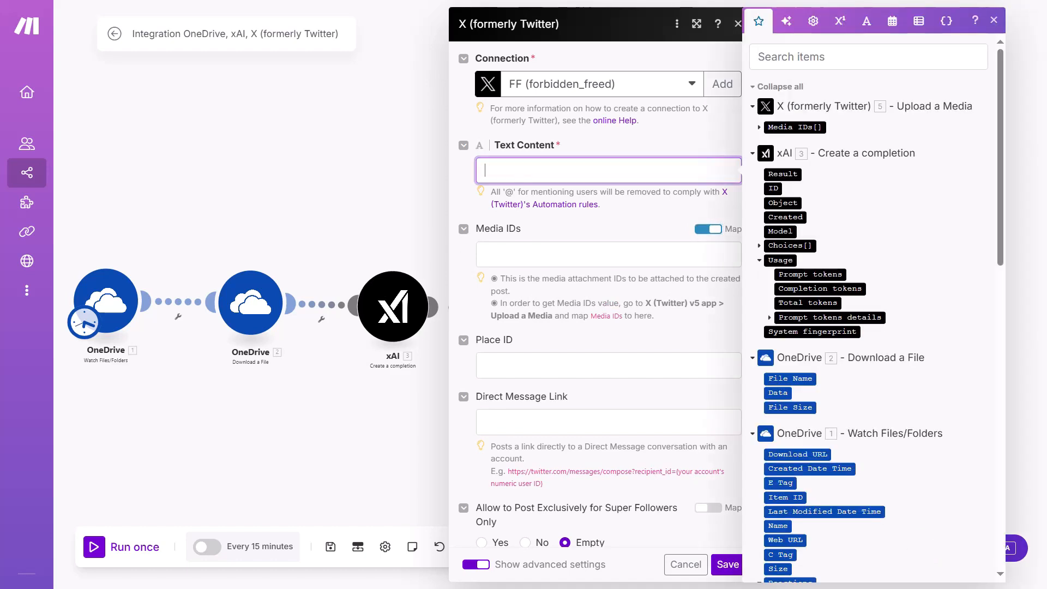
mouse_move(783, 173)
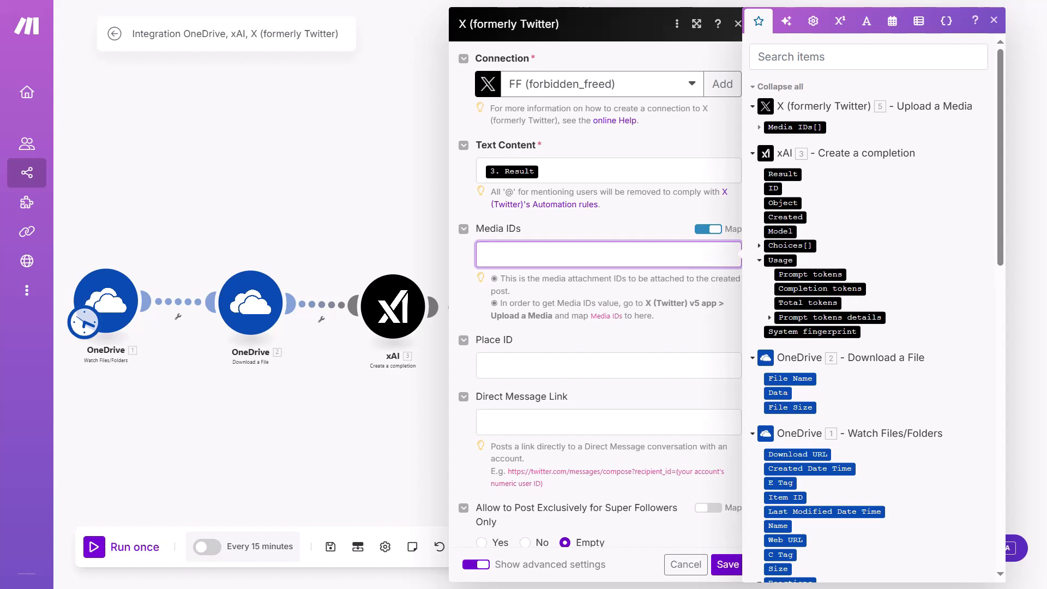
mouse_move(794, 127)
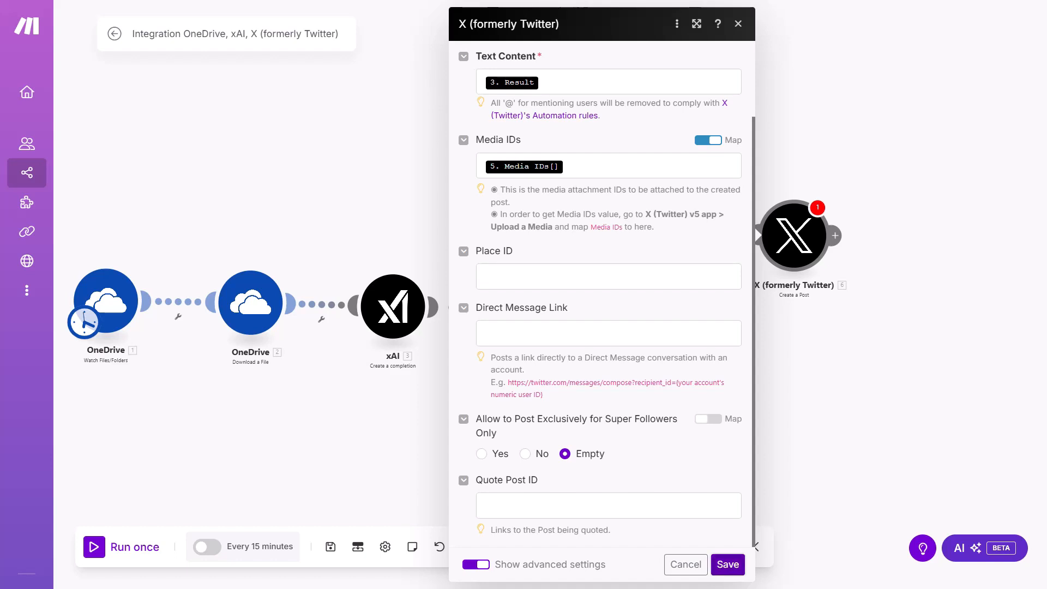
click(727, 563)
text(facebook)
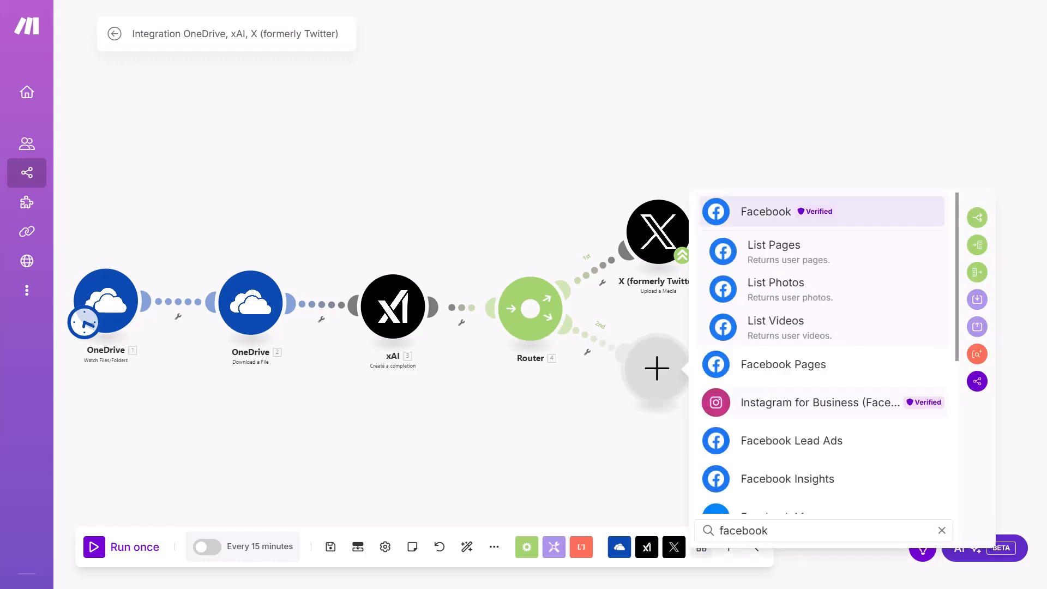
Add a Facebook Pages Upload a Video module on the router's second branch
click(783, 365)
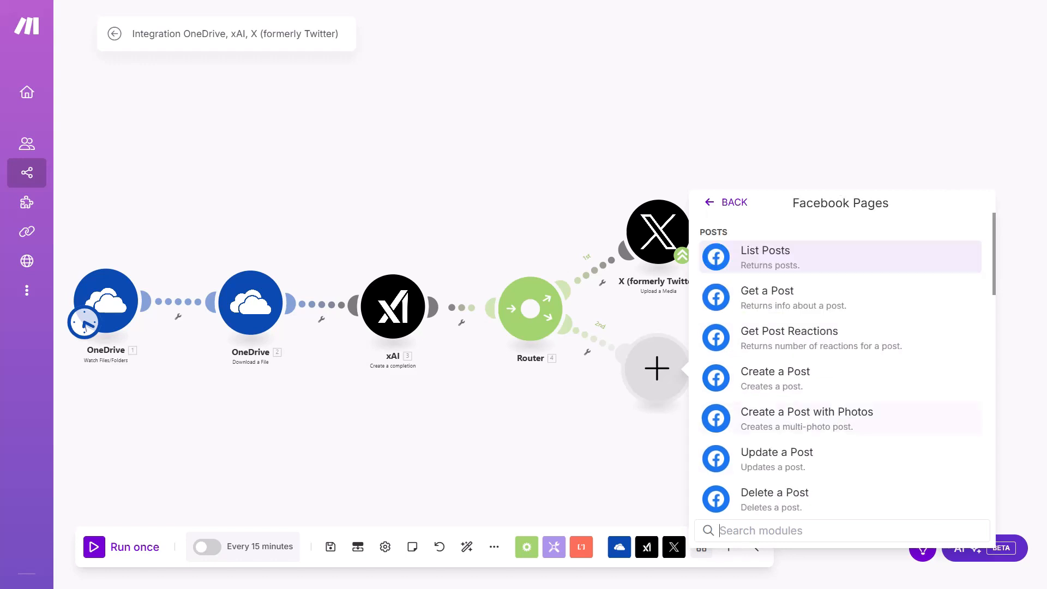
scroll(down, 3)
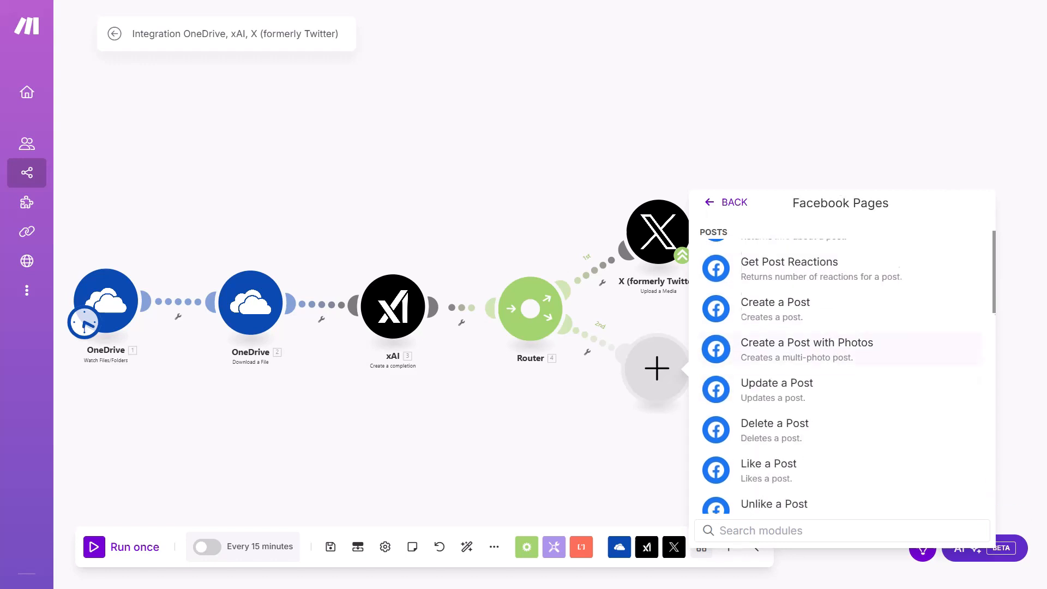
scroll(down, 3)
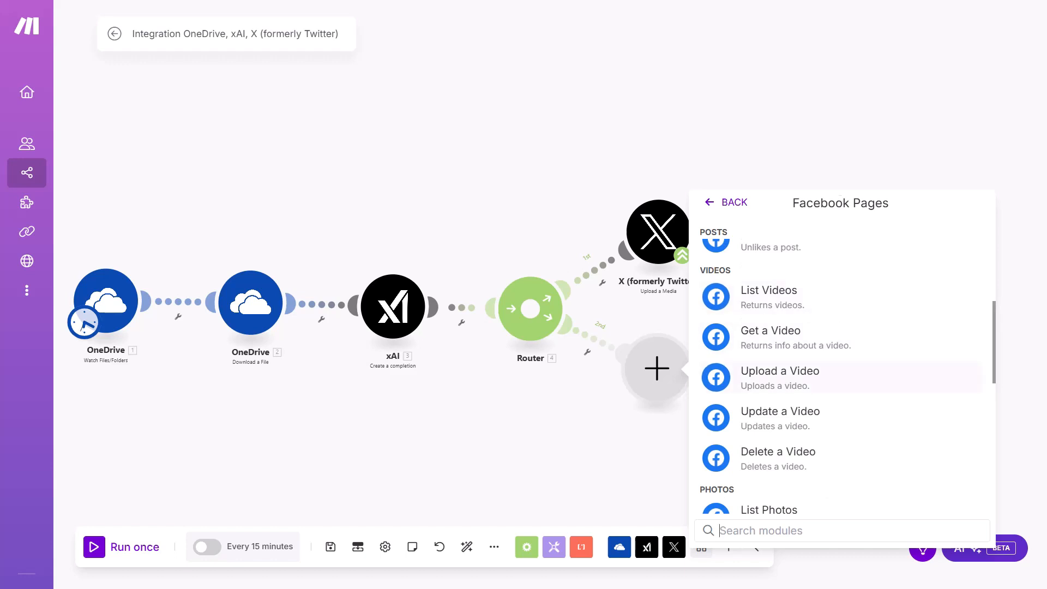
click(779, 371)
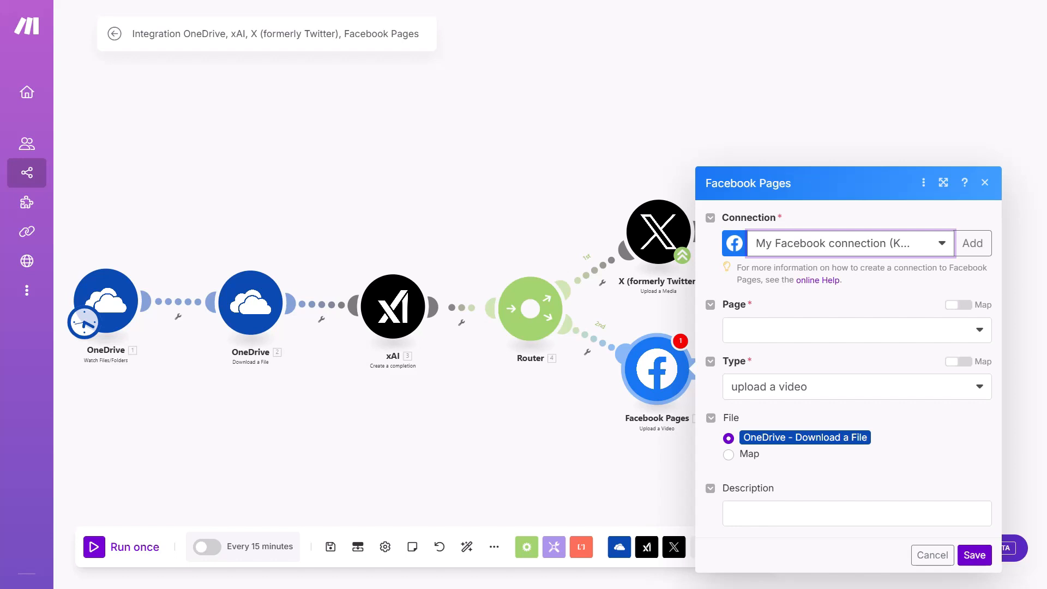
Target the Knowledge of the Day page, keep 'upload a video' with the OneDrive file, and save
click(857, 329)
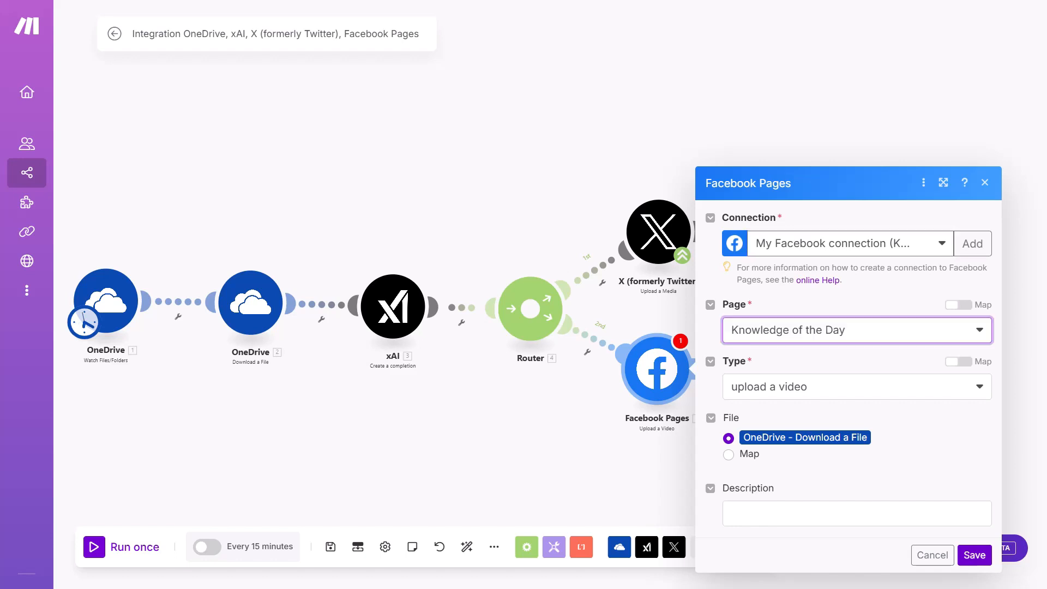
click(858, 386)
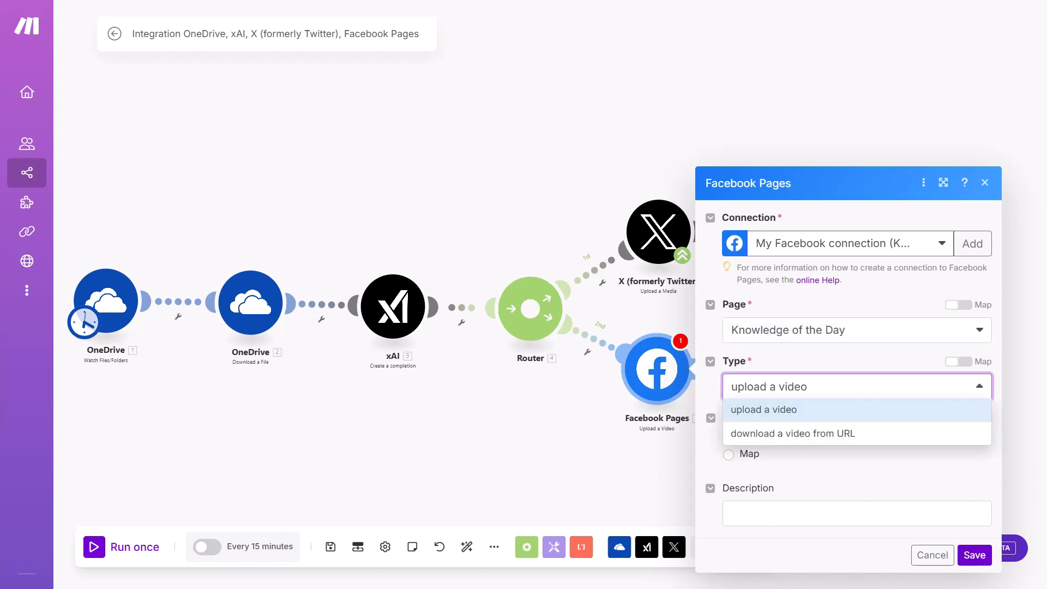
click(764, 409)
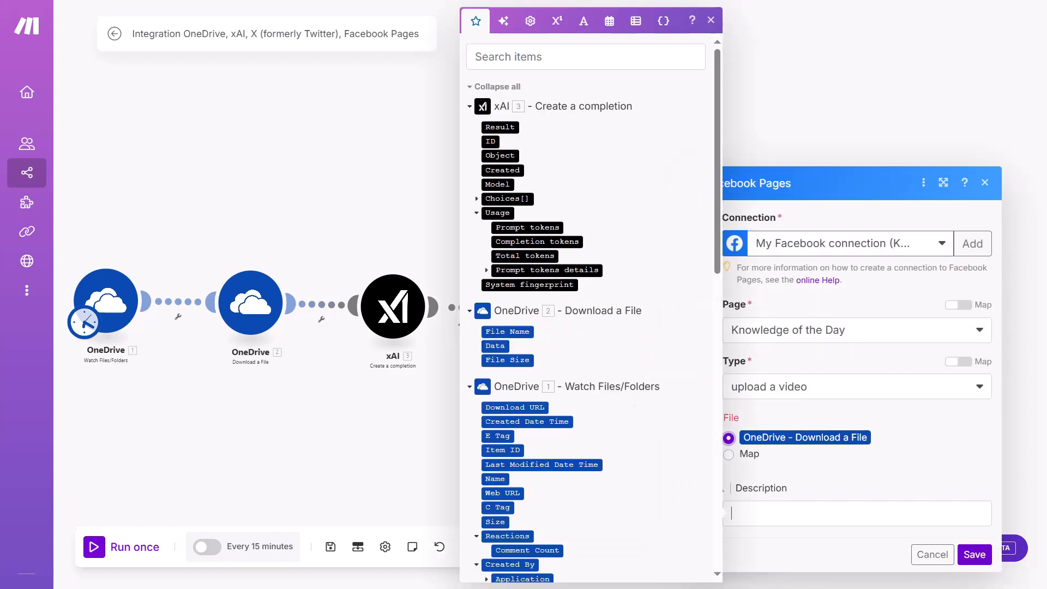
click(857, 513)
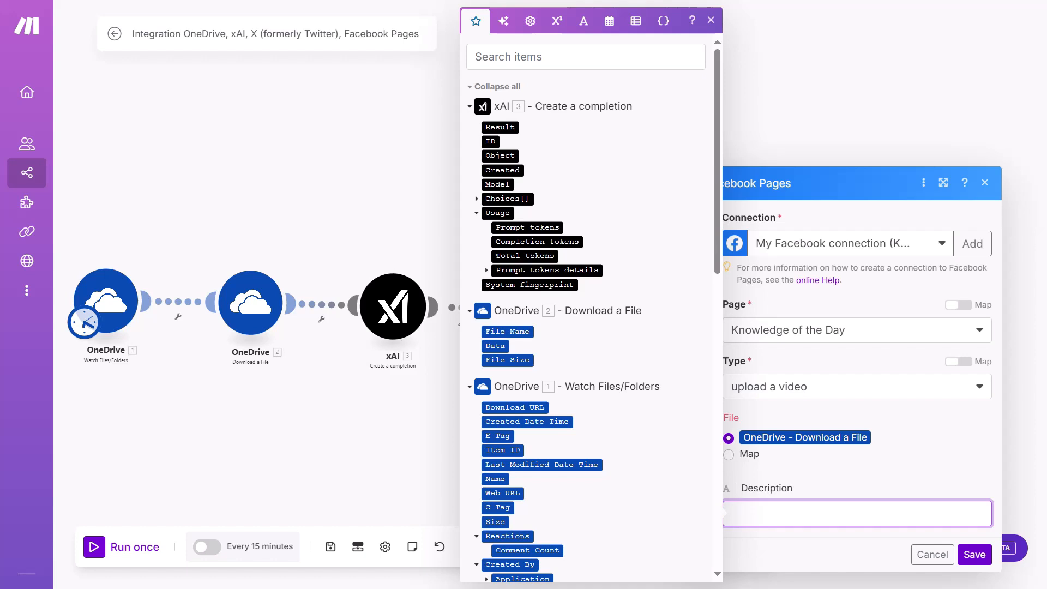
click(500, 127)
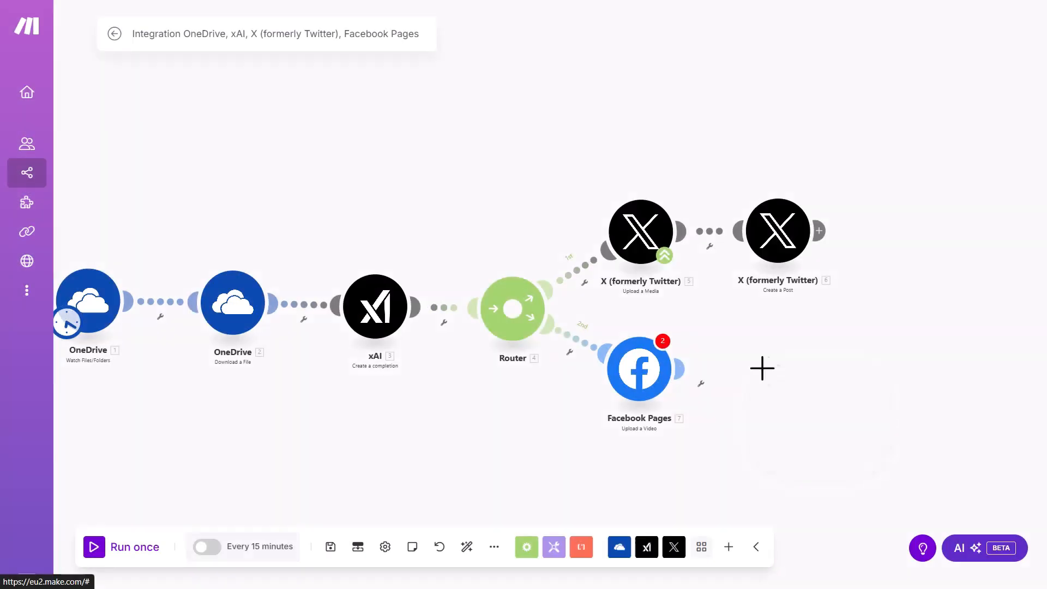
Add an Instagram for Business 'Create a reel post' module after the Facebook Pages upload
click(761, 367)
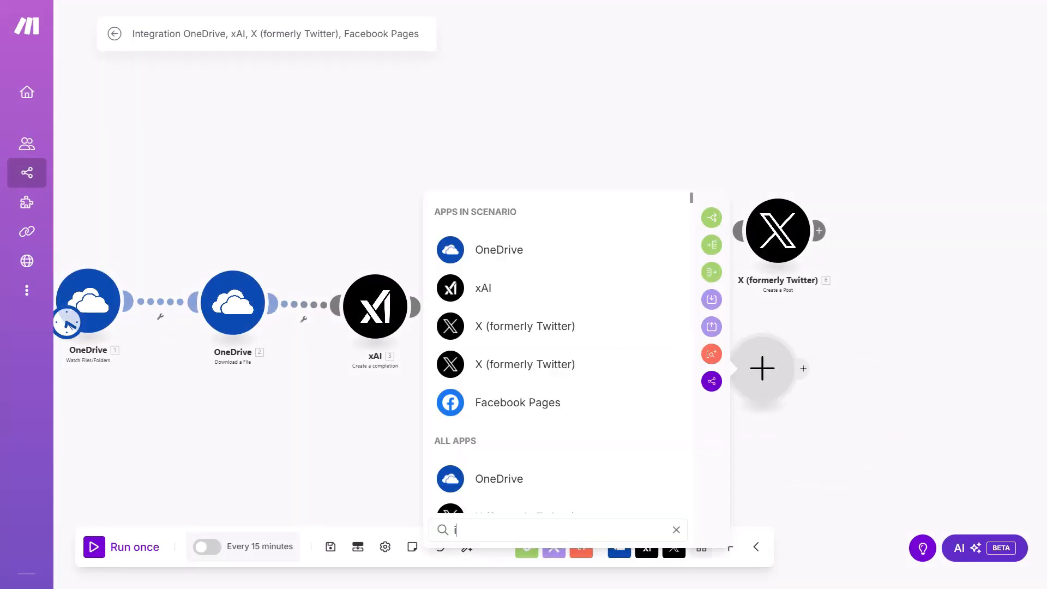
text(ns)
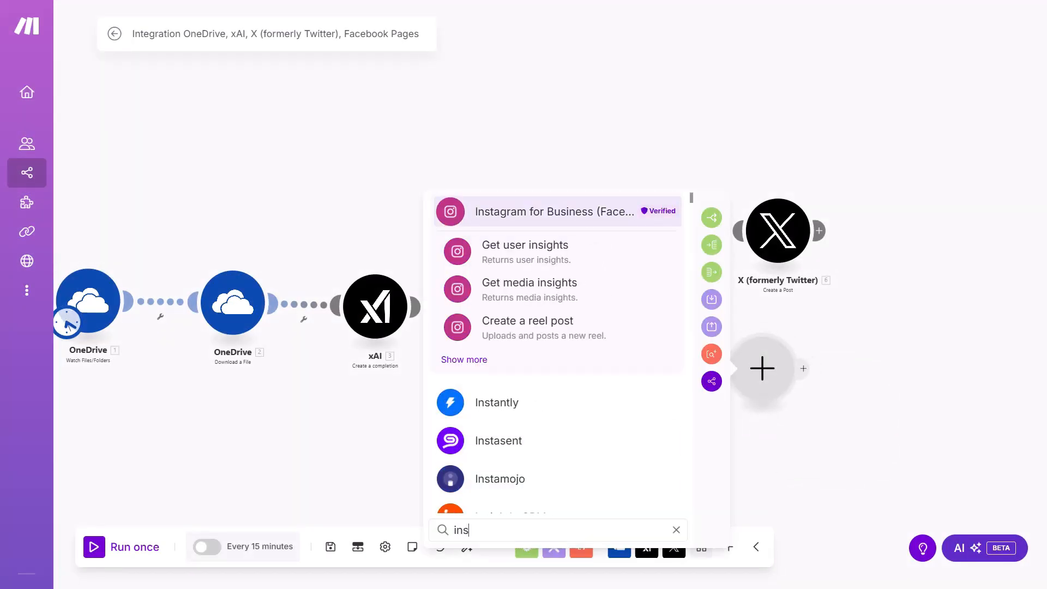
click(554, 211)
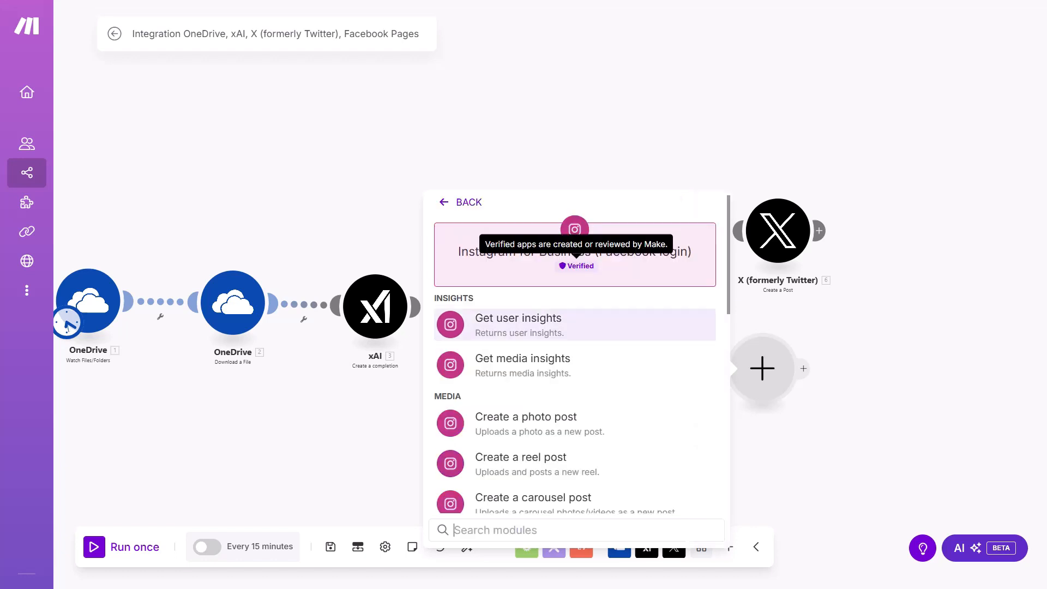
scroll(down, 3)
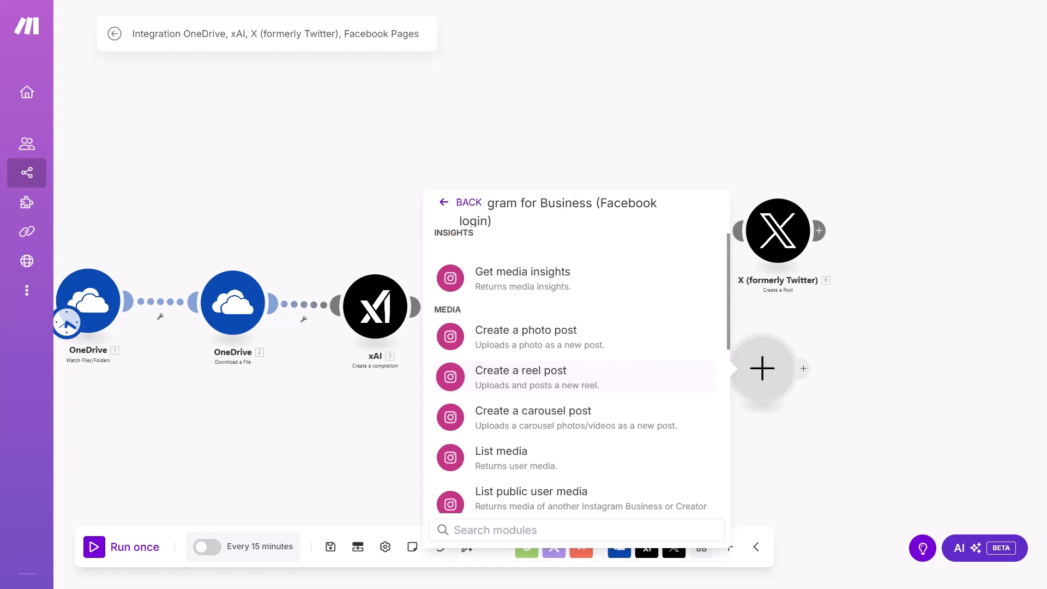
click(536, 370)
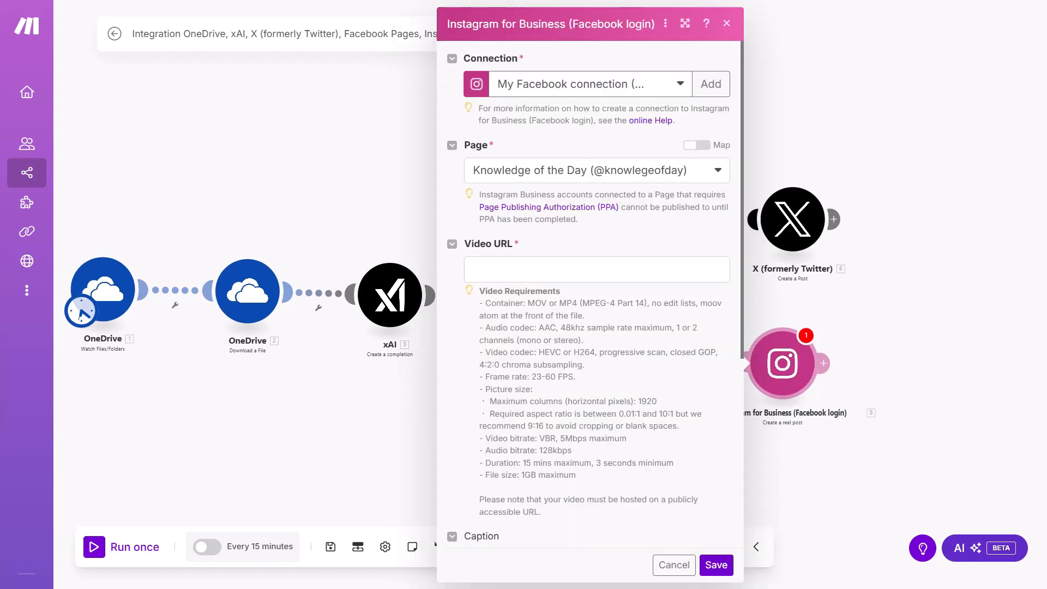
Map the OneDrive Download URL into the reel's Video URL field
click(595, 269)
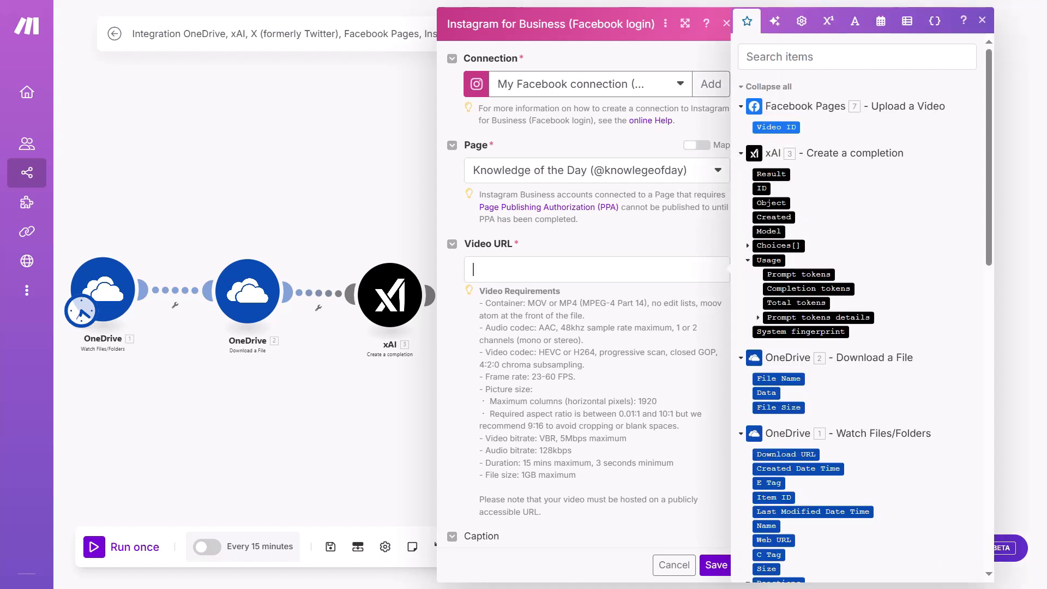
text(u)
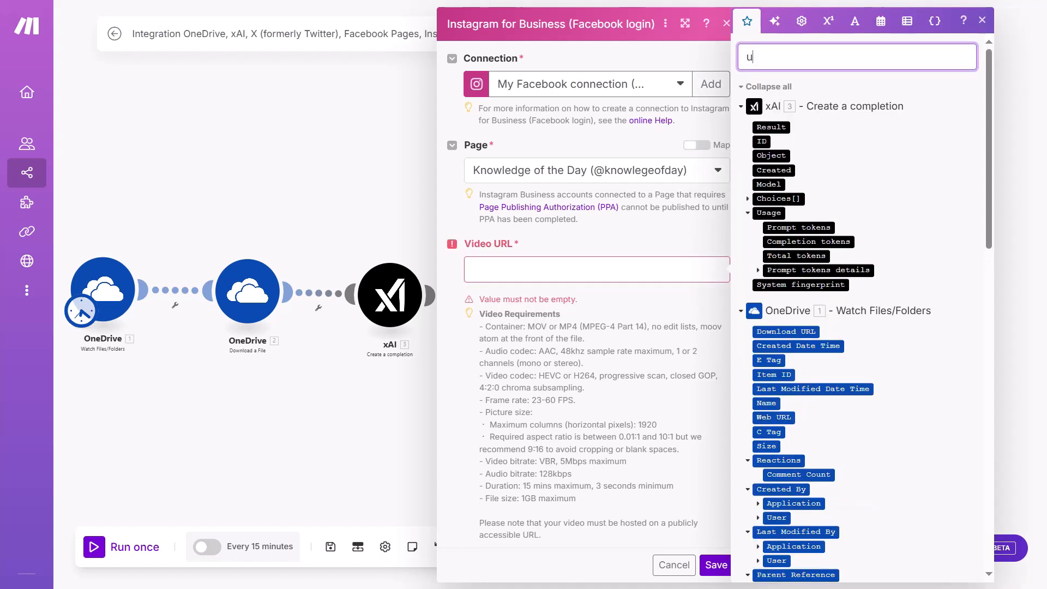
text(rl)
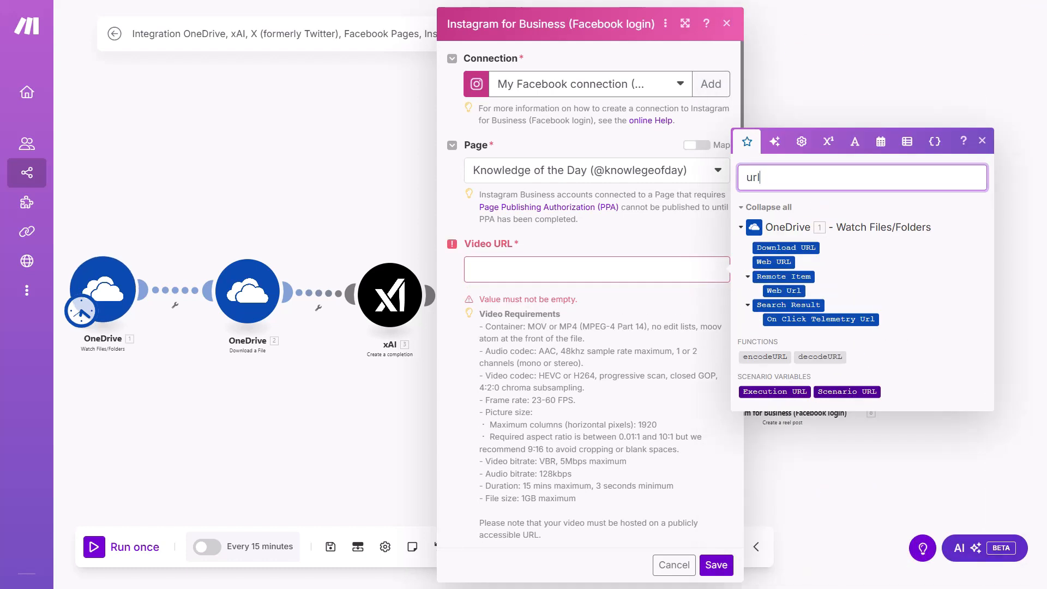
mouse_move(785, 248)
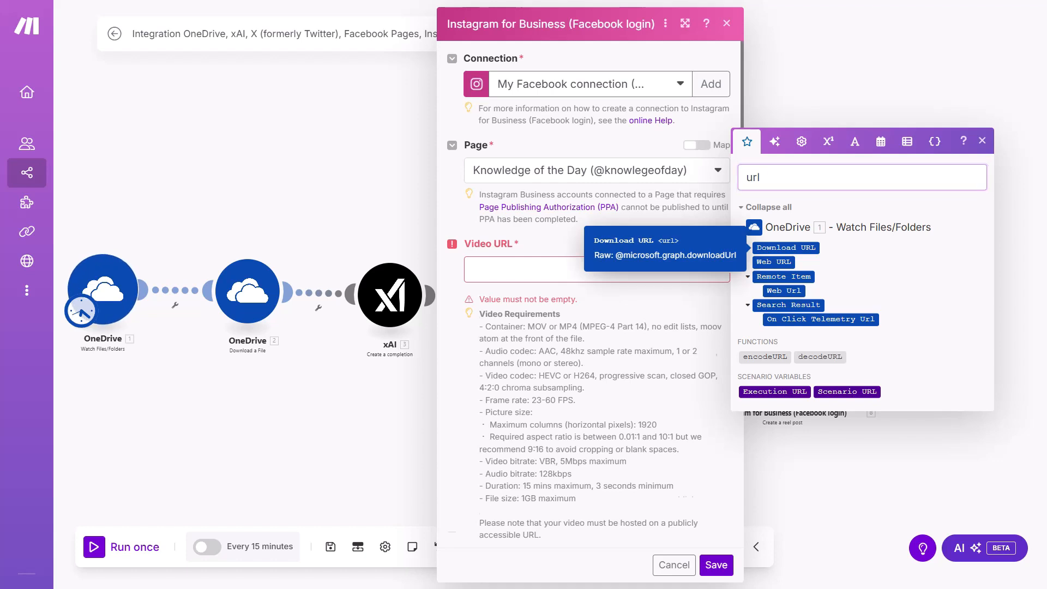
scroll(down, 3)
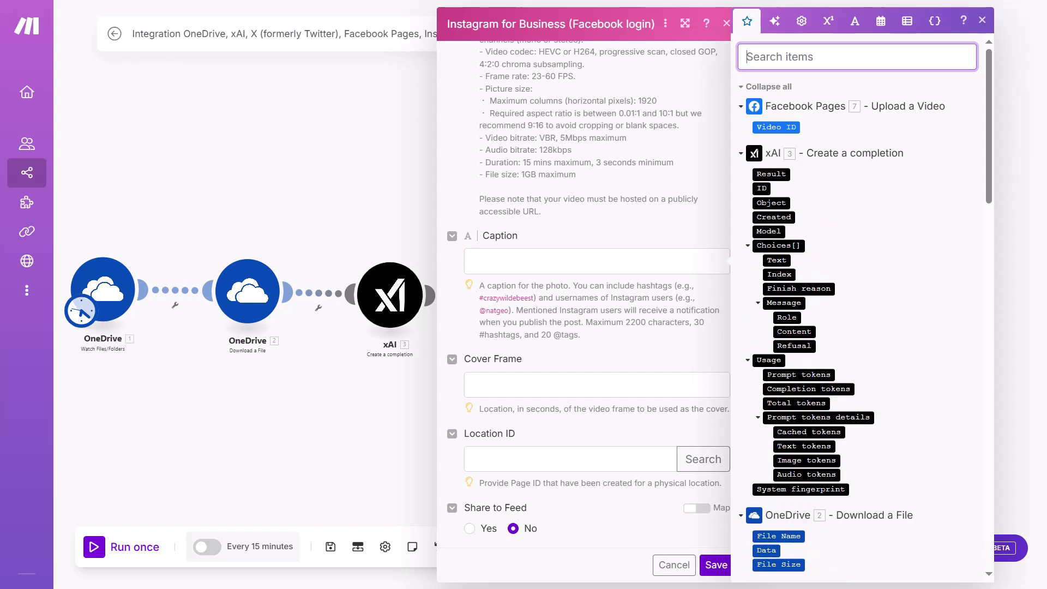
Map the xAI '3. Result' as the reel caption and save the module
click(596, 261)
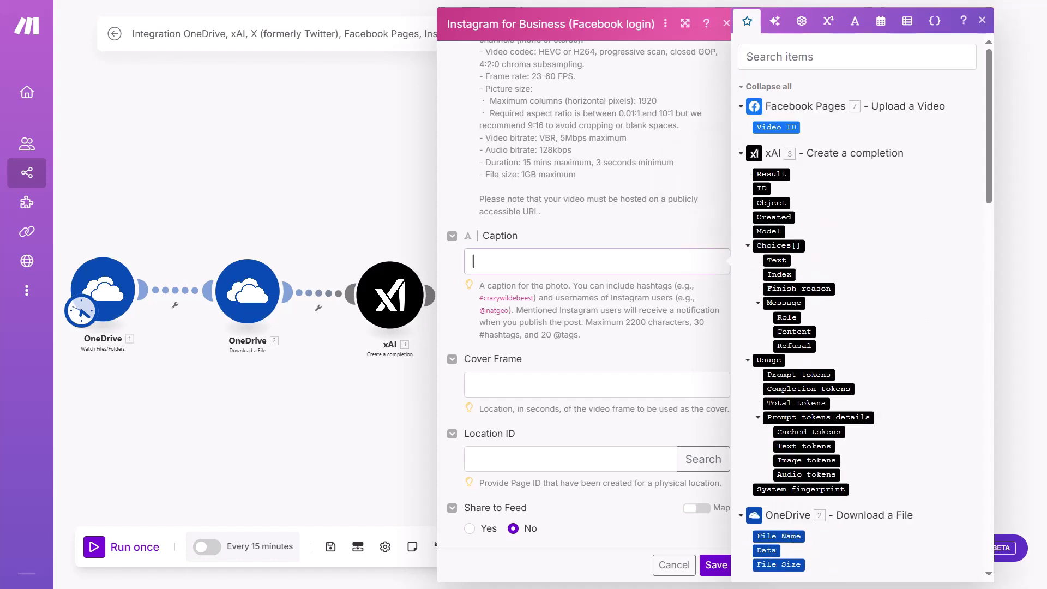
click(771, 174)
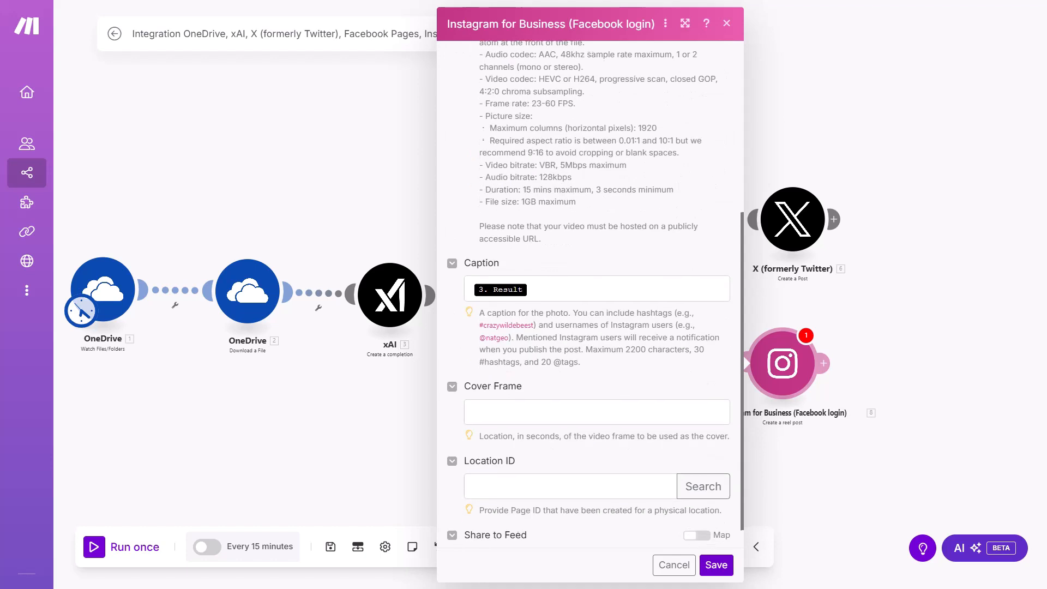
scroll(down, 3)
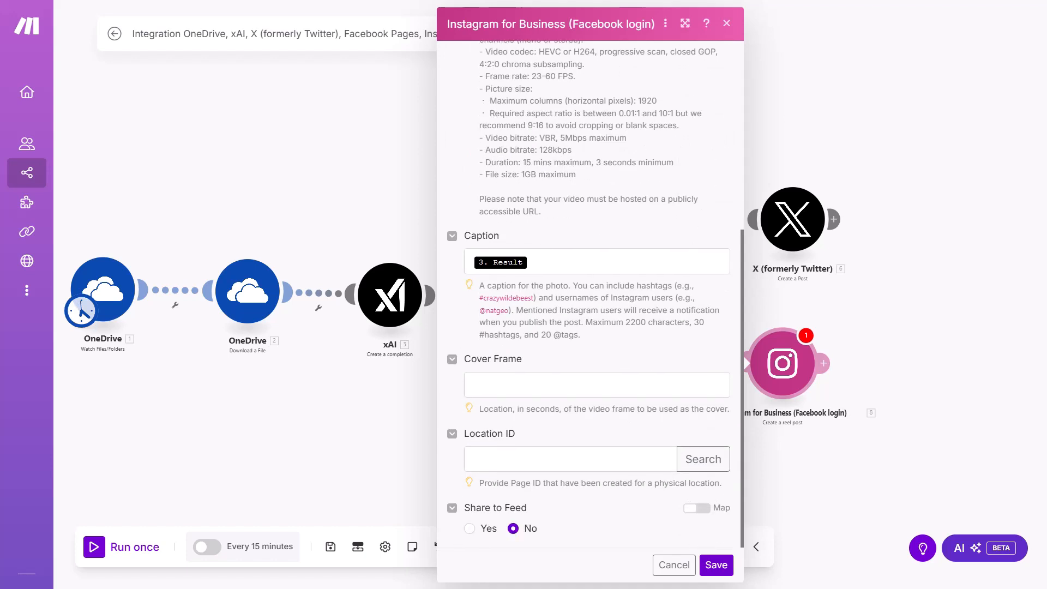
click(570, 459)
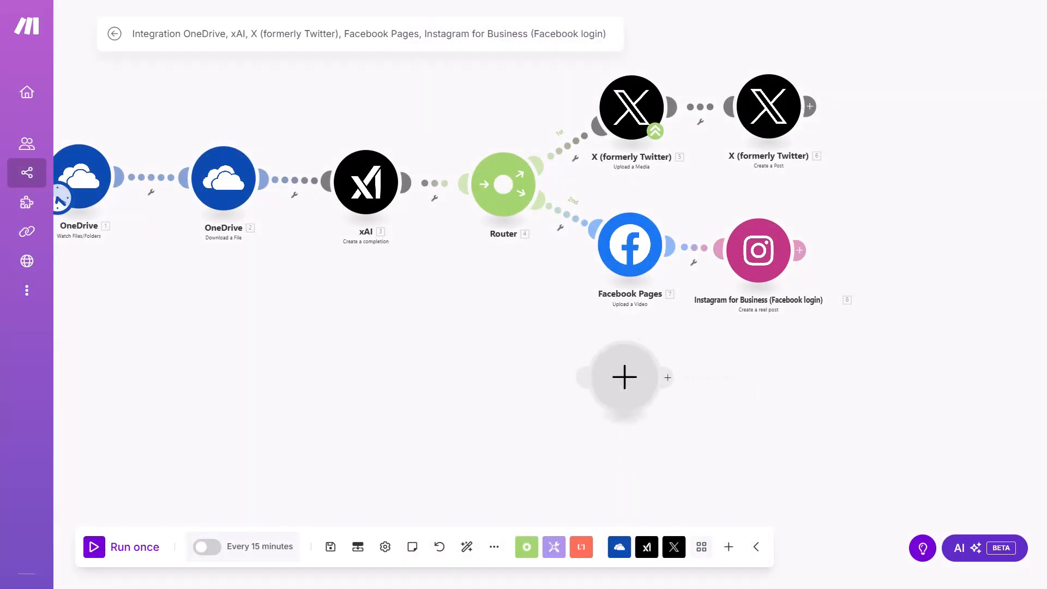
Add a YouTube 'Upload a Video' module on the router's third route with the YouTube connection
click(701, 546)
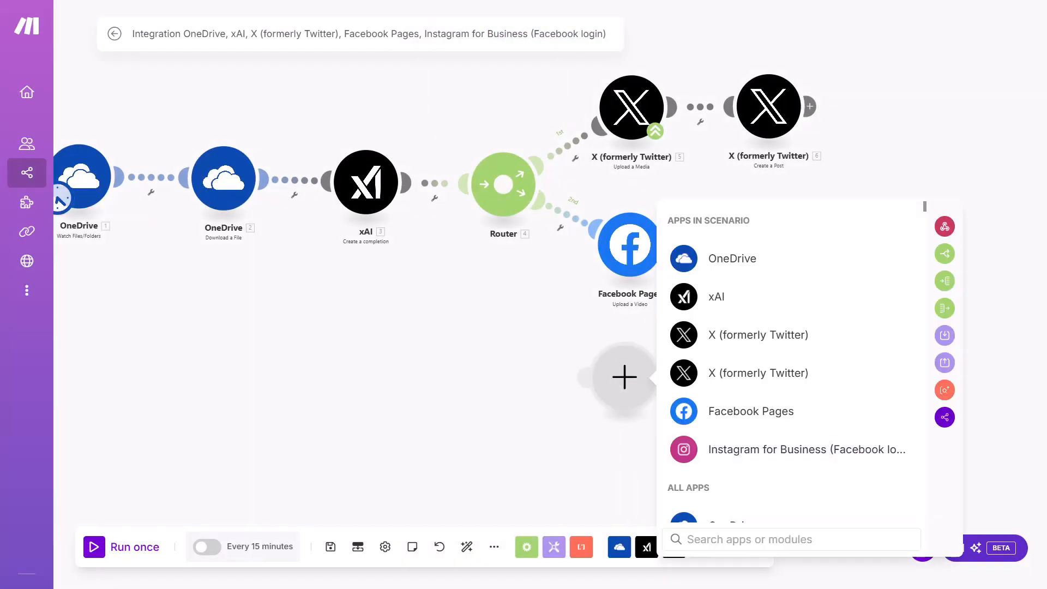
text(youtube)
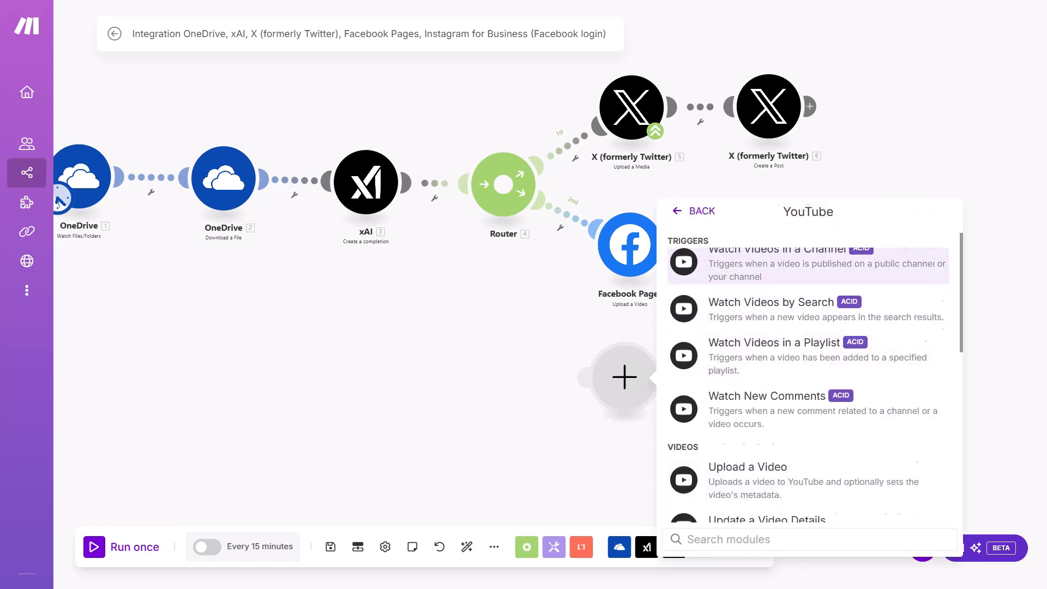
click(747, 467)
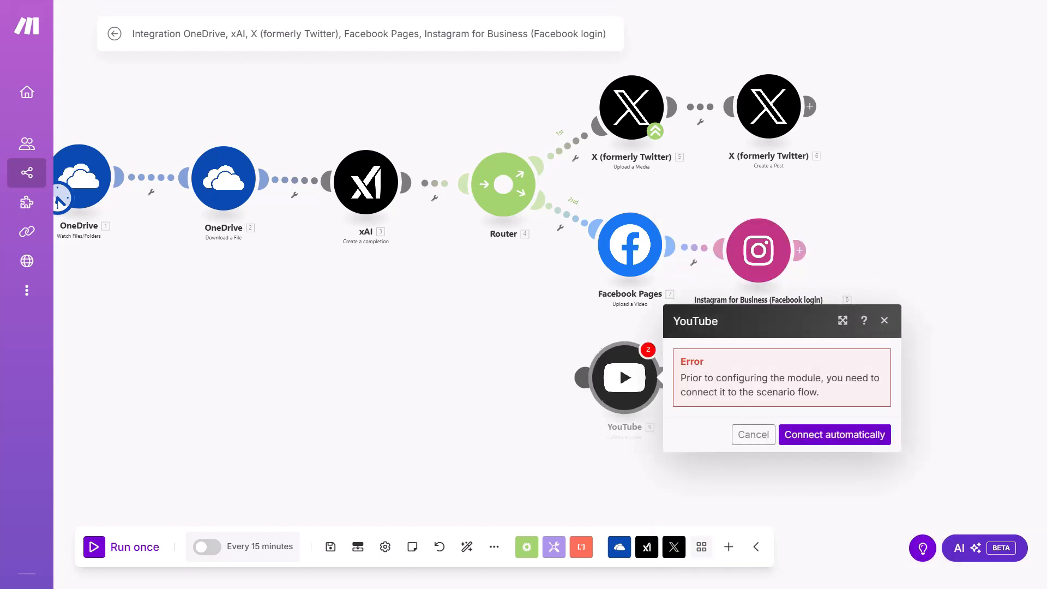
click(834, 435)
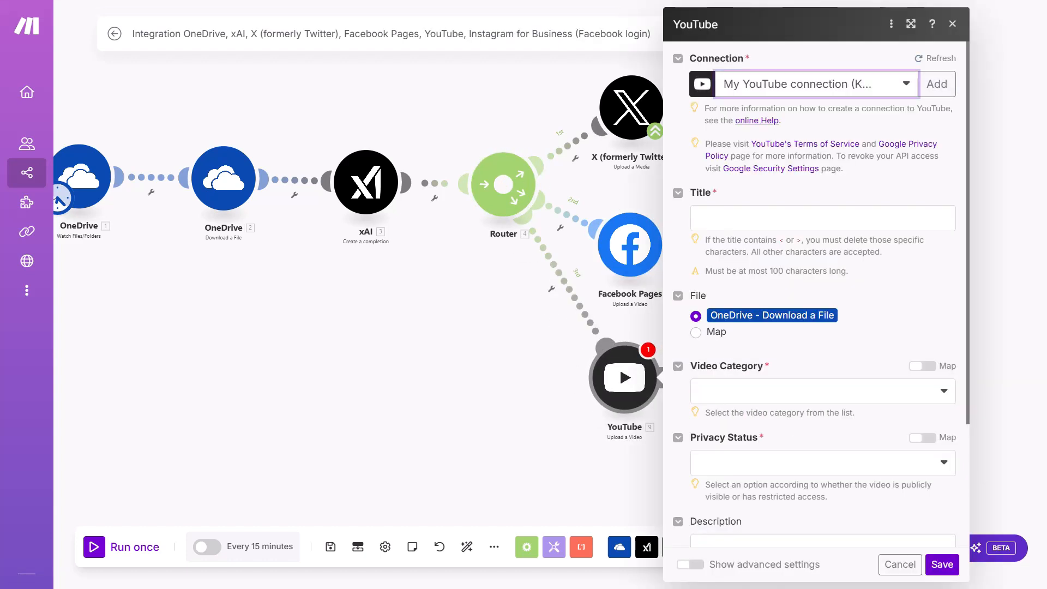
Title the YouTube upload with the xAI Result, category Entertainment, privacy Public
click(821, 219)
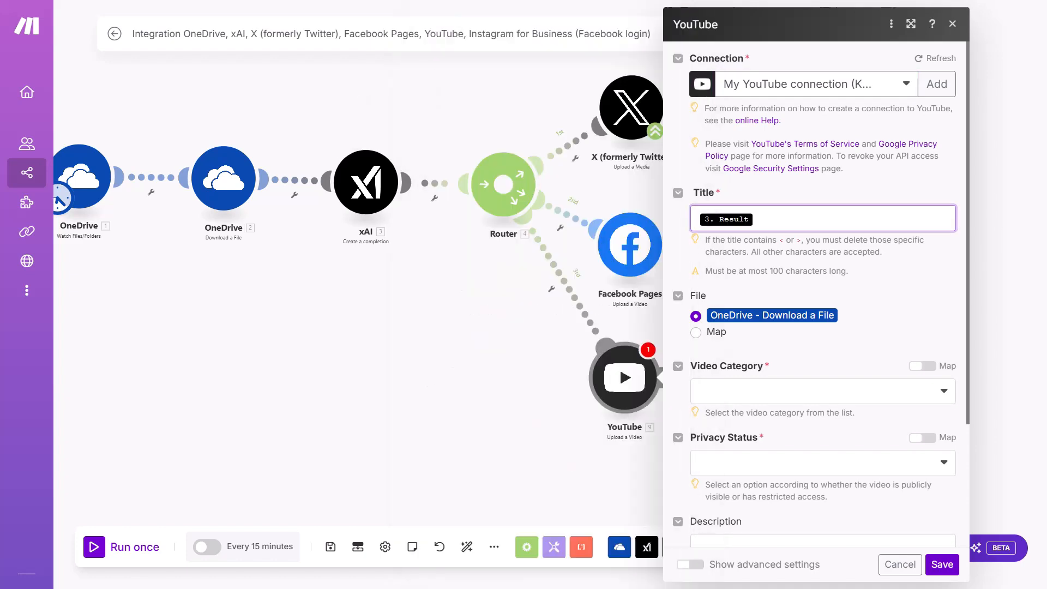
scroll(down, 3)
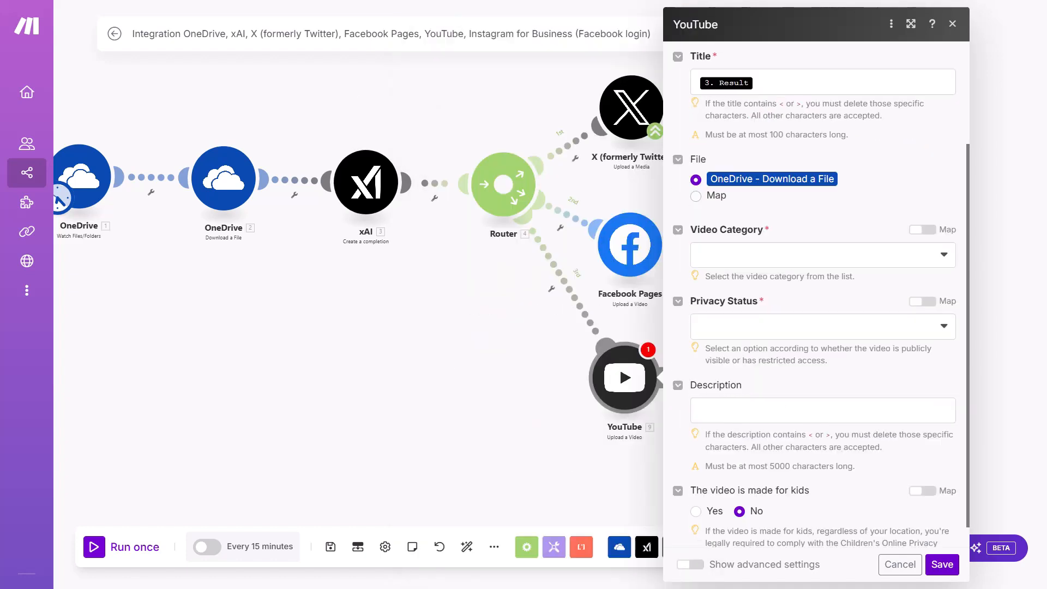
click(822, 254)
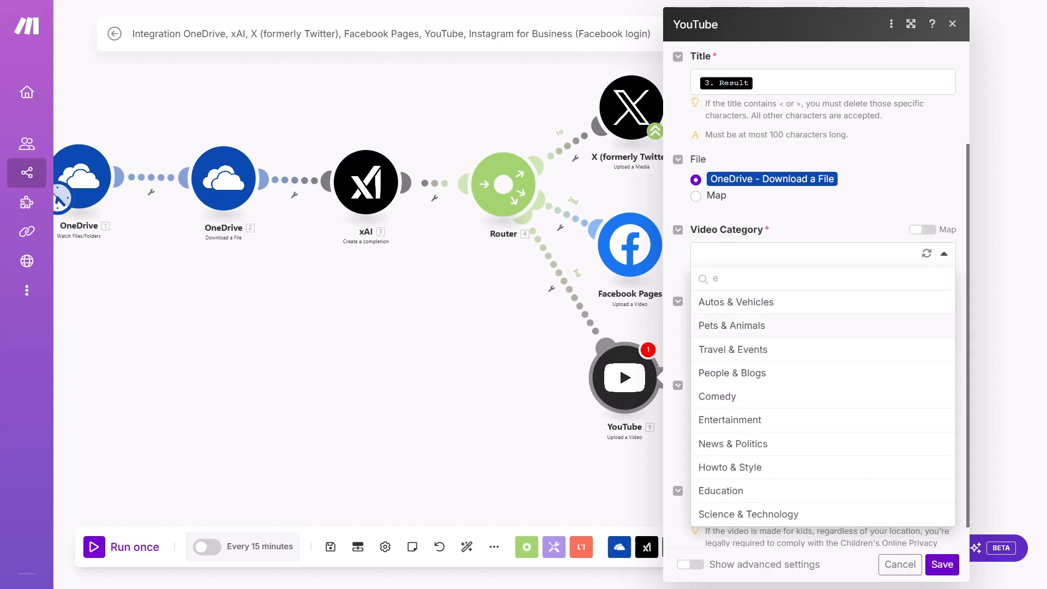
text(nt)
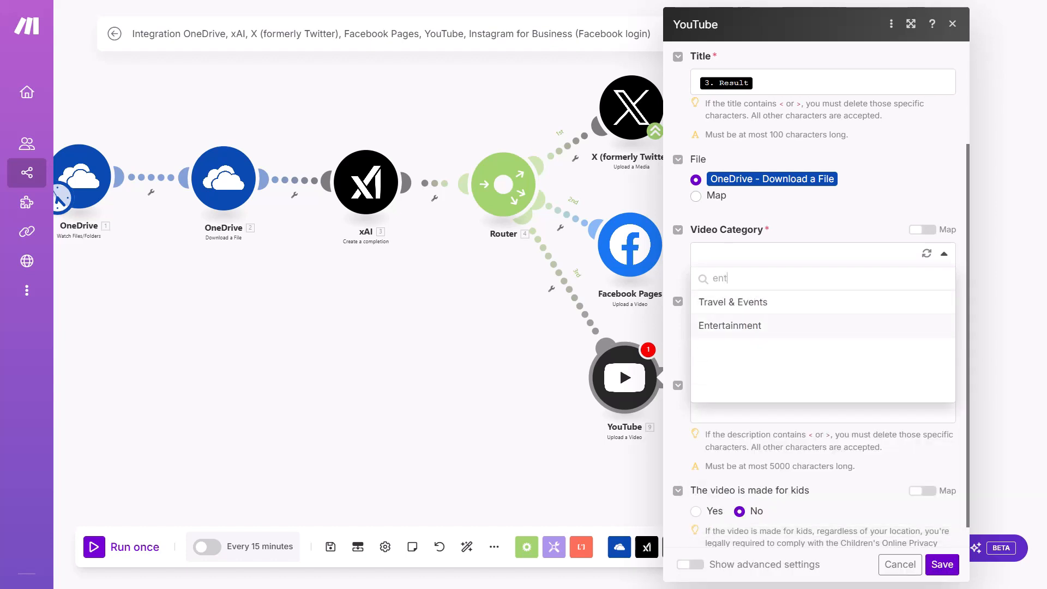
click(730, 325)
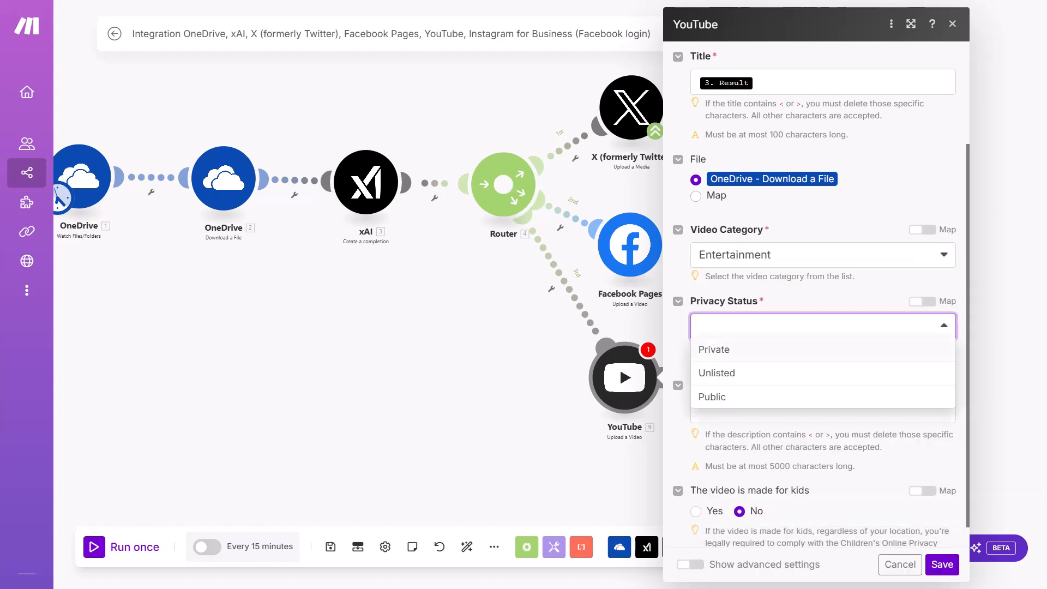
click(712, 397)
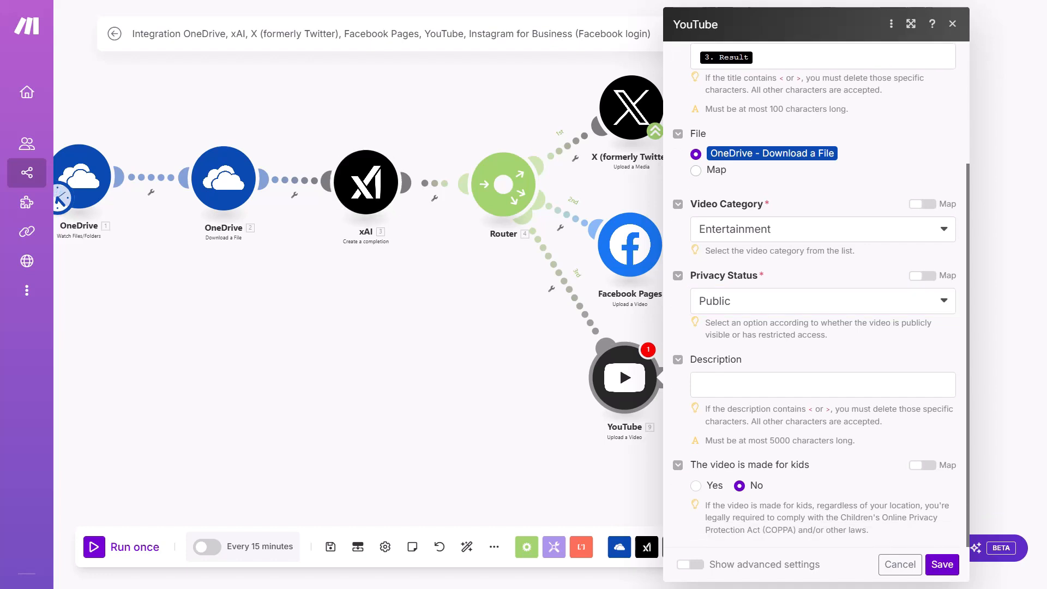
Give the video the description 'Subscribe!' and save the YouTube module
click(822, 384)
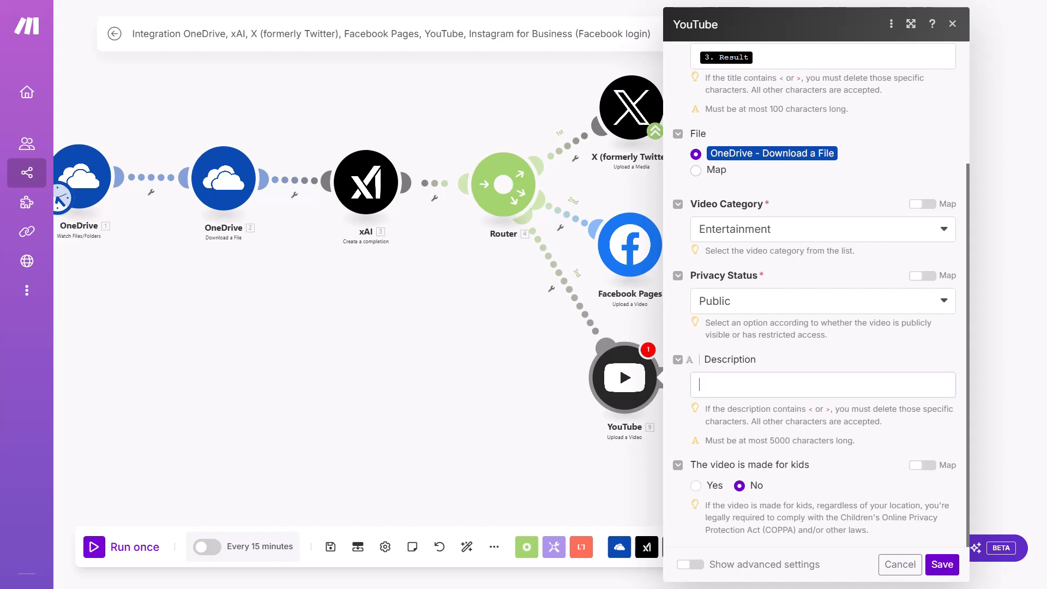
text(Subric)
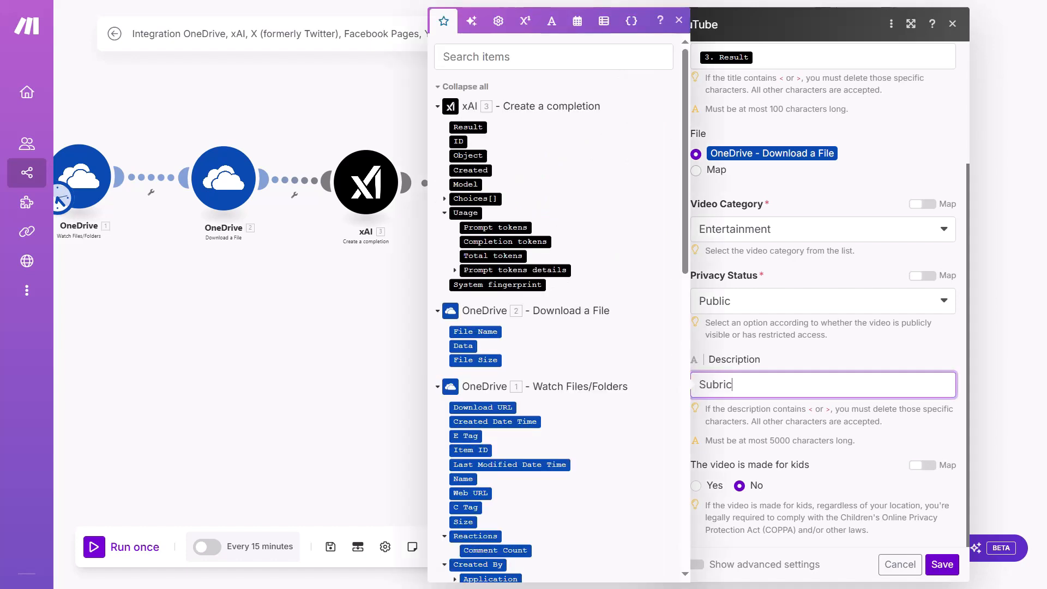
text(Subscribe!)
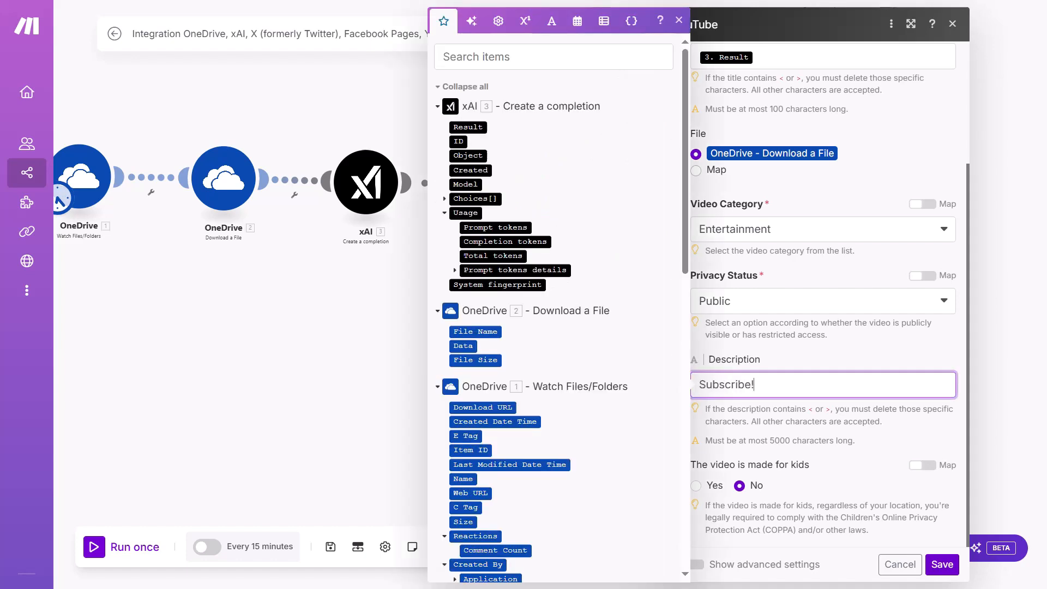
click(677, 19)
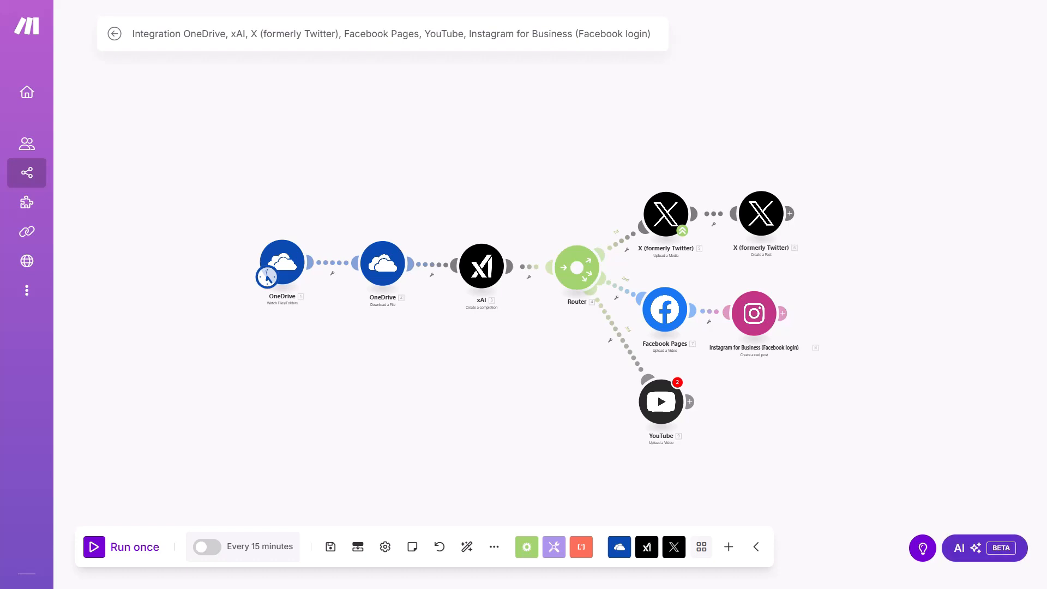
click(982, 548)
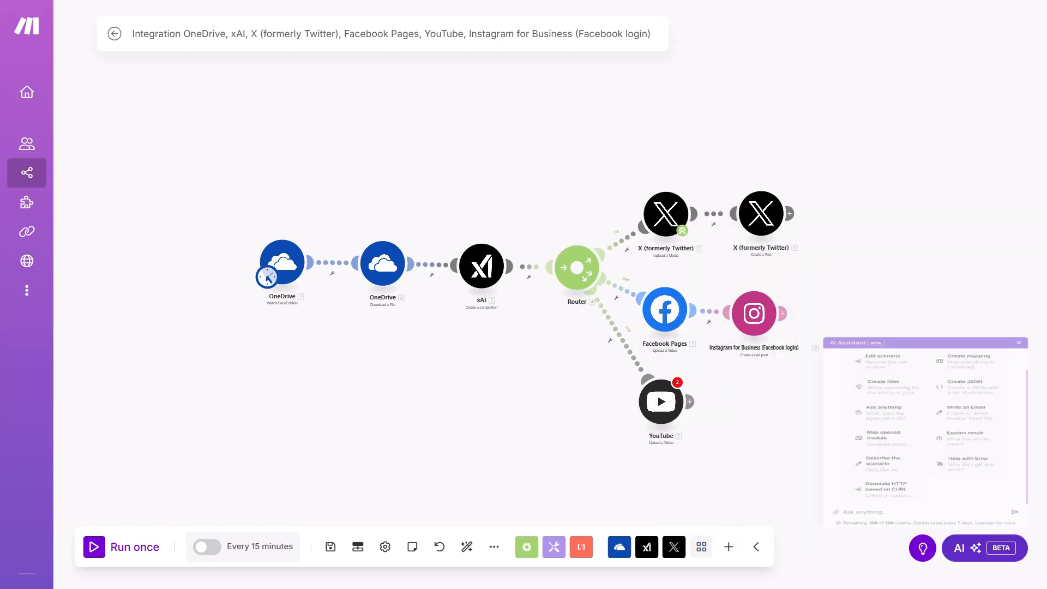
click(1018, 342)
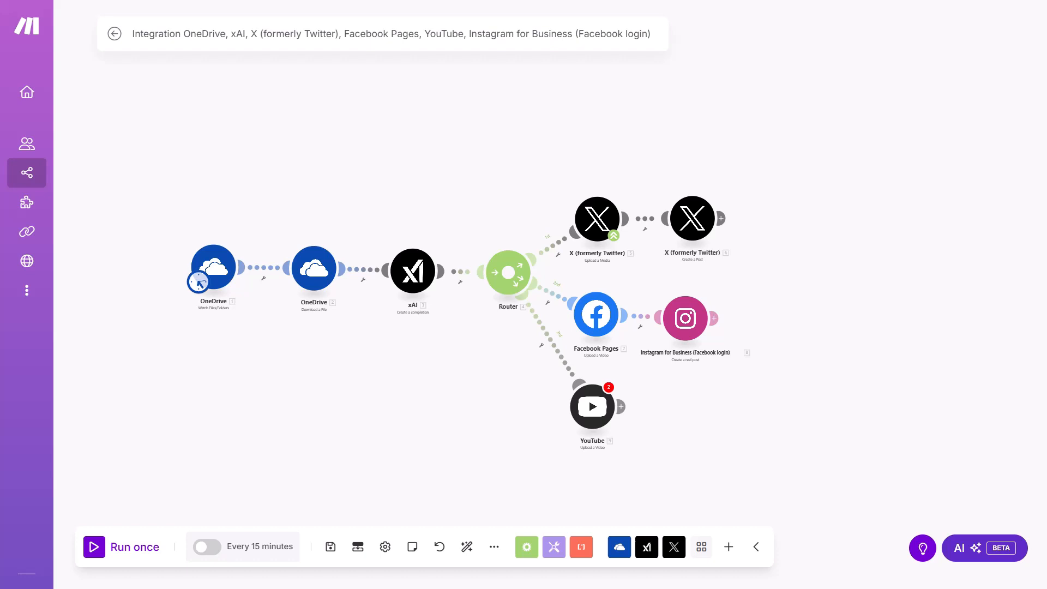
click(983, 548)
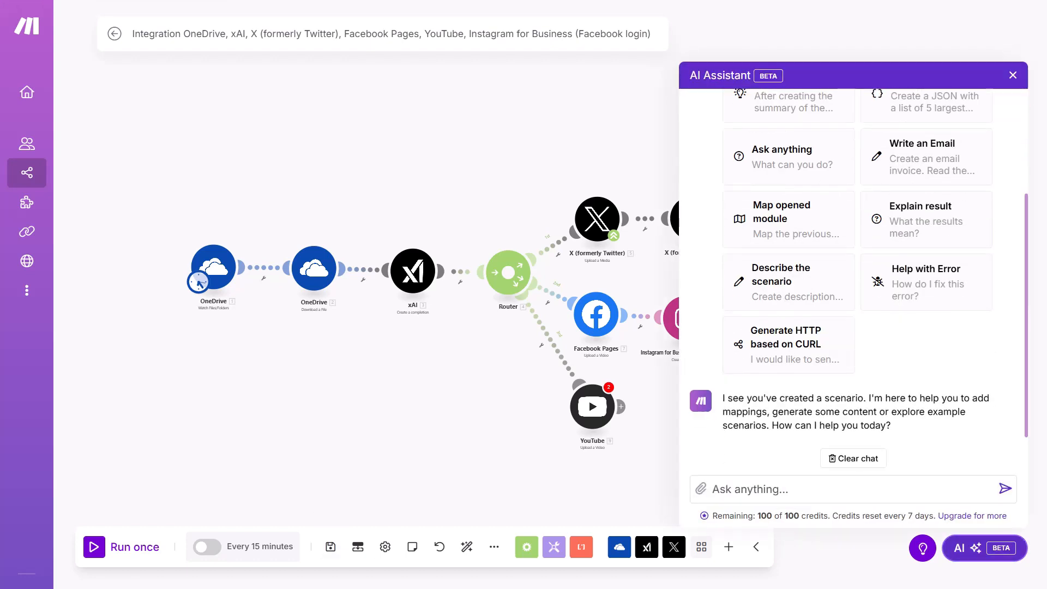
click(1012, 75)
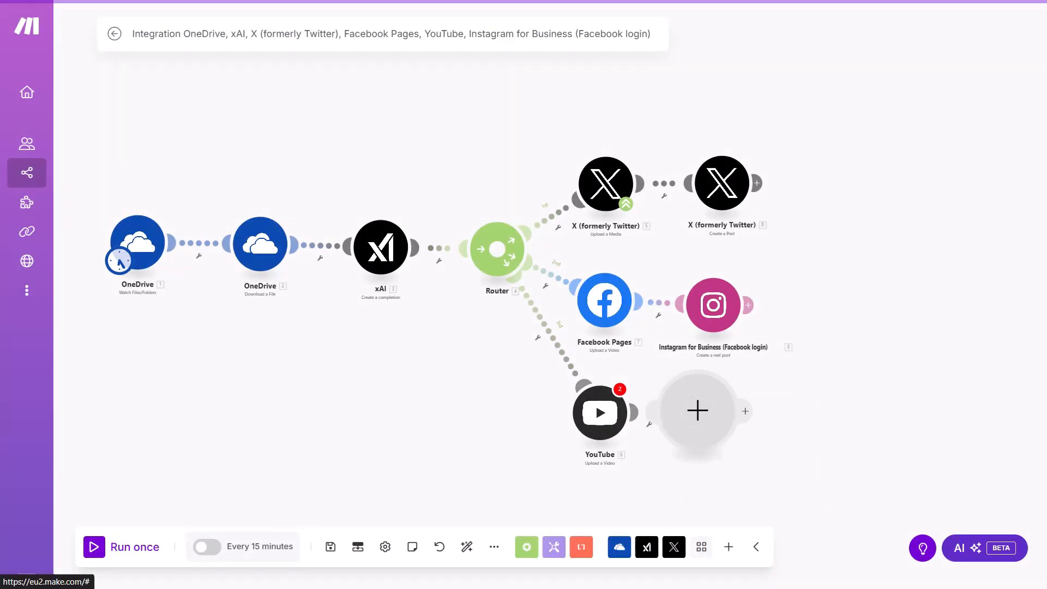
Add a Tools Sleep module with a 60-second delay after the YouTube upload
click(700, 546)
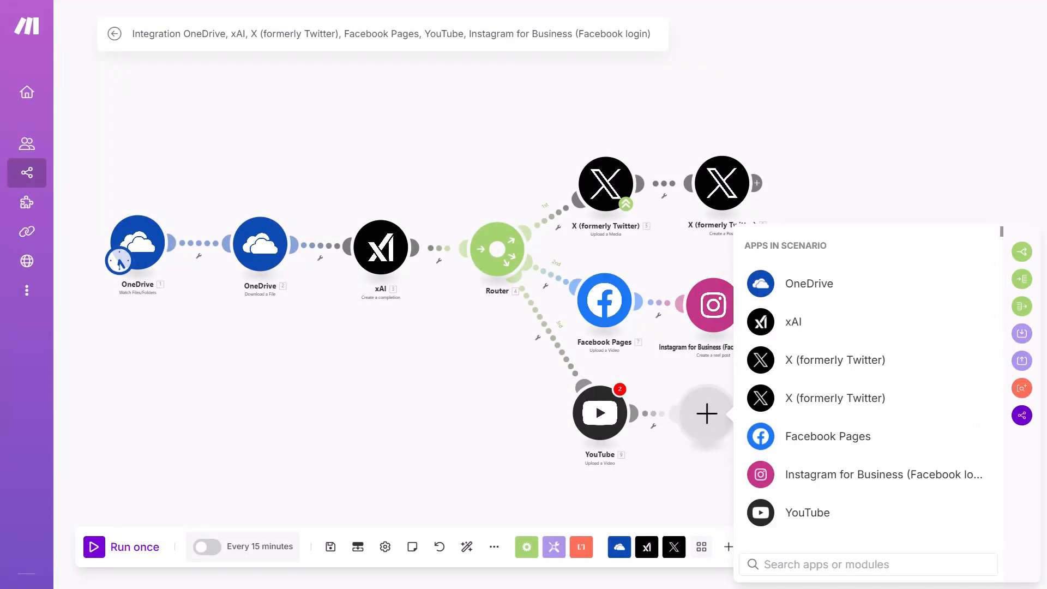
text(sleep)
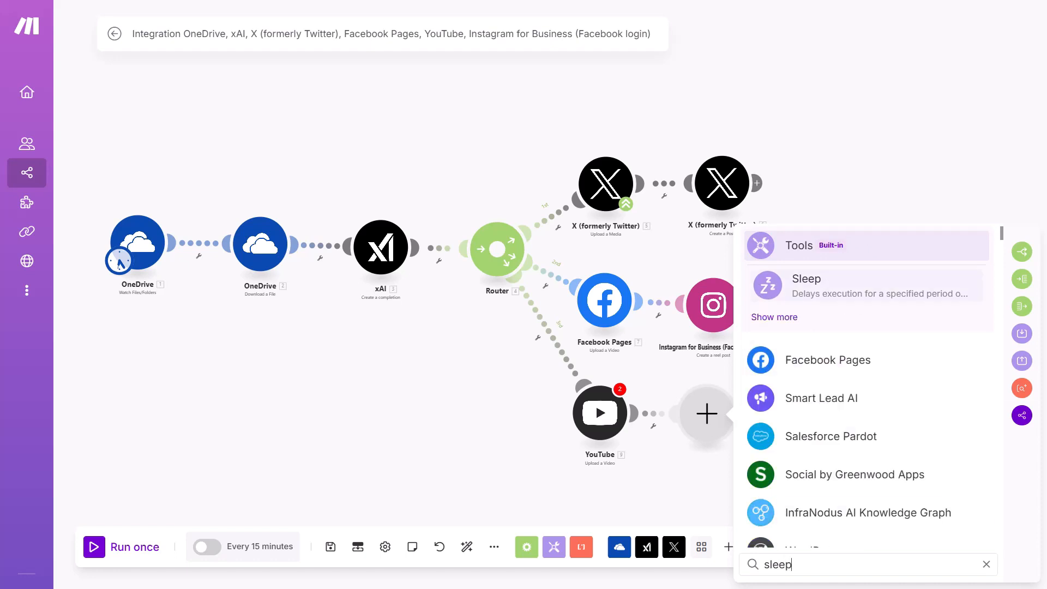
click(805, 278)
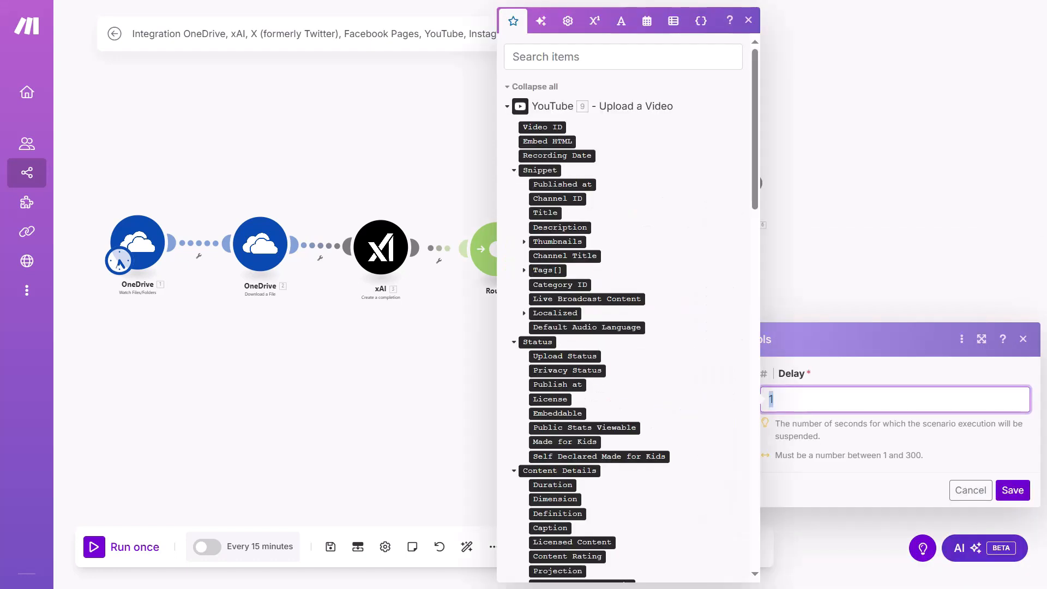
text(60)
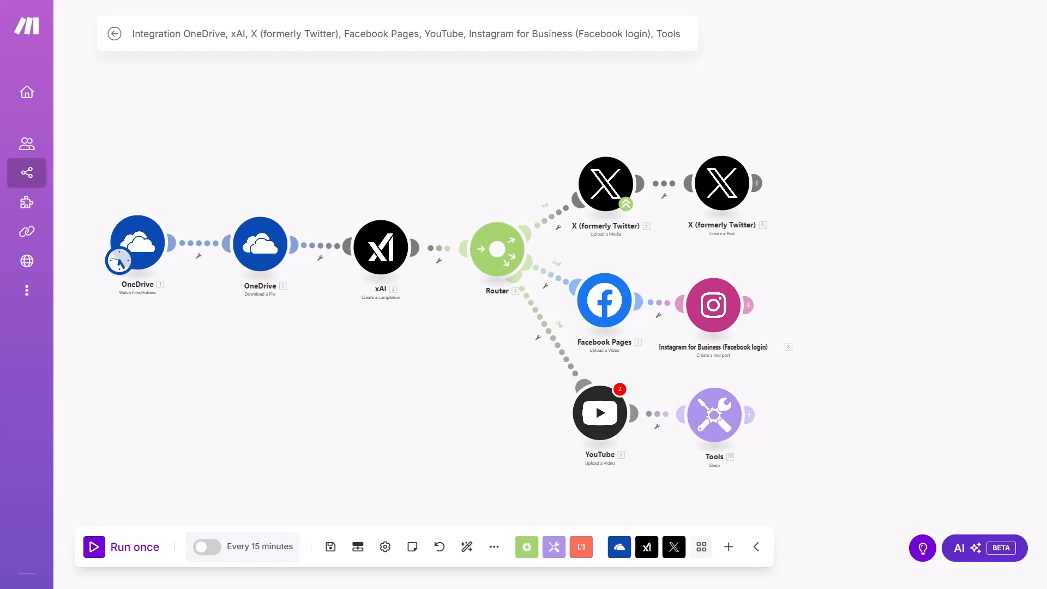
click(701, 547)
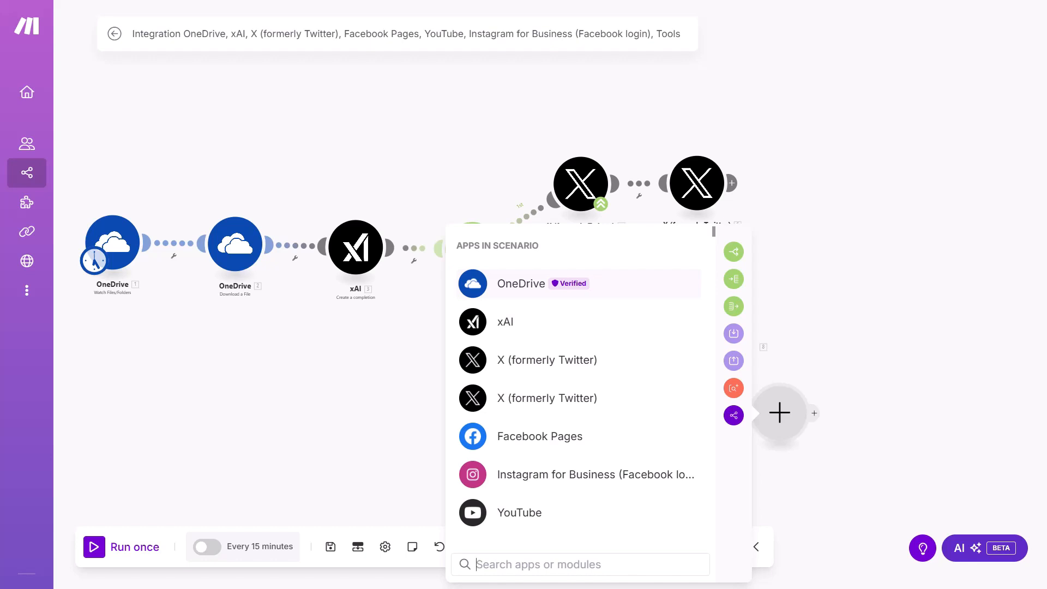
Add OneDrive 'Delete a File/Folder' mapped to the Item ID, then rename the scenario 'Social media automation'
click(540, 284)
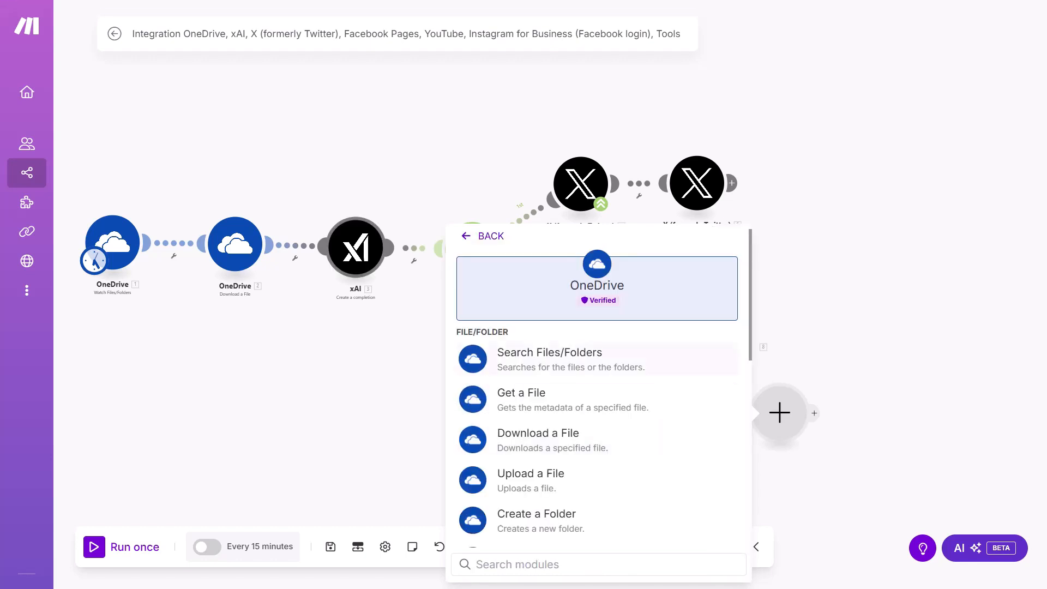
text(delete)
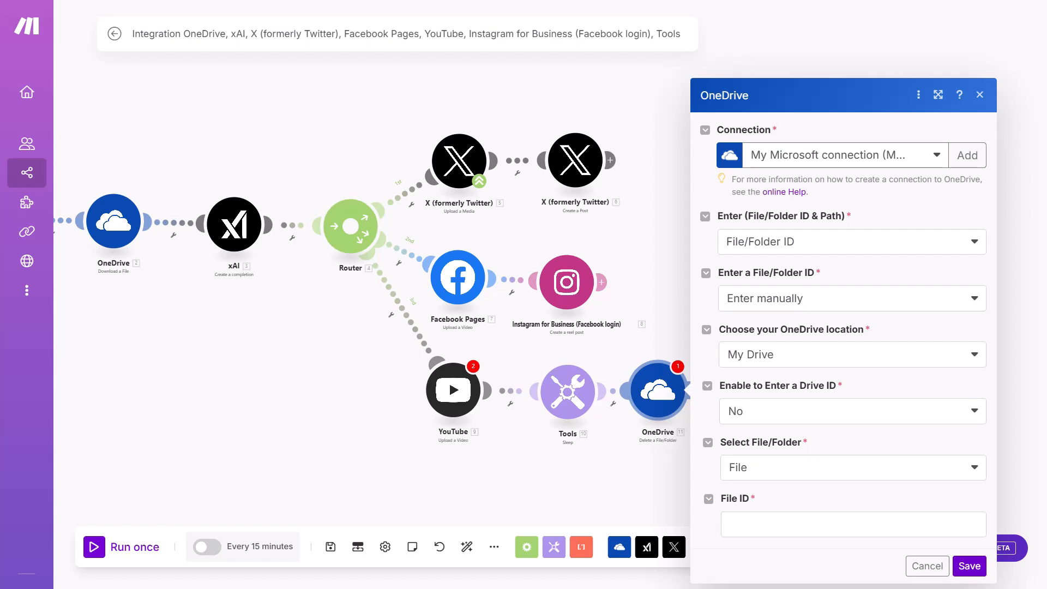
click(853, 523)
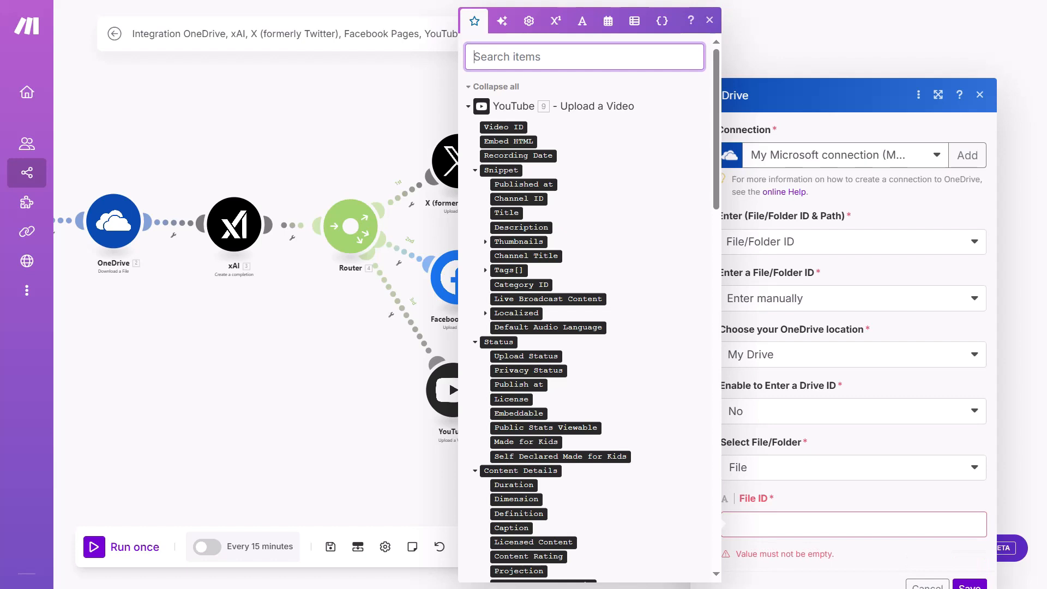
text(item id)
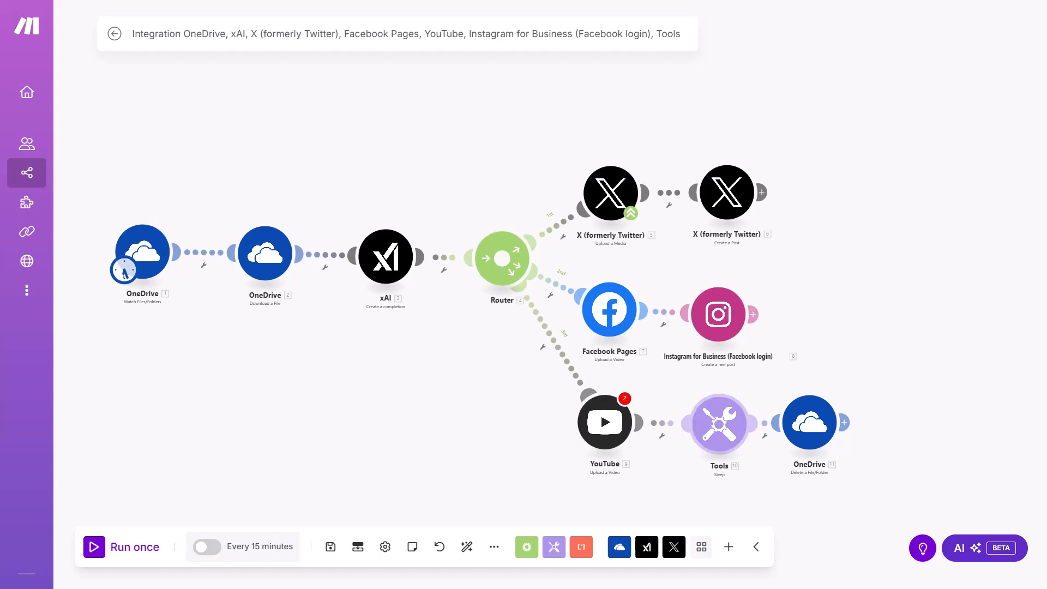
click(719, 422)
text(Social media automation)
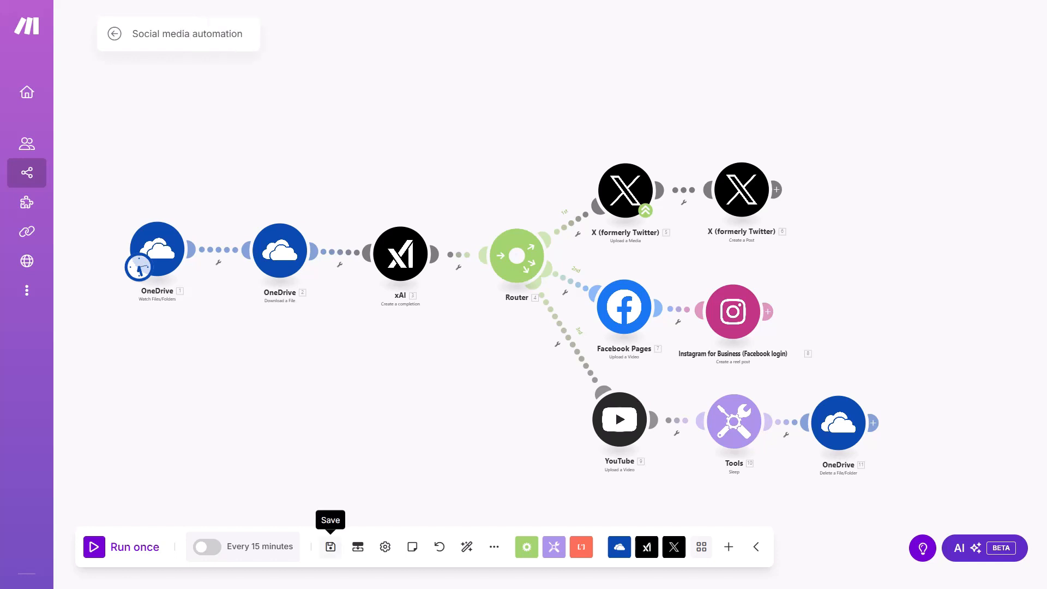
Set the scenario schedule to repeat every 1440 minutes and confirm
click(329, 546)
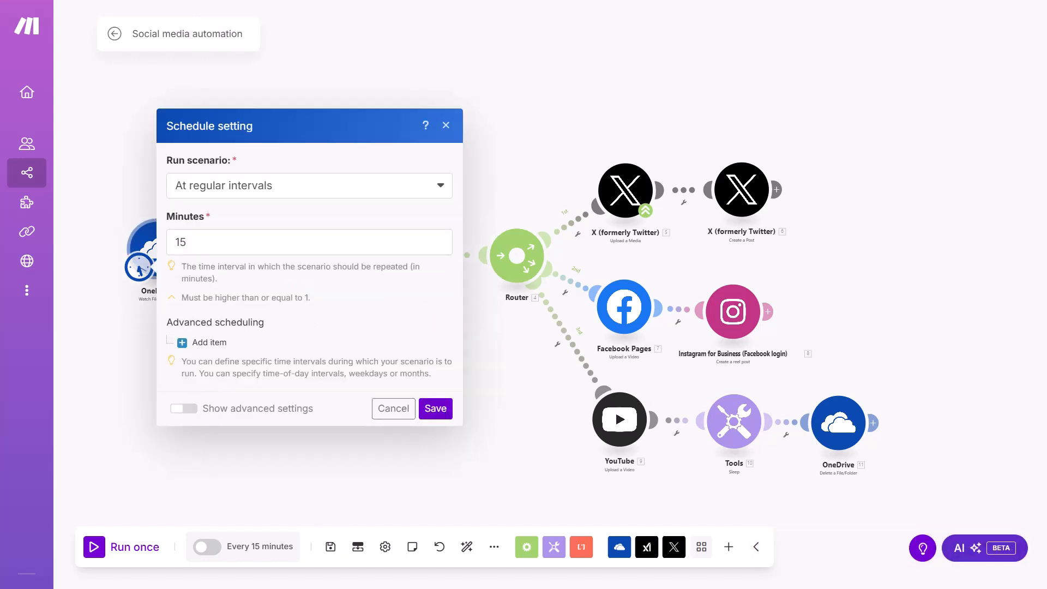
click(308, 242)
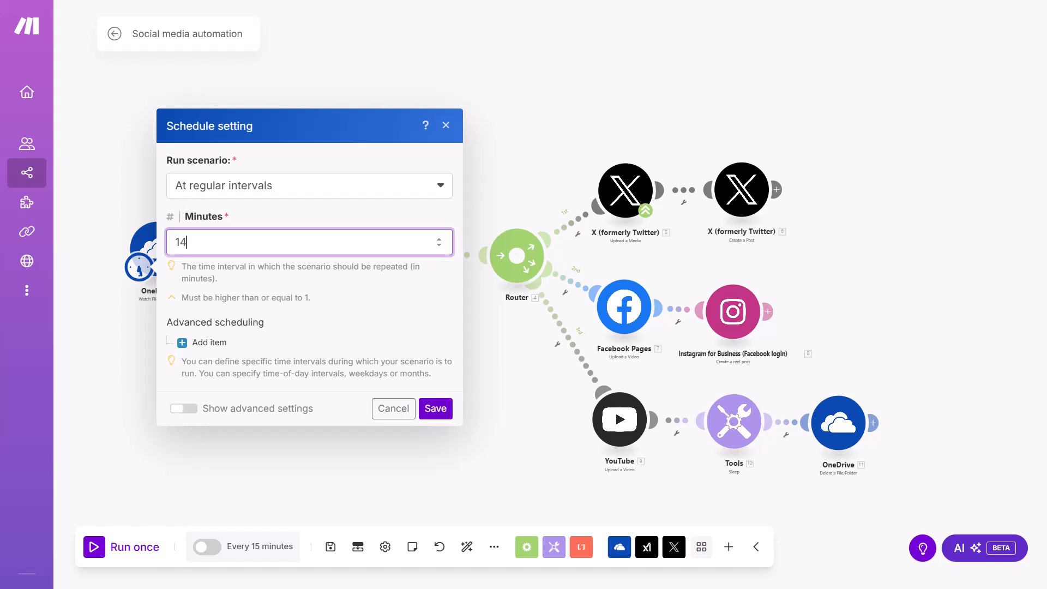
text(40)
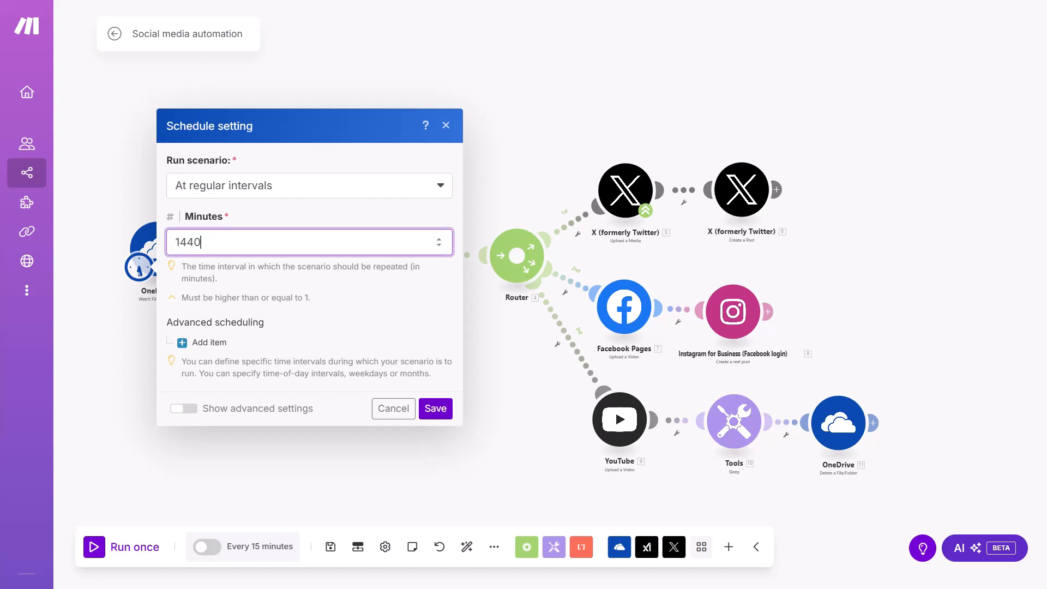
click(435, 408)
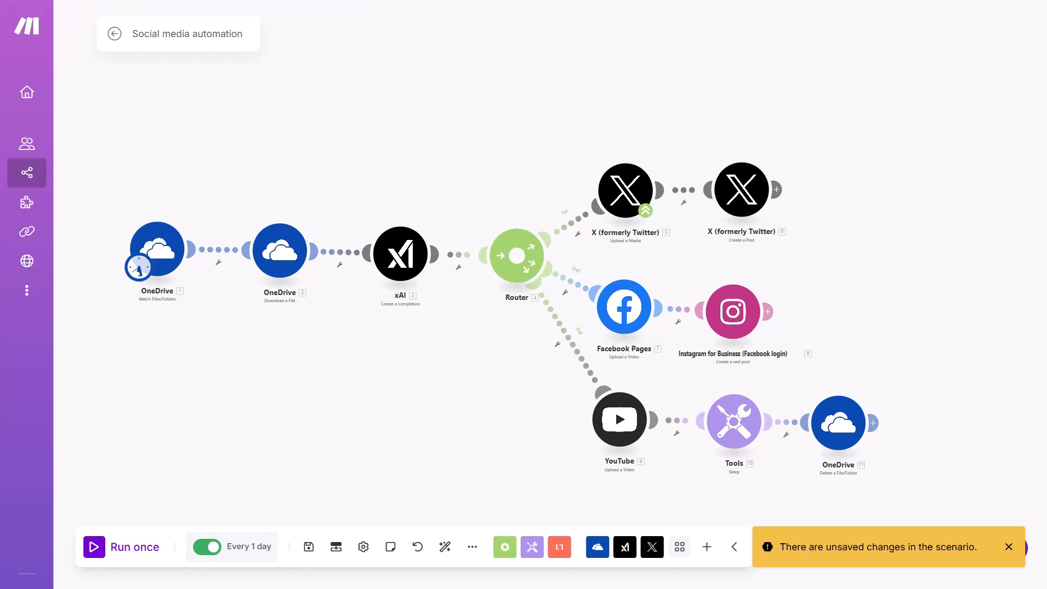
Dismiss the unsaved-changes notice and save the 'Social media automation' scenario
click(308, 547)
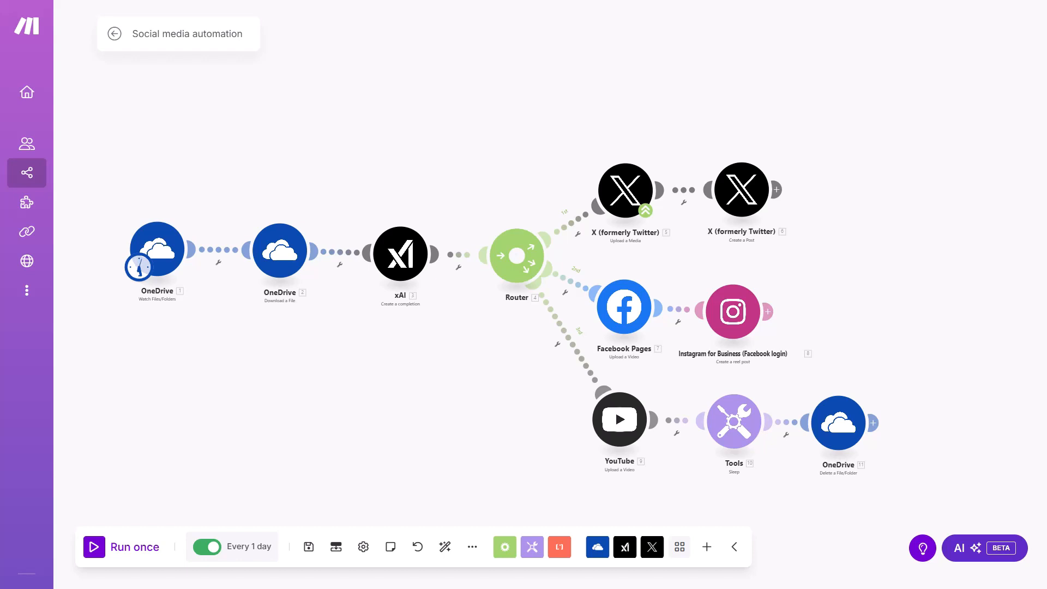
mouse_move(308, 547)
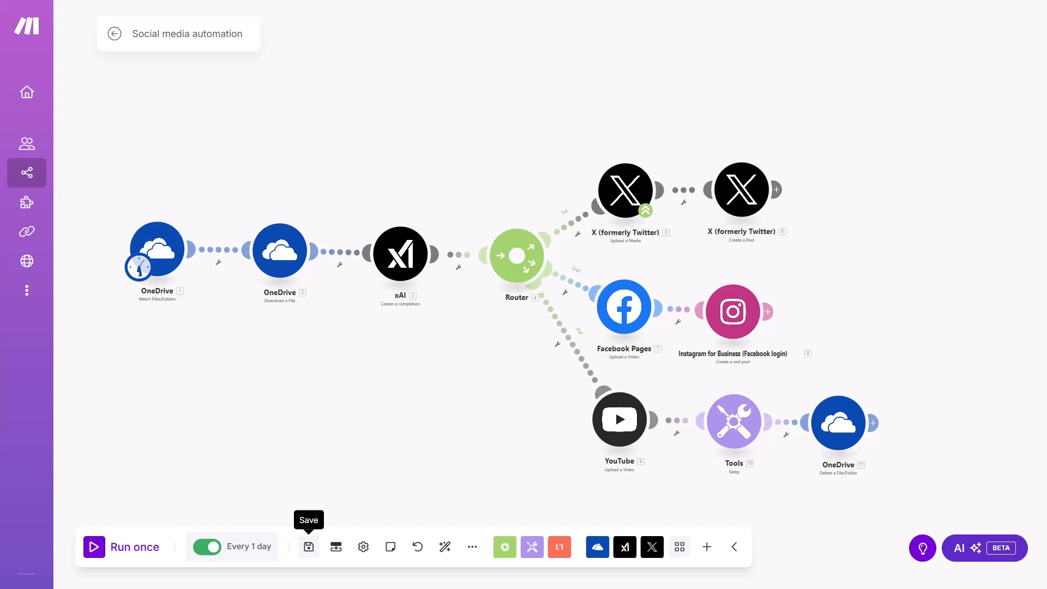
click(308, 547)
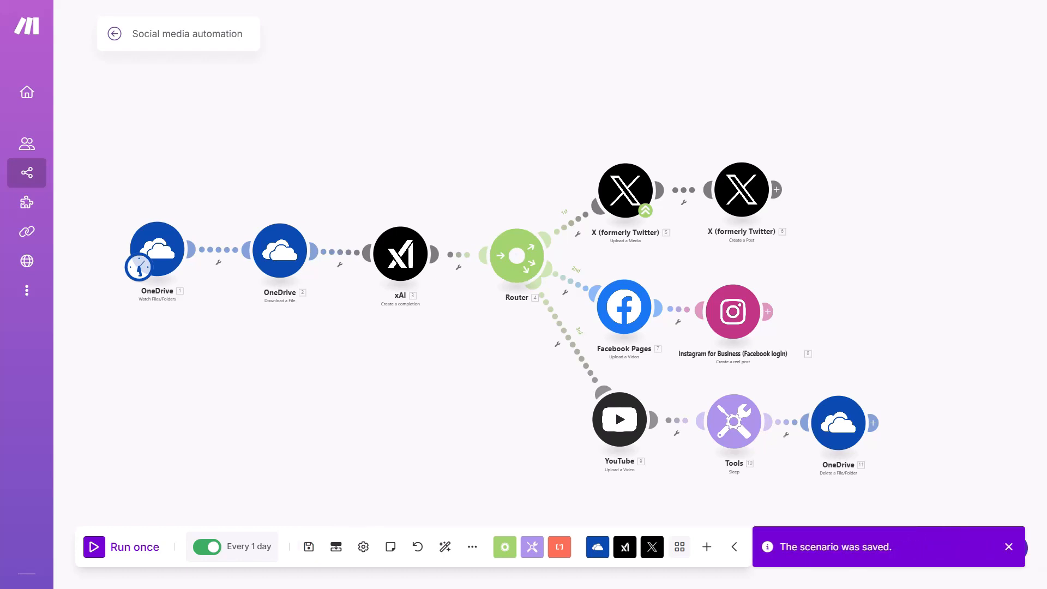